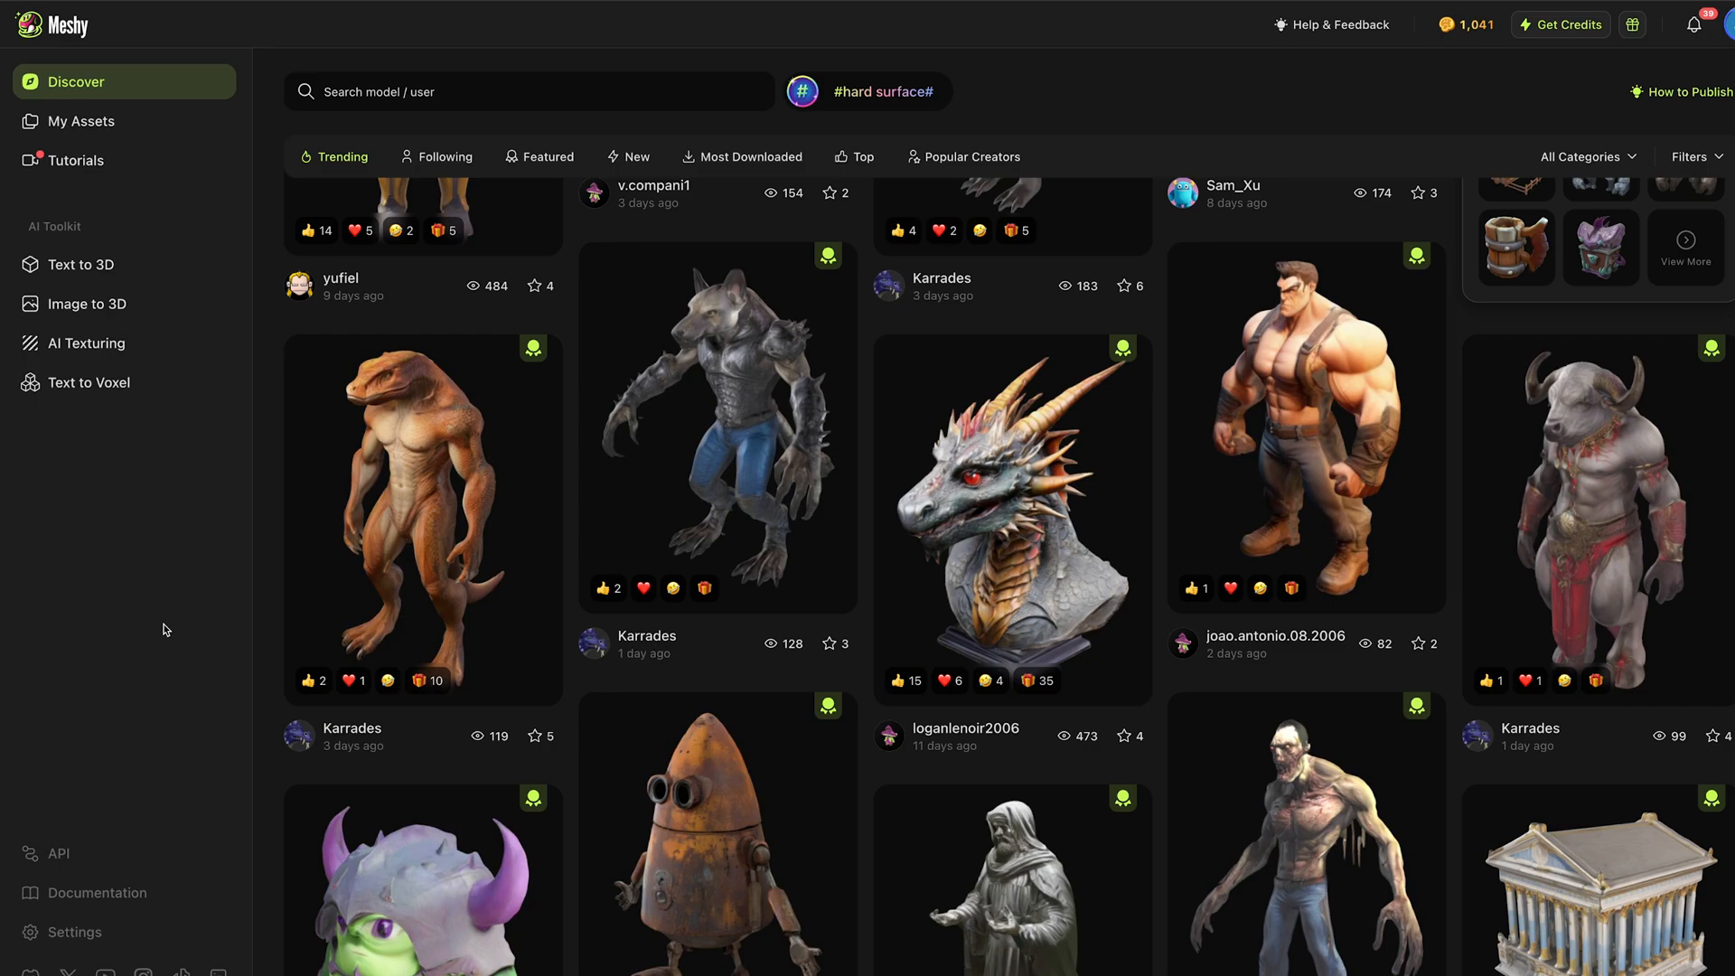
mouse_move(166, 587)
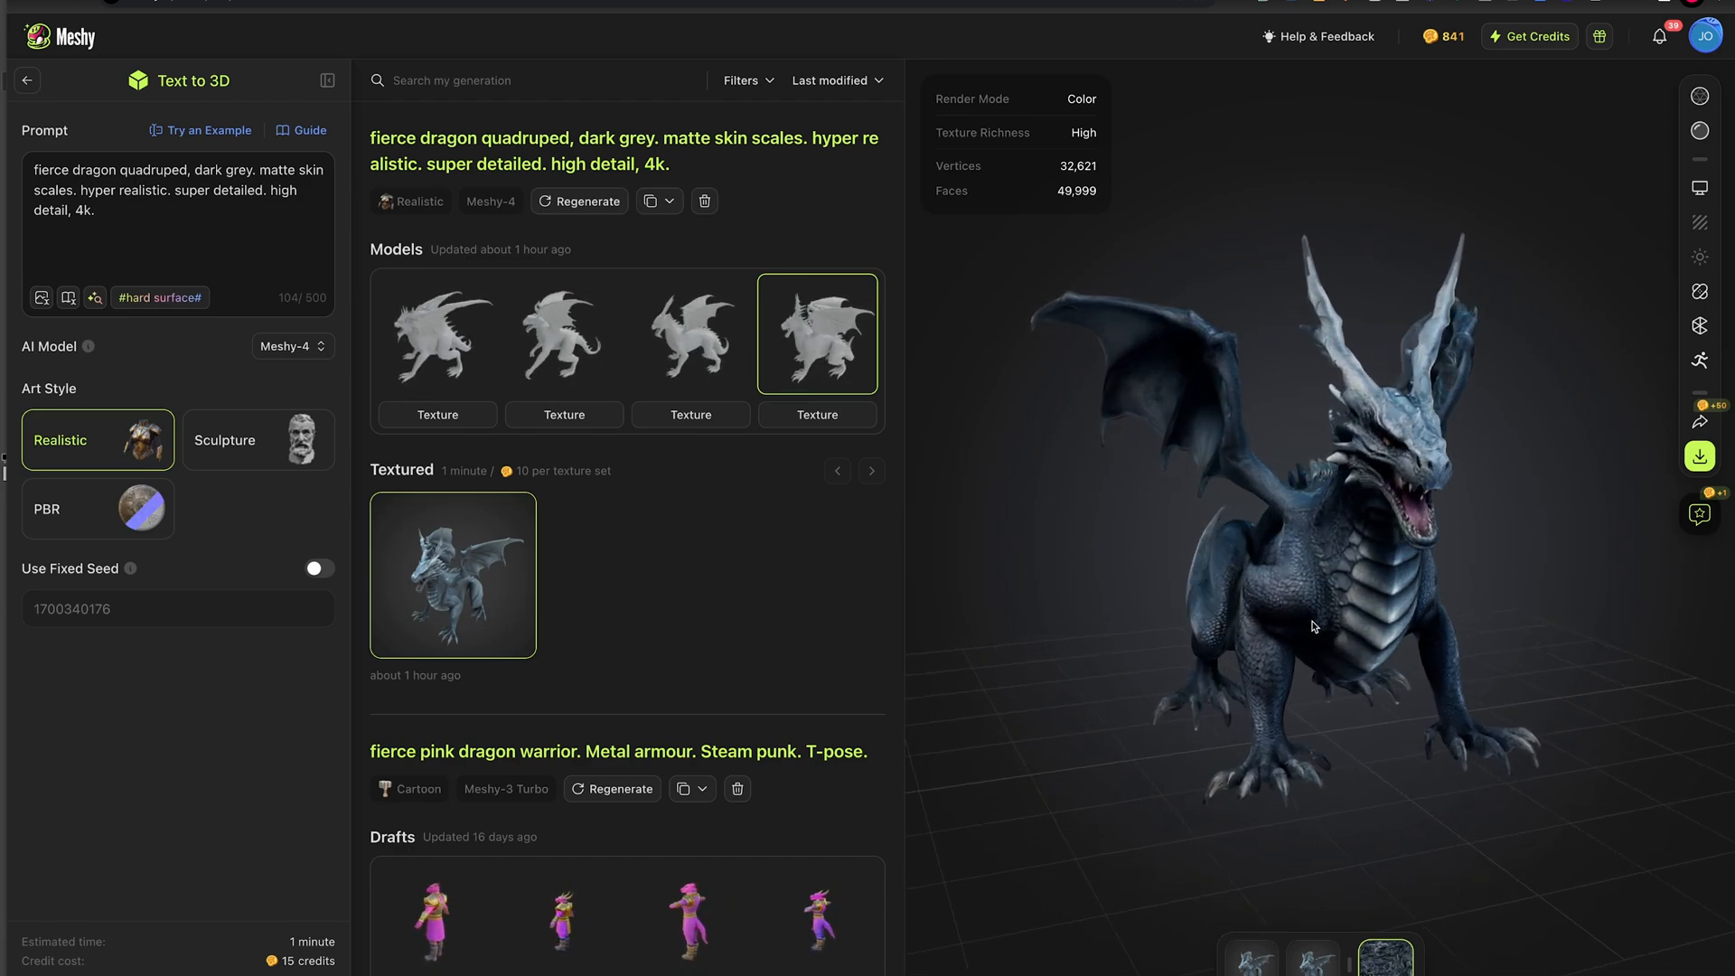
Step: Leave the community feed for the Image to 3D workspace and select the purple sneaker generation
click(159, 296)
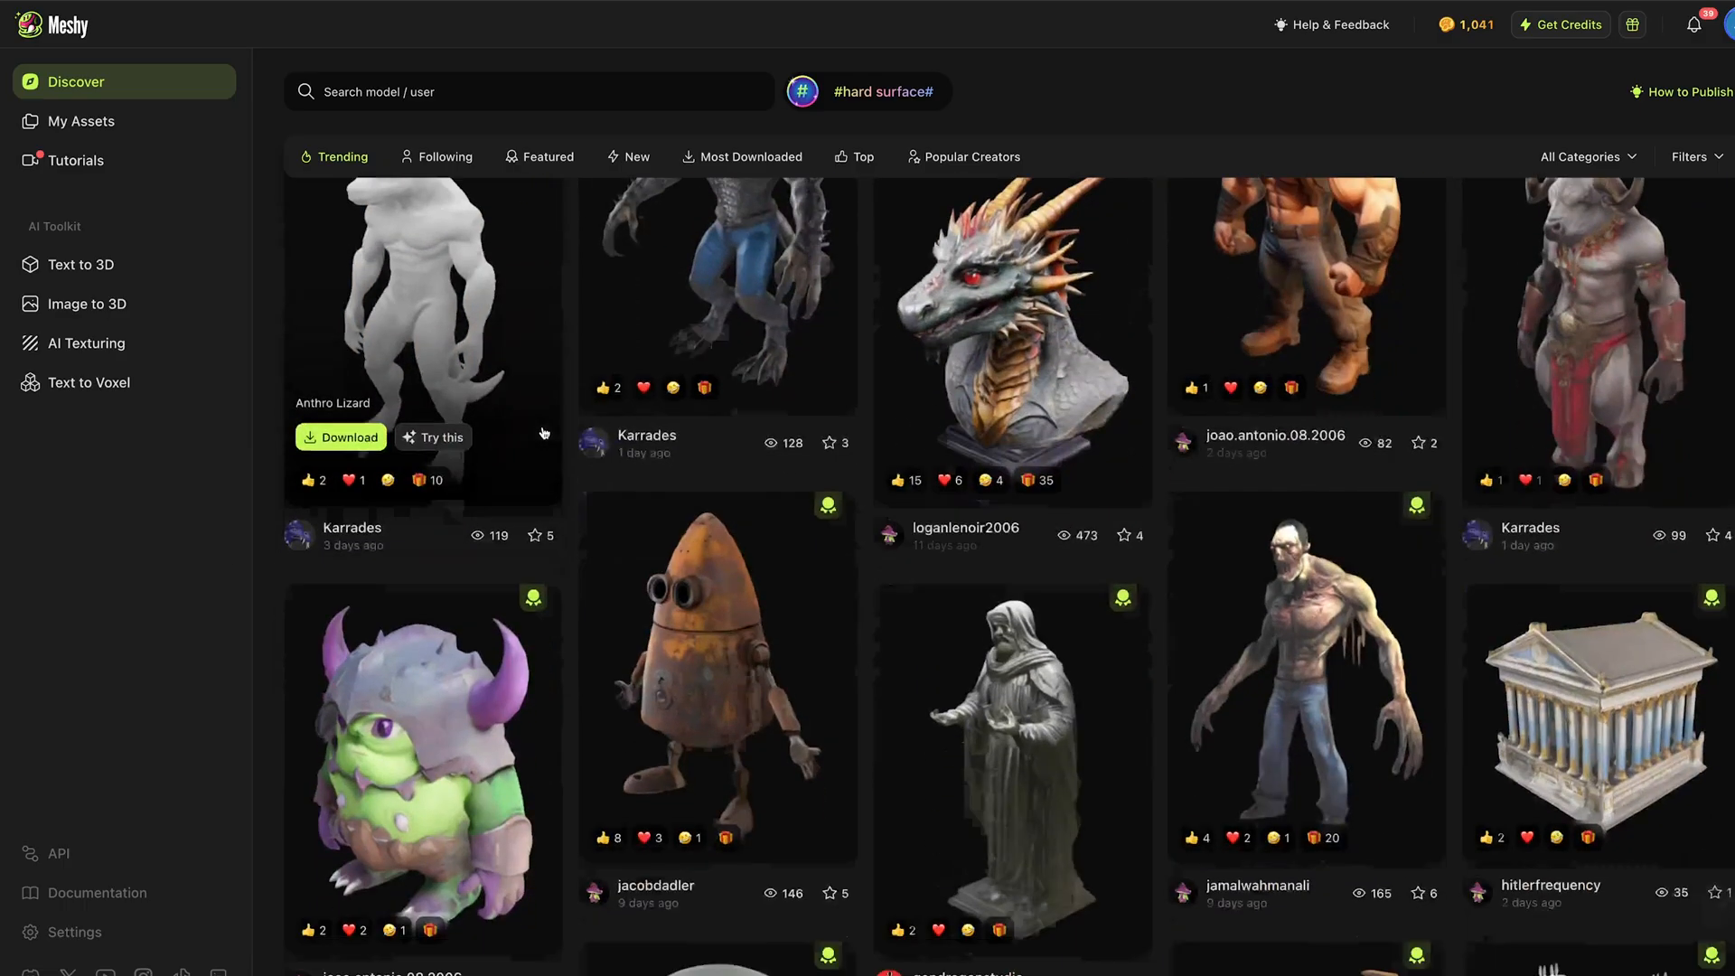
scroll(down, 3)
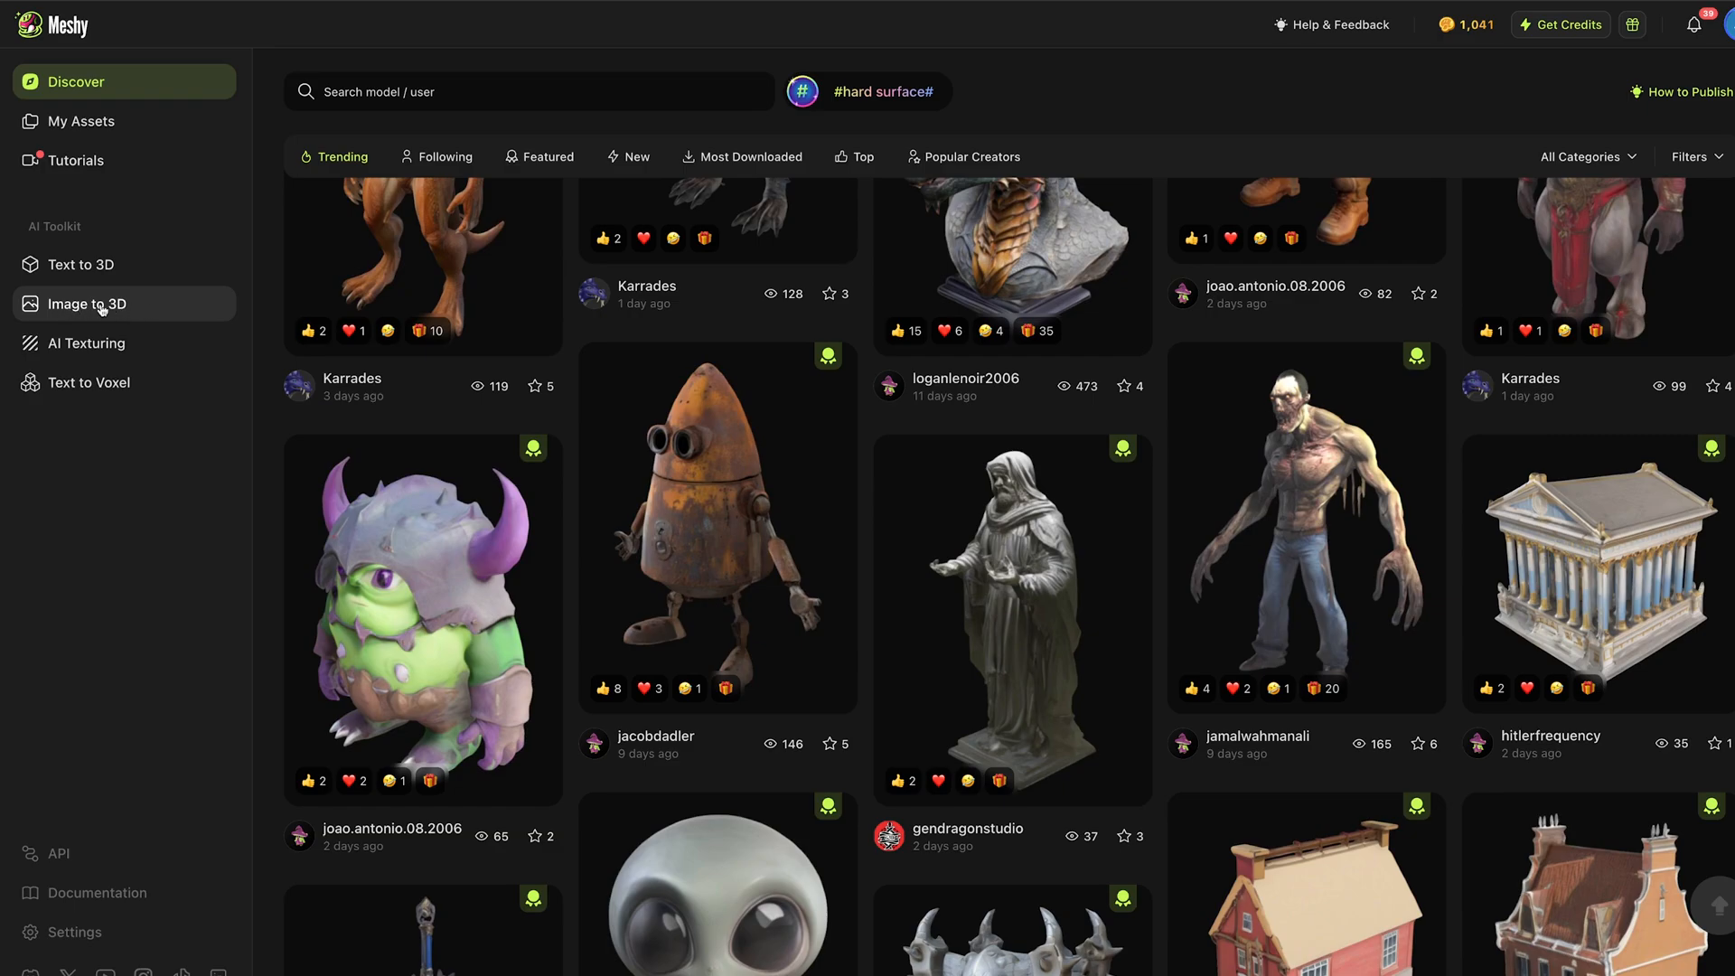
click(85, 303)
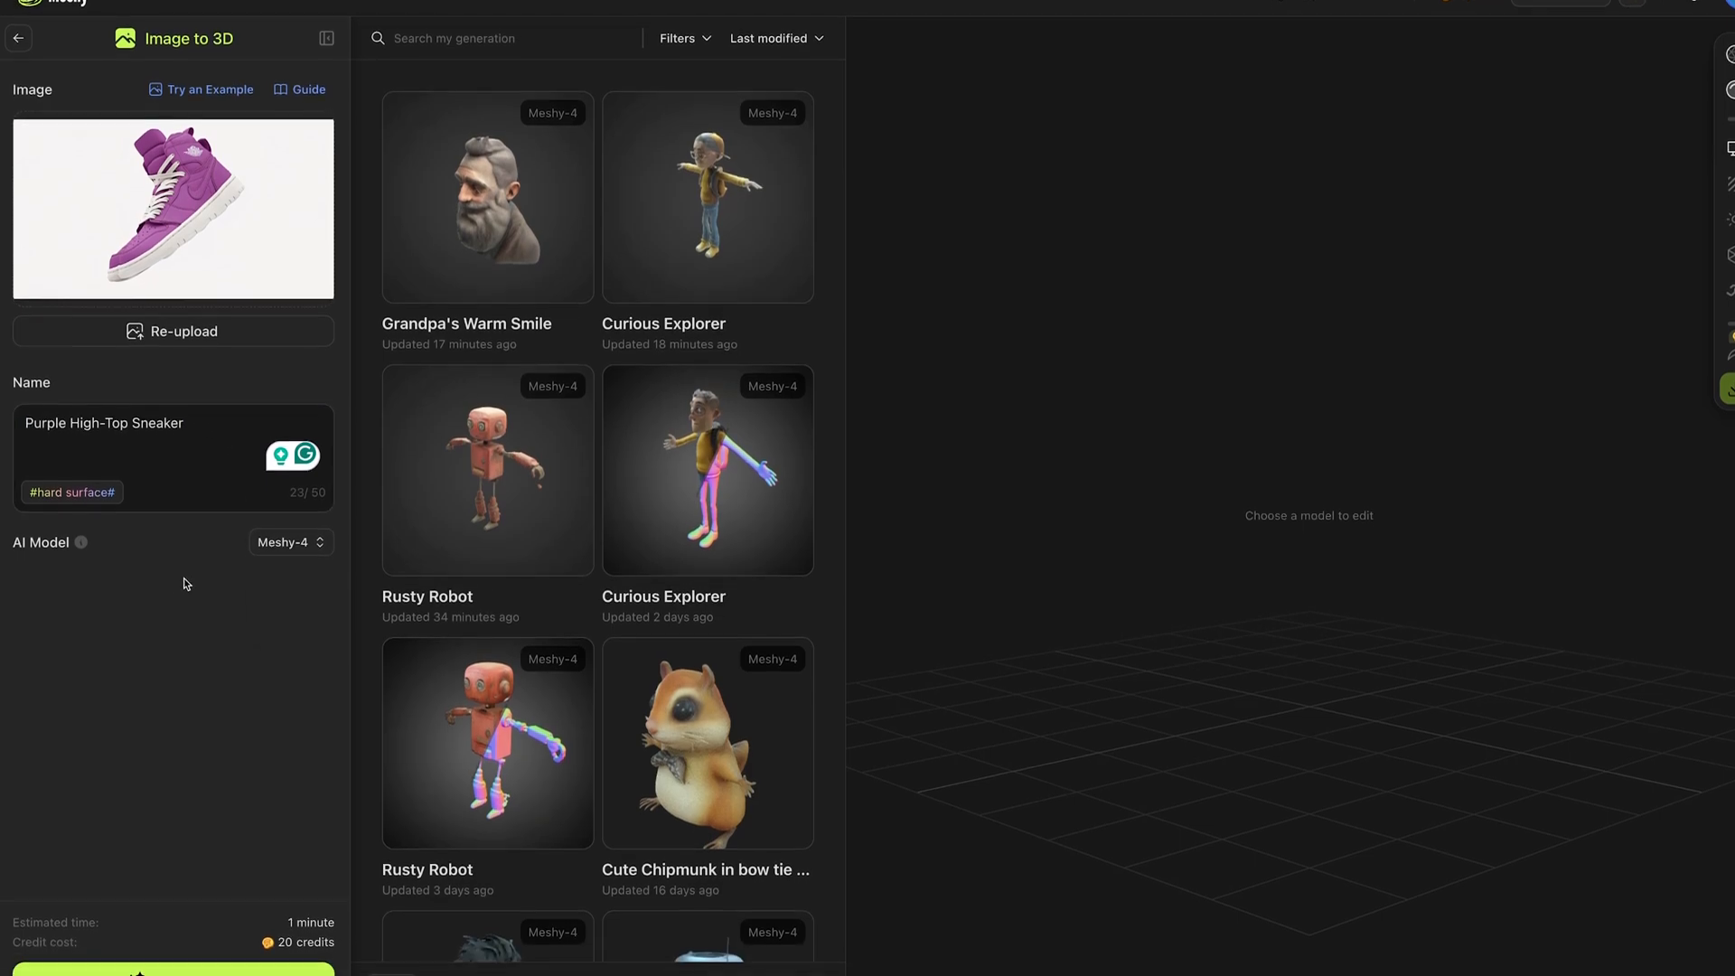
scroll(down, 3)
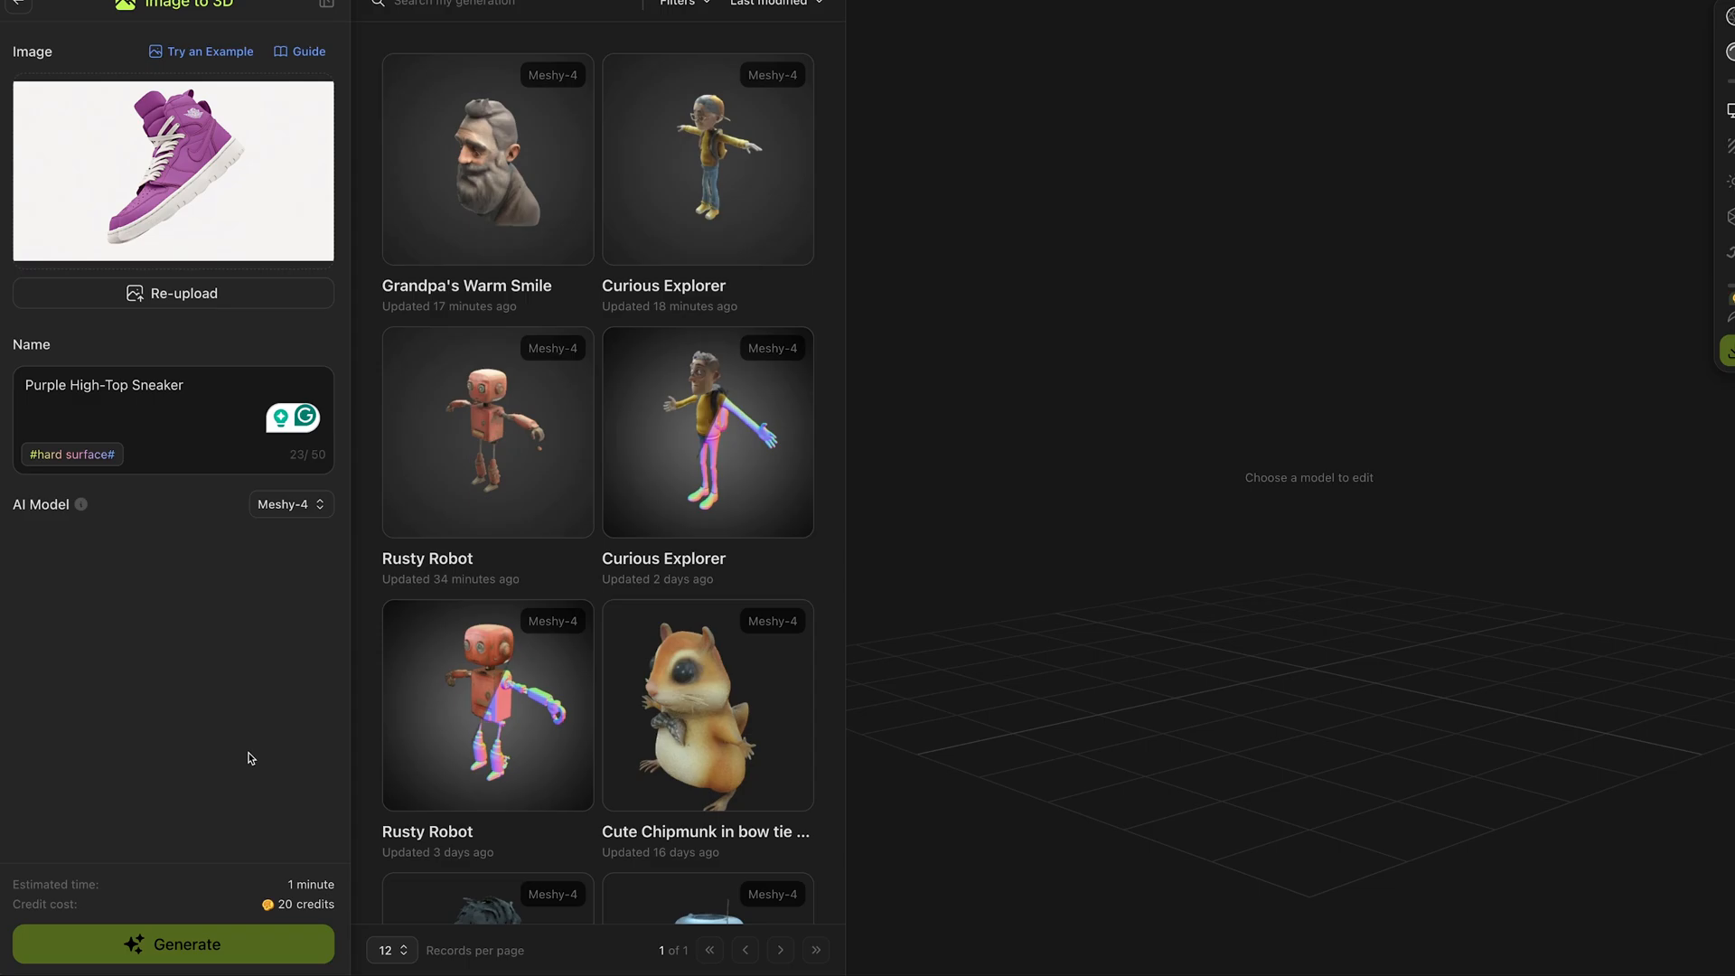
click(174, 944)
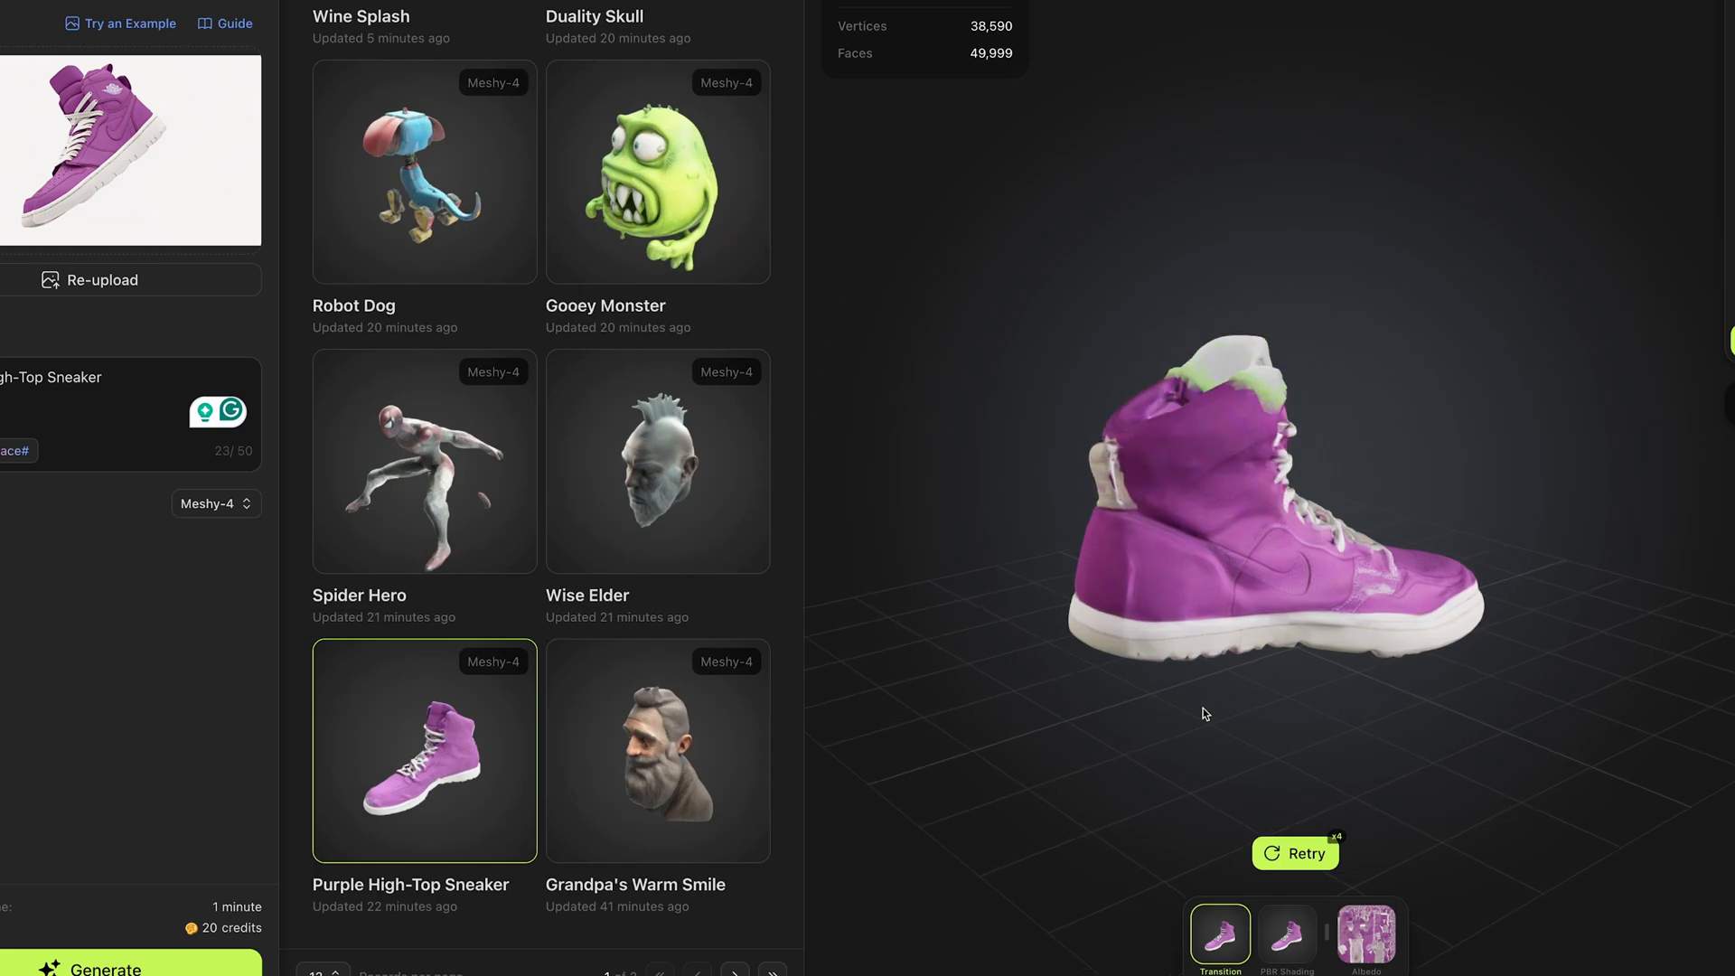
Step: Show the Purple High-Top Sneaker with PBR shading, then select the Gooey Monster
click(1285, 934)
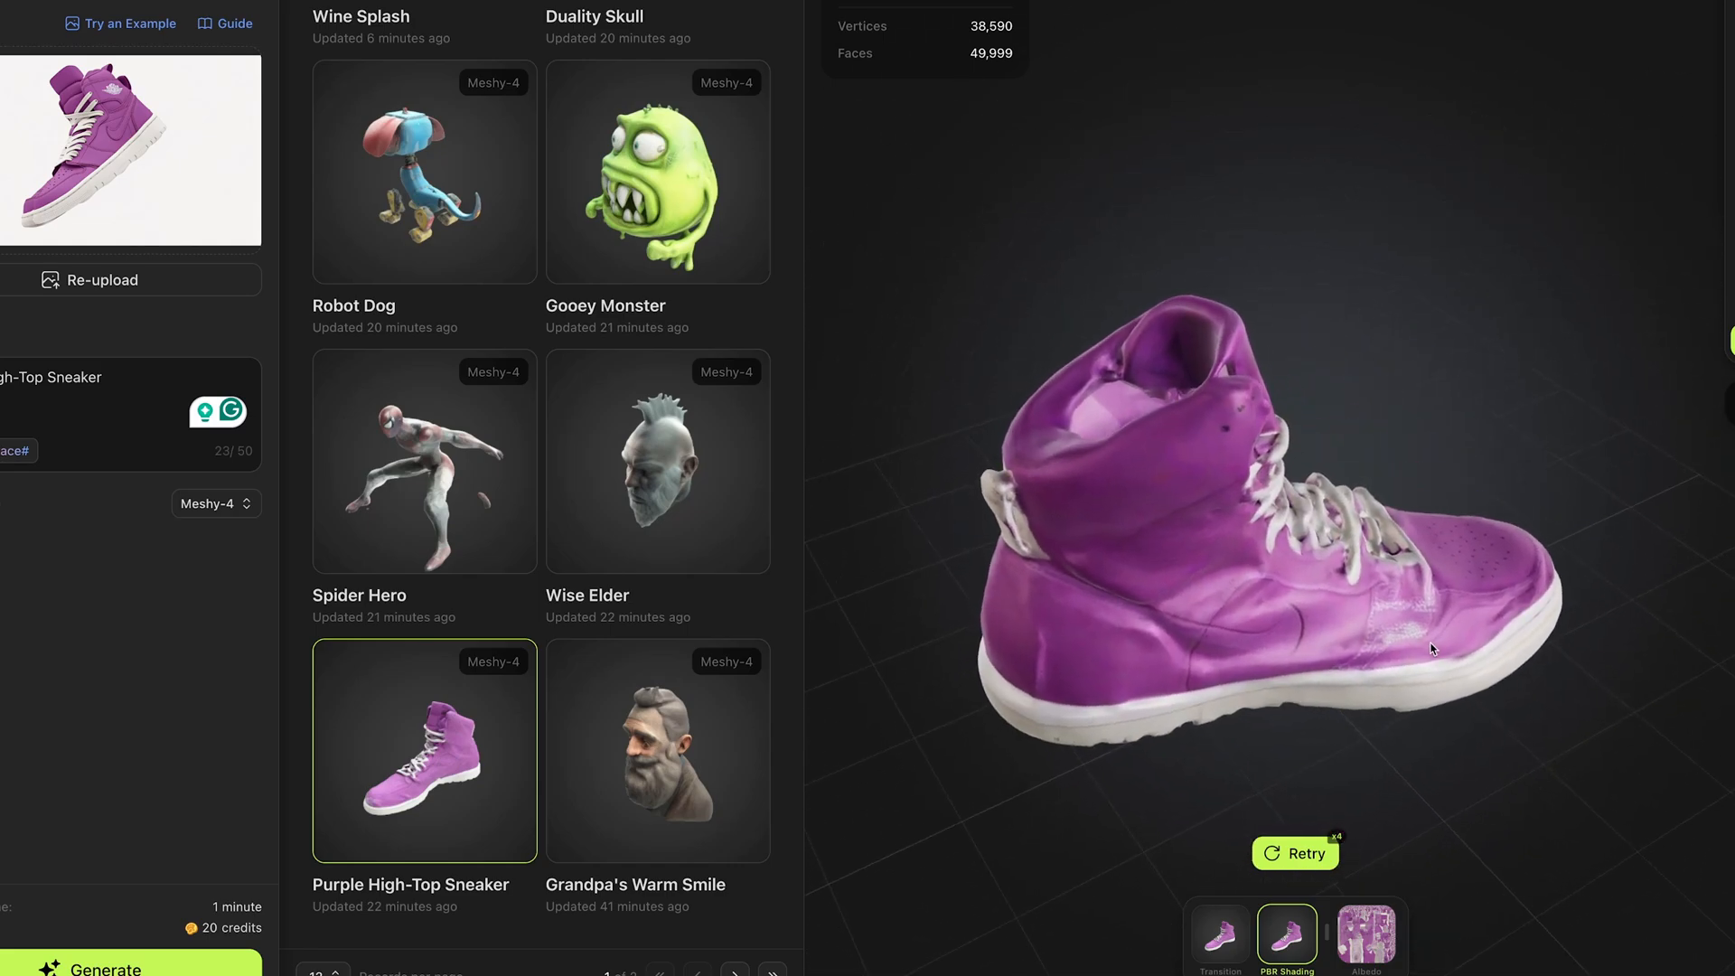
click(657, 172)
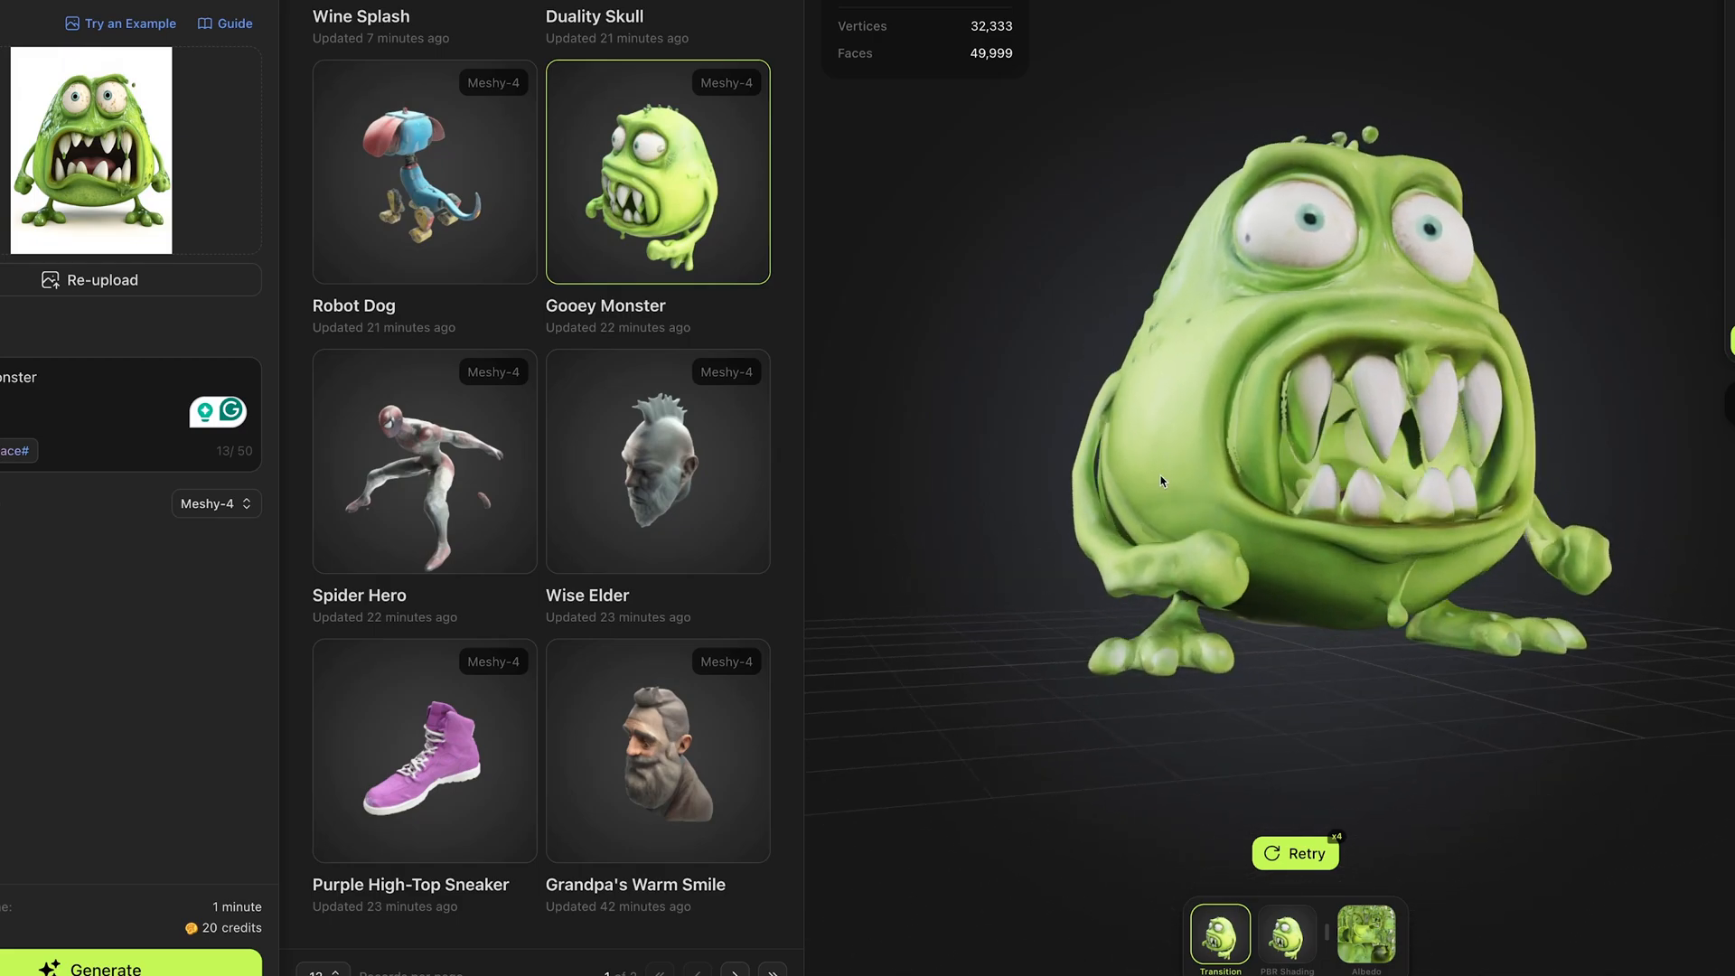
Step: Show the Gooey Monster and Robot Dog with PBR shading, then select the Duality Skull
click(1285, 934)
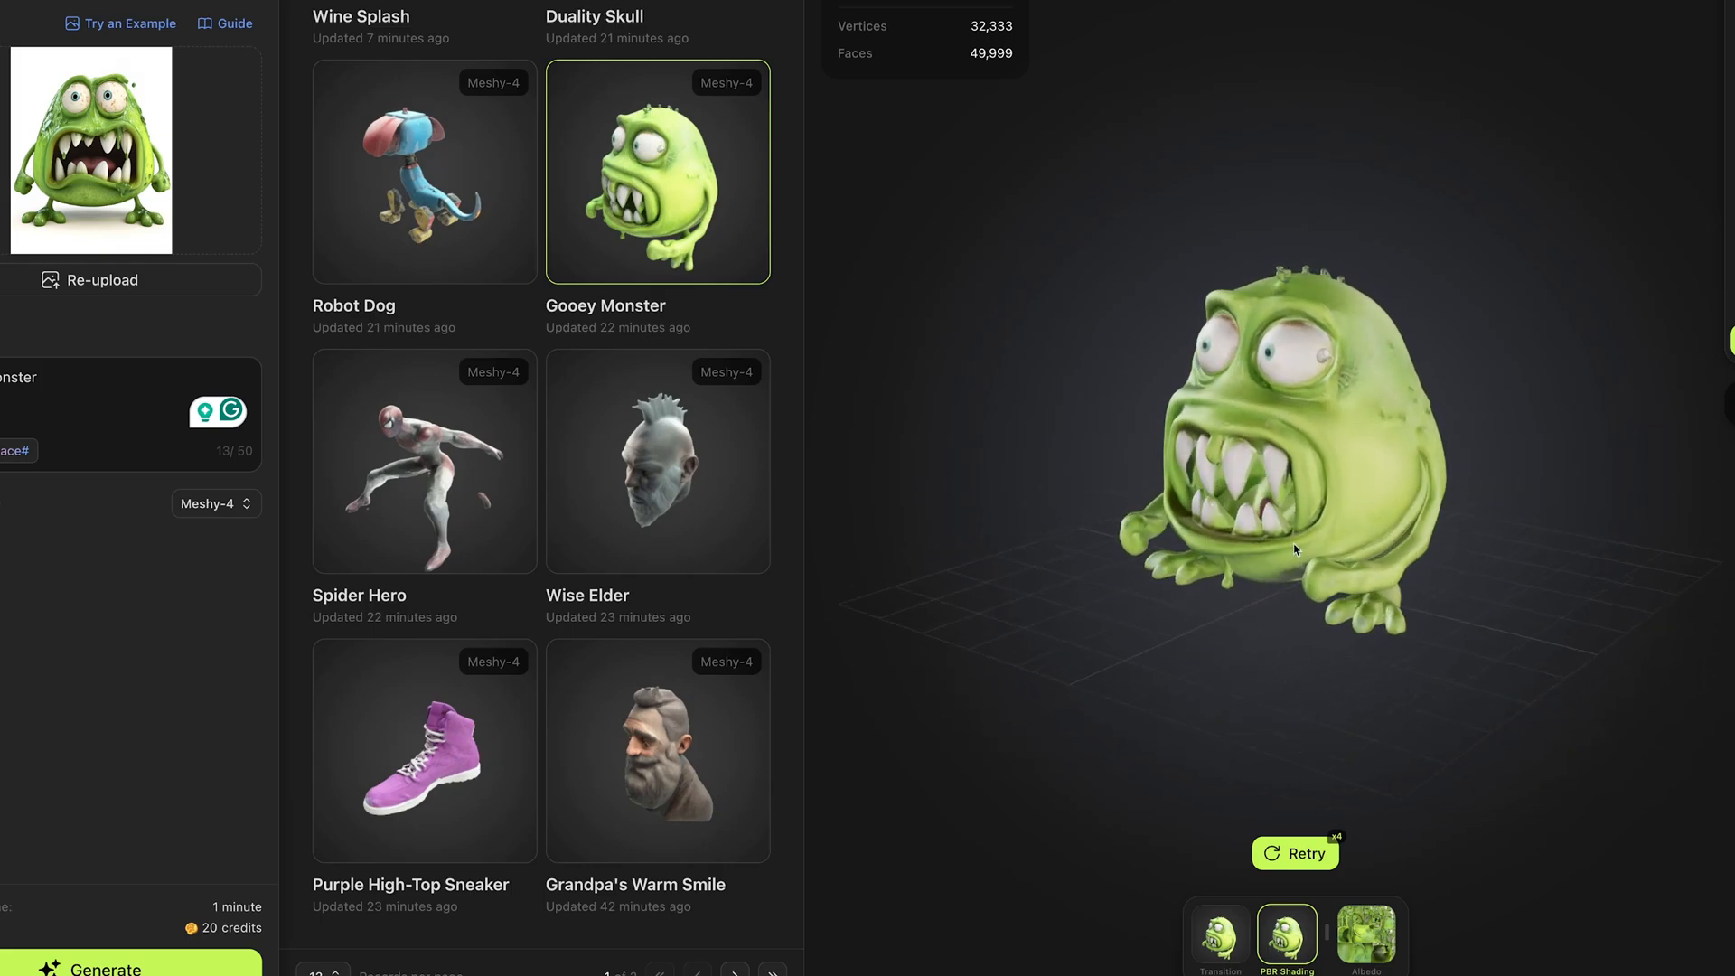
click(423, 172)
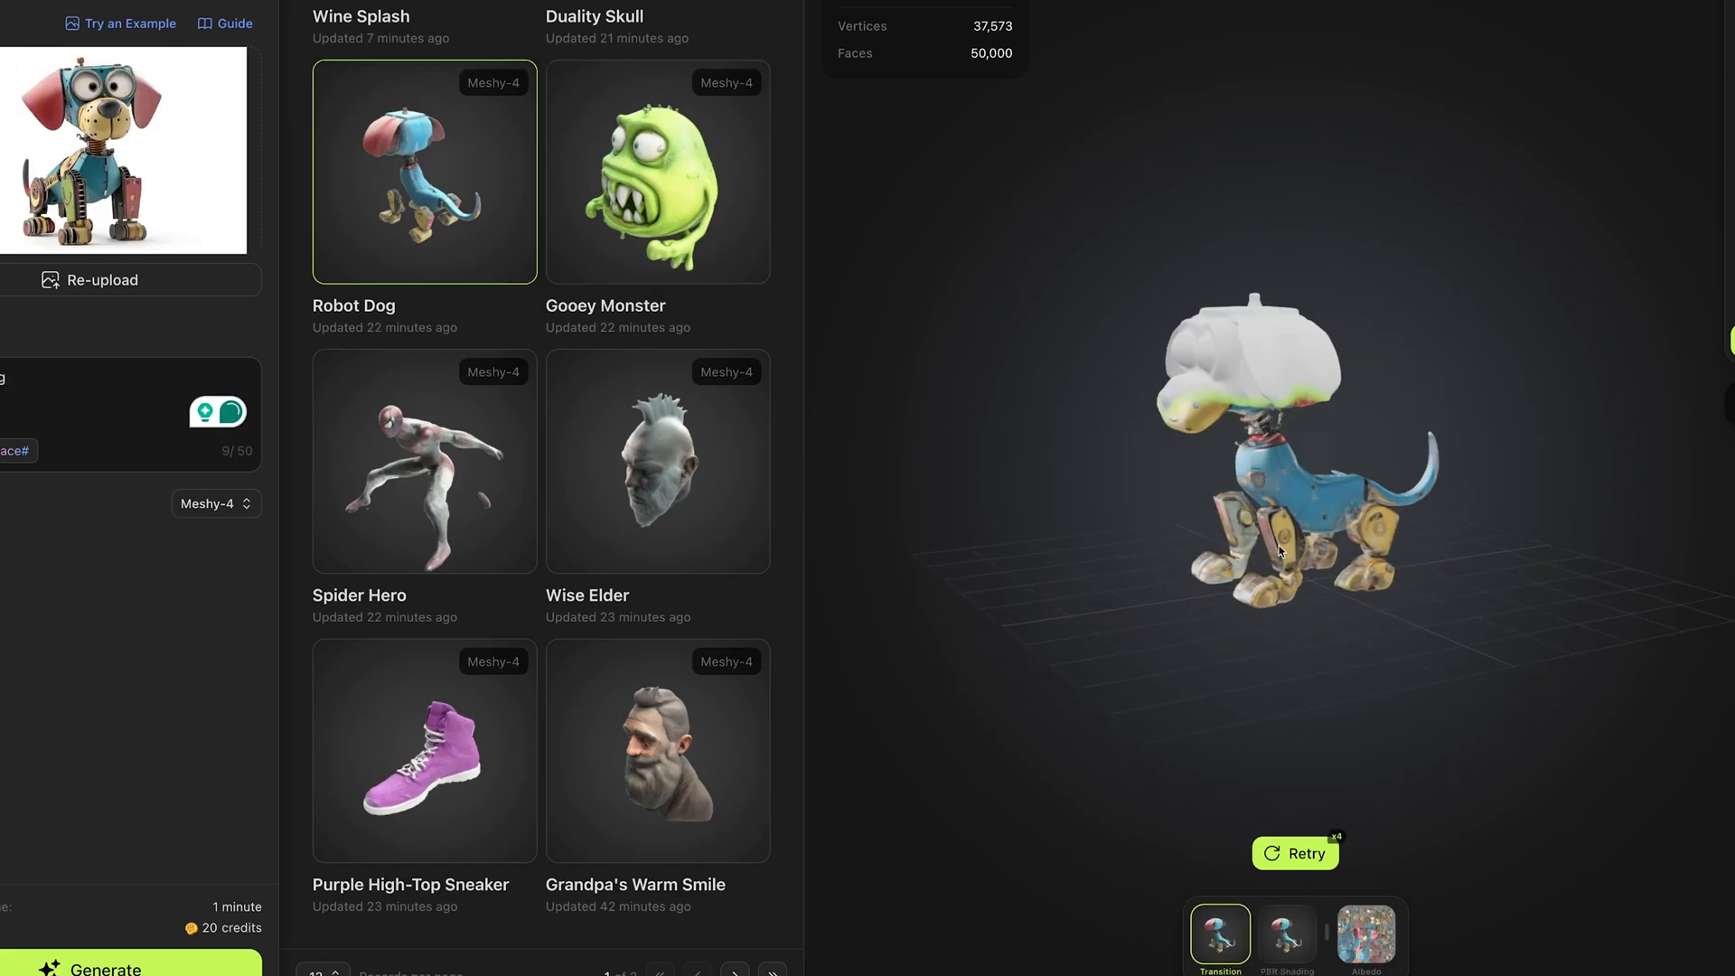
click(1285, 933)
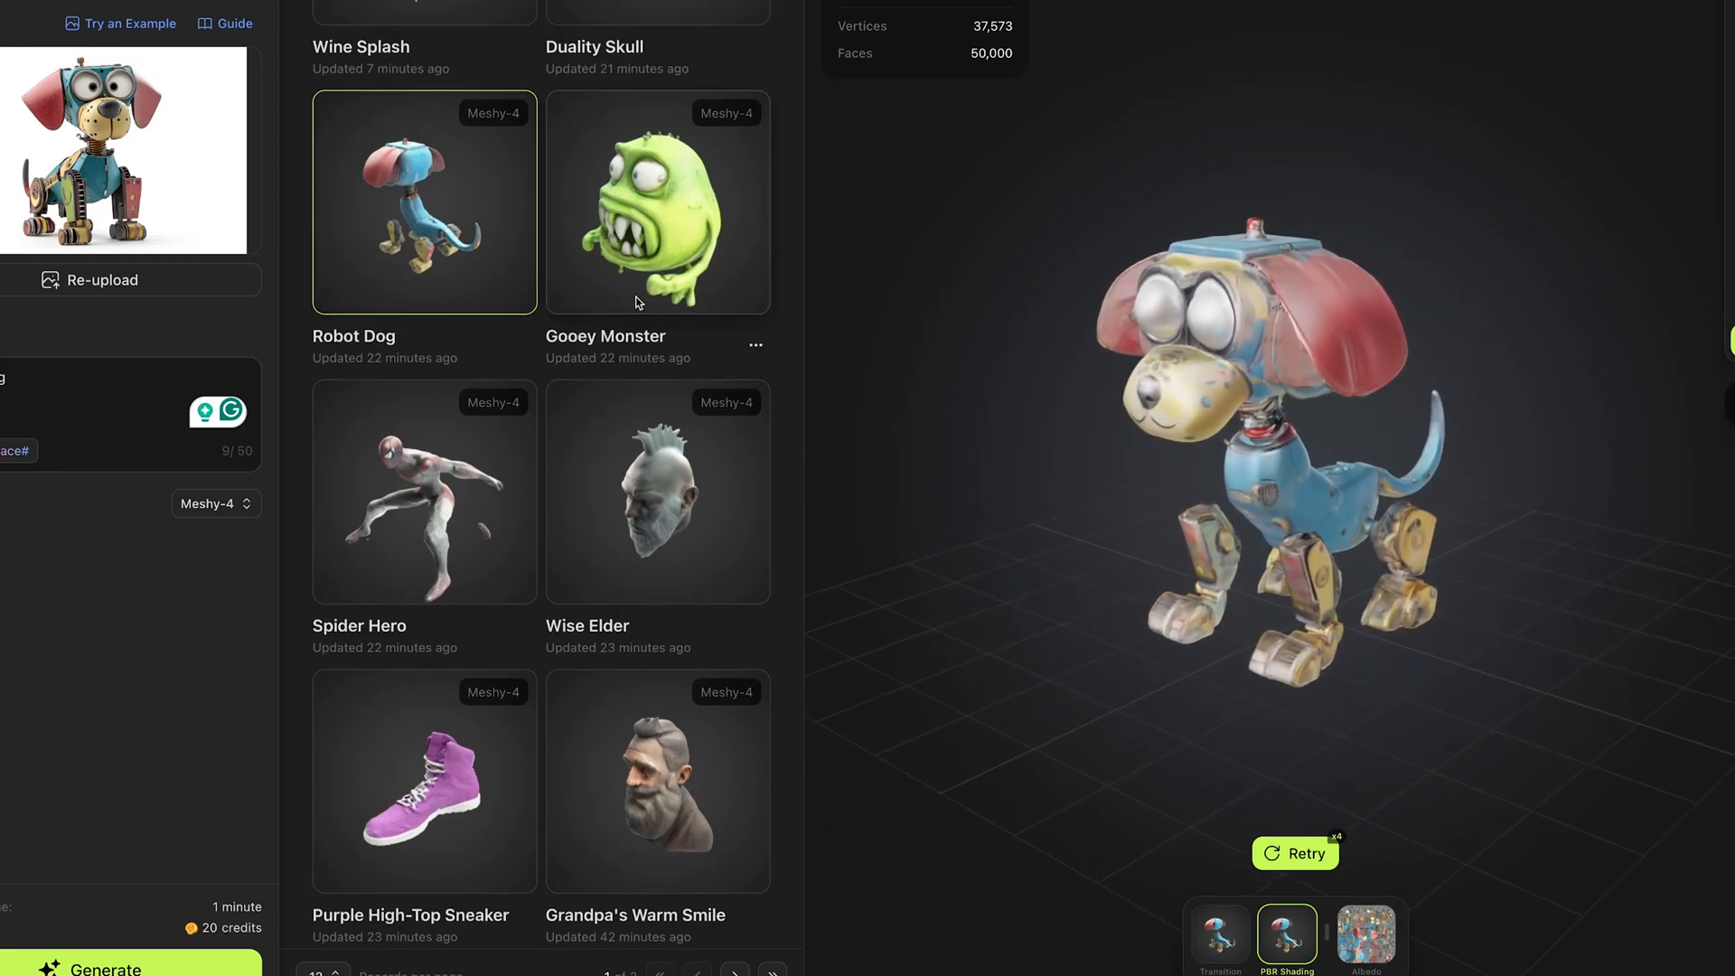
click(658, 231)
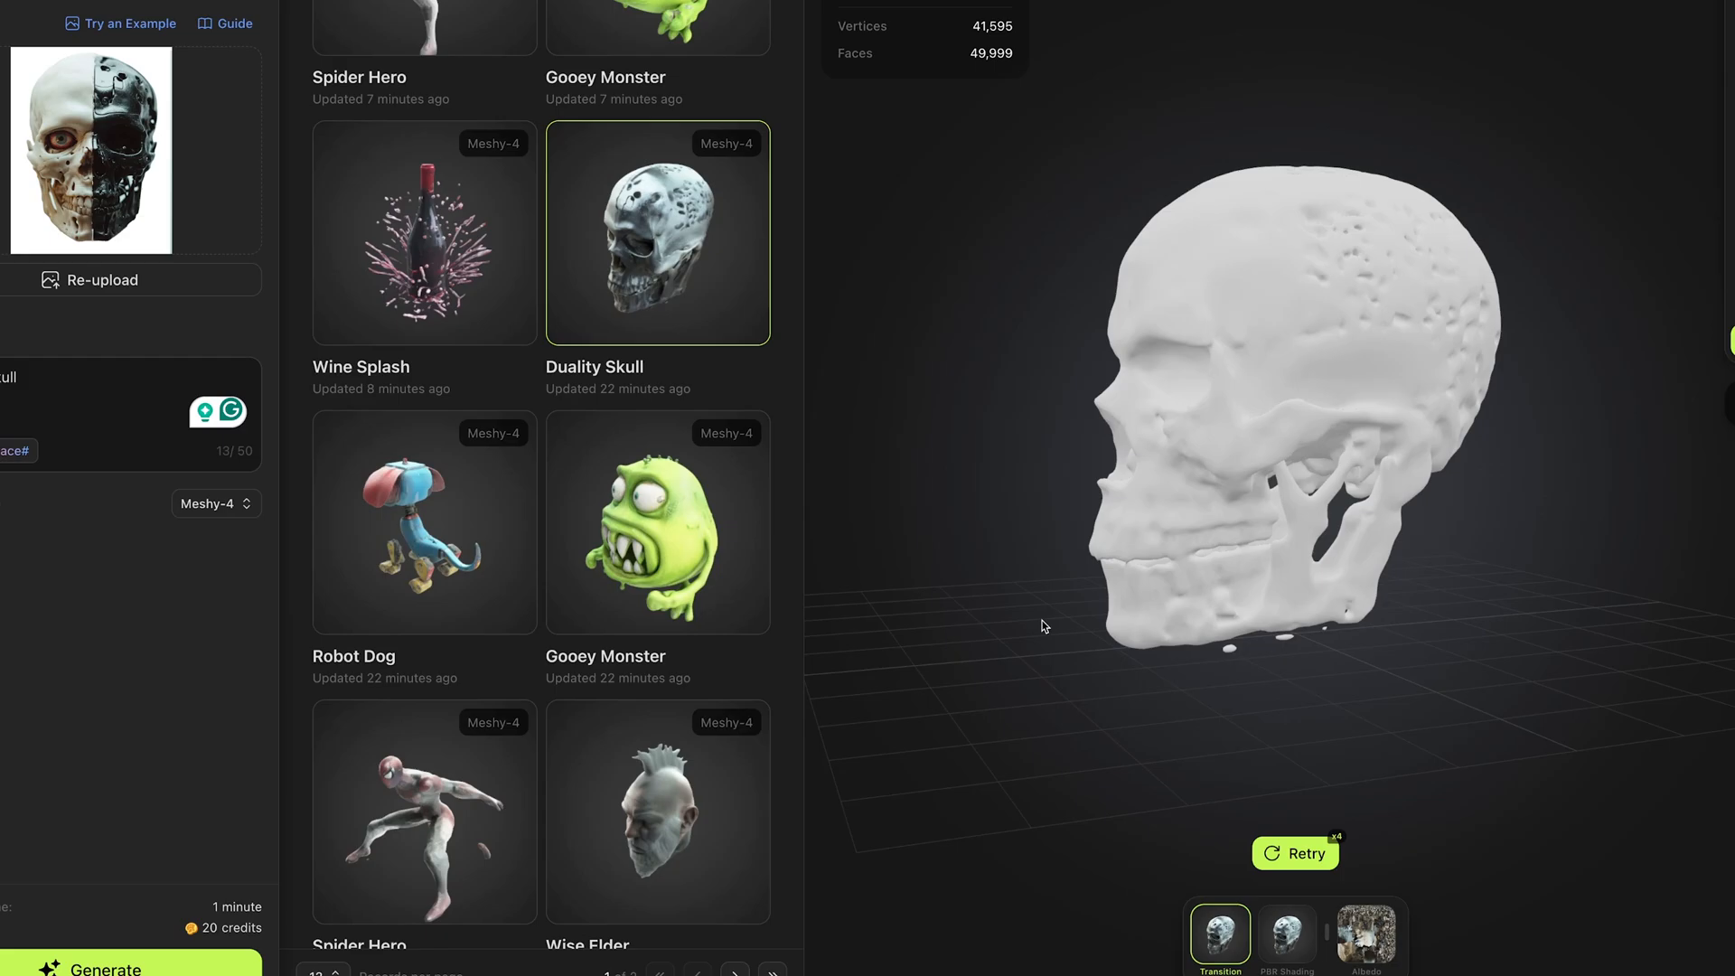
Step: Show the Duality Skull and then the Wine Splash bottle with PBR shading
click(1285, 933)
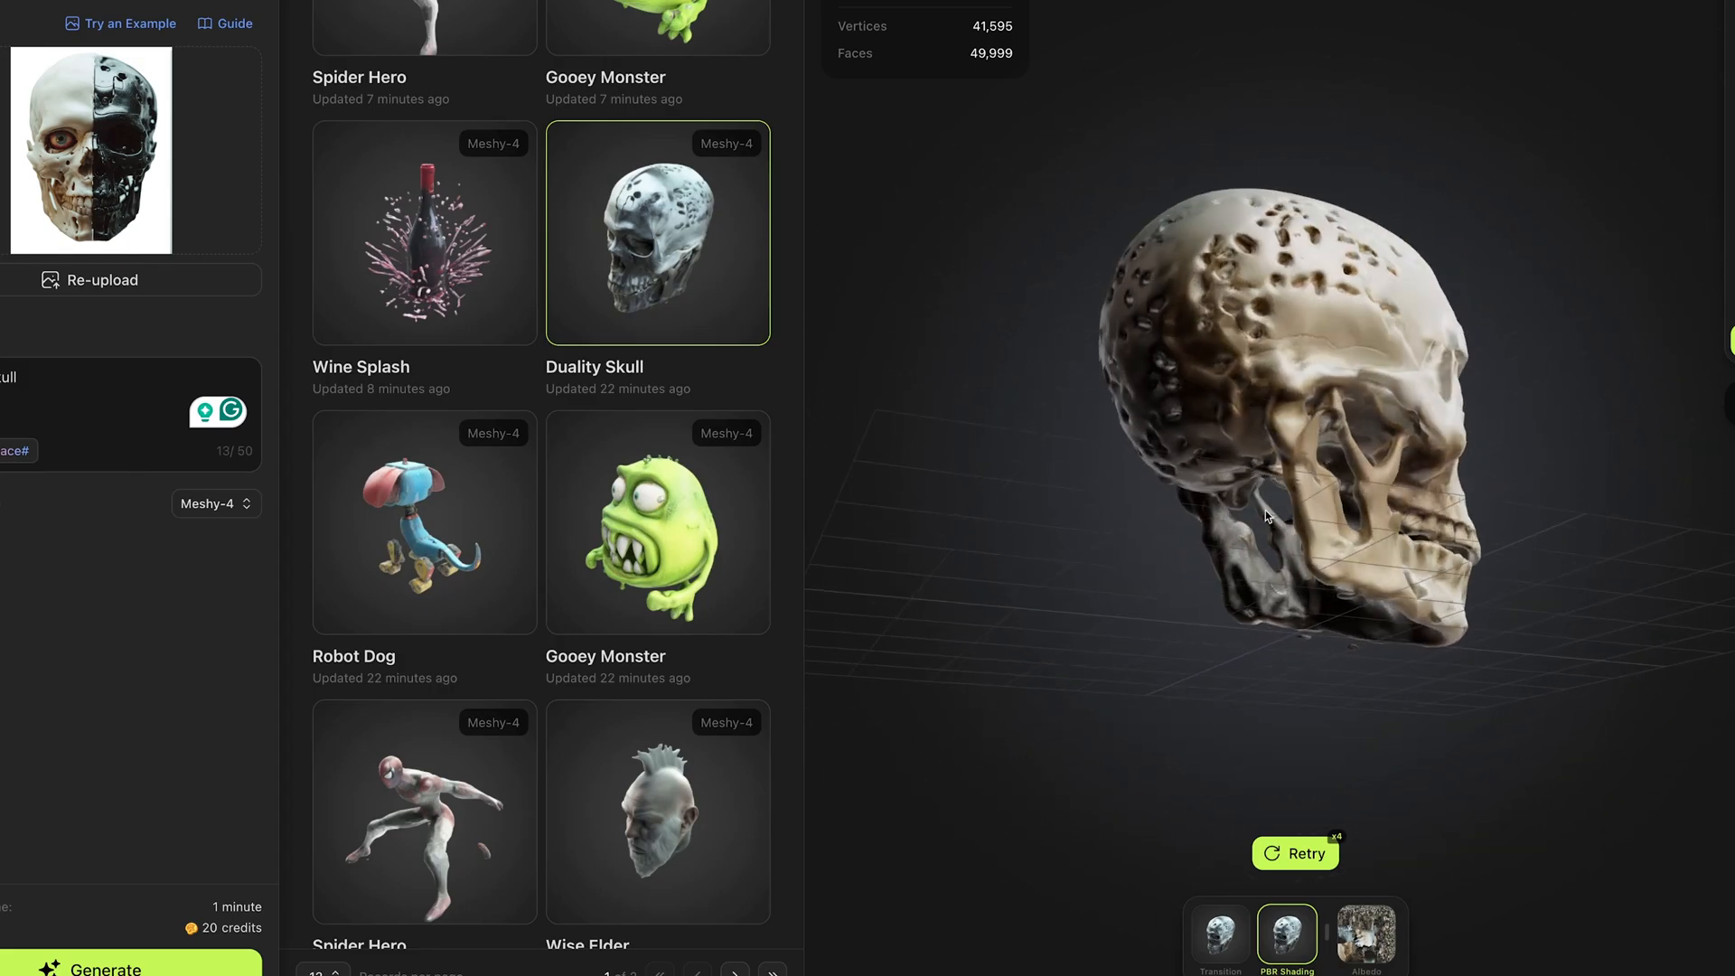
click(423, 233)
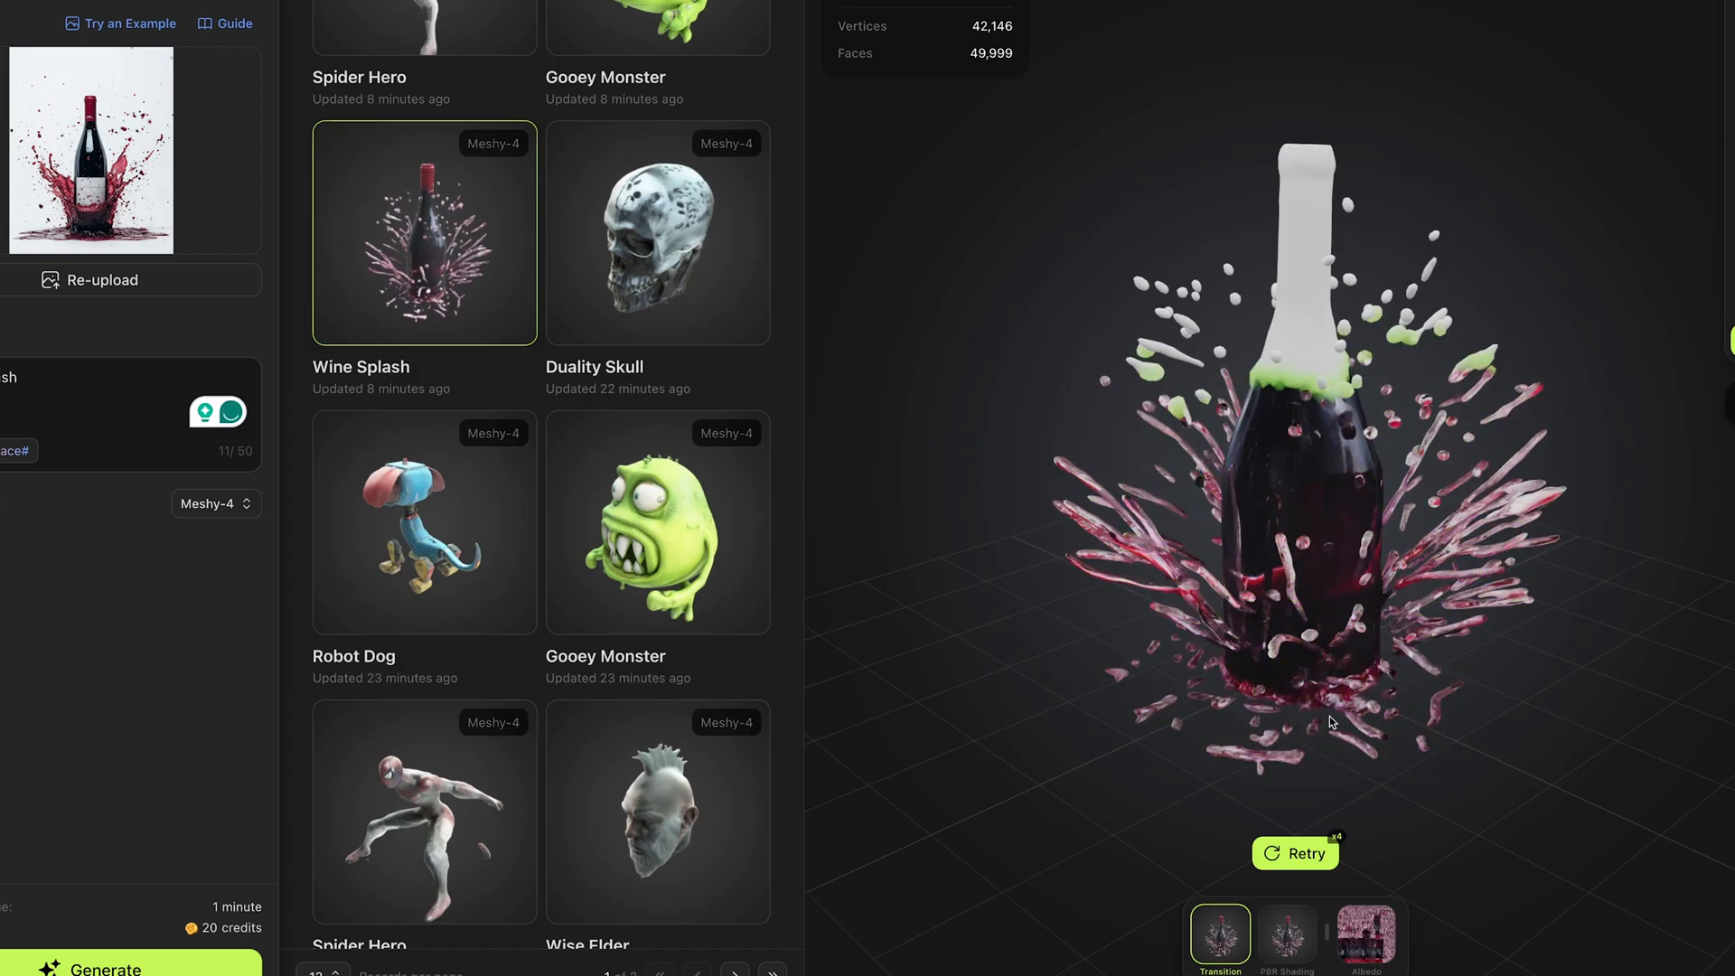
click(1284, 934)
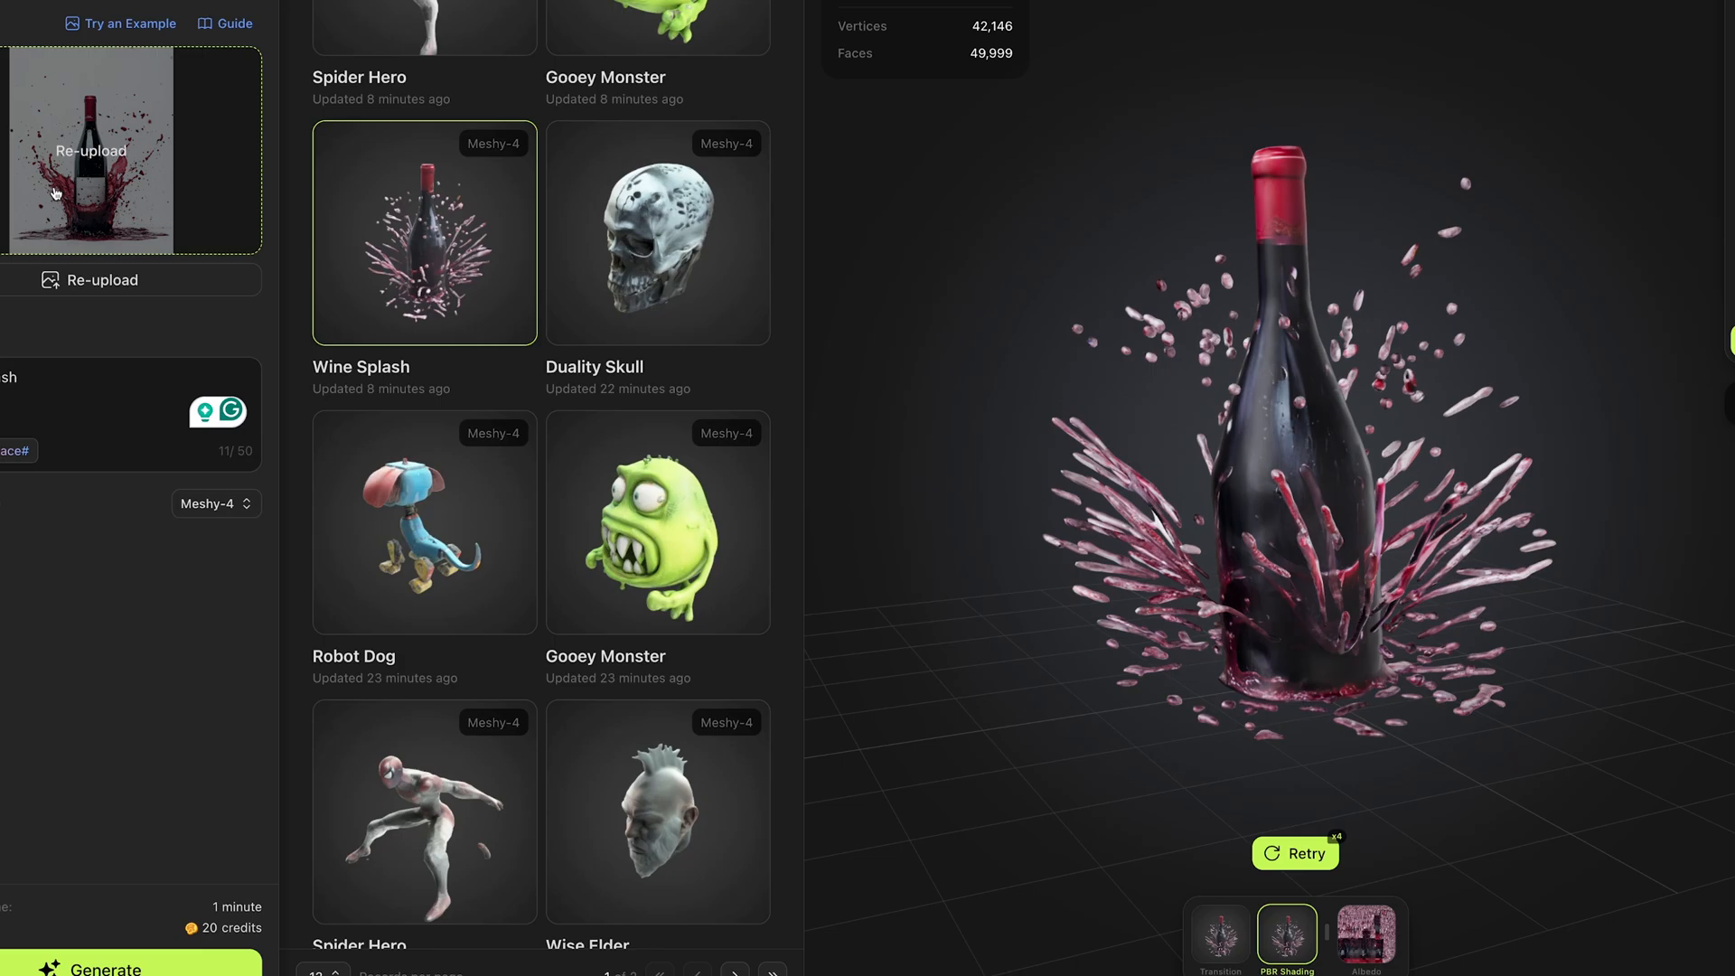
mouse_move(1272, 276)
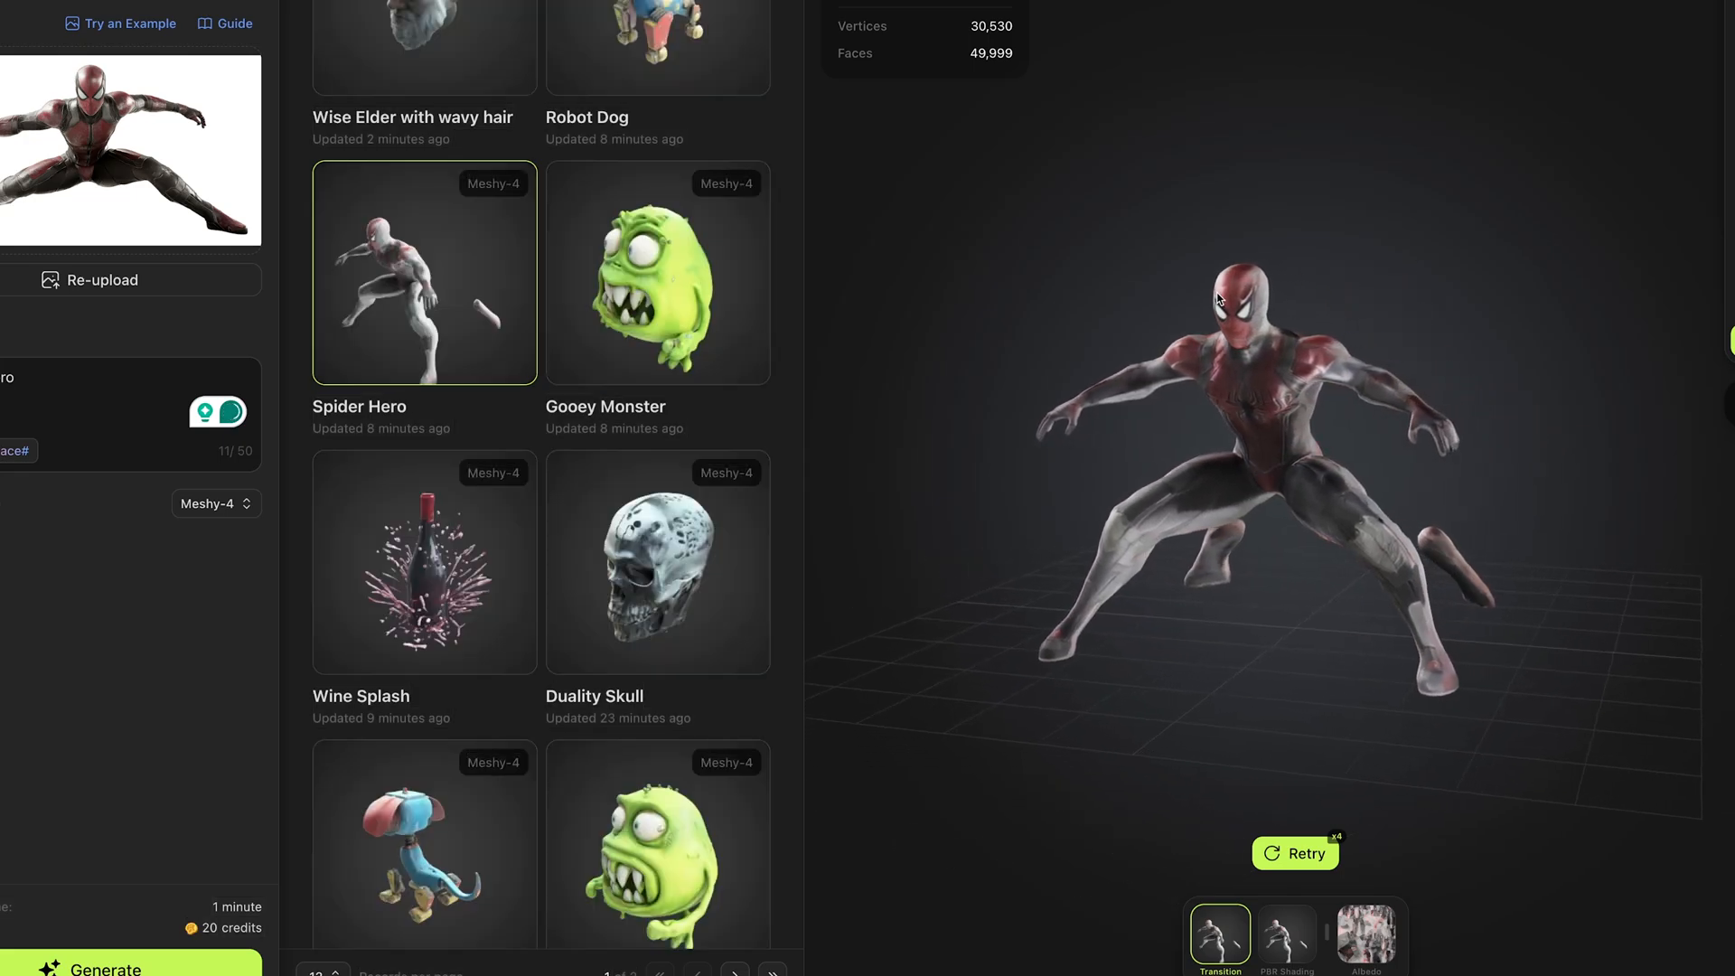
Step: Change the current model's preview shading, then select the new Laboratory Workstation generation
click(1285, 931)
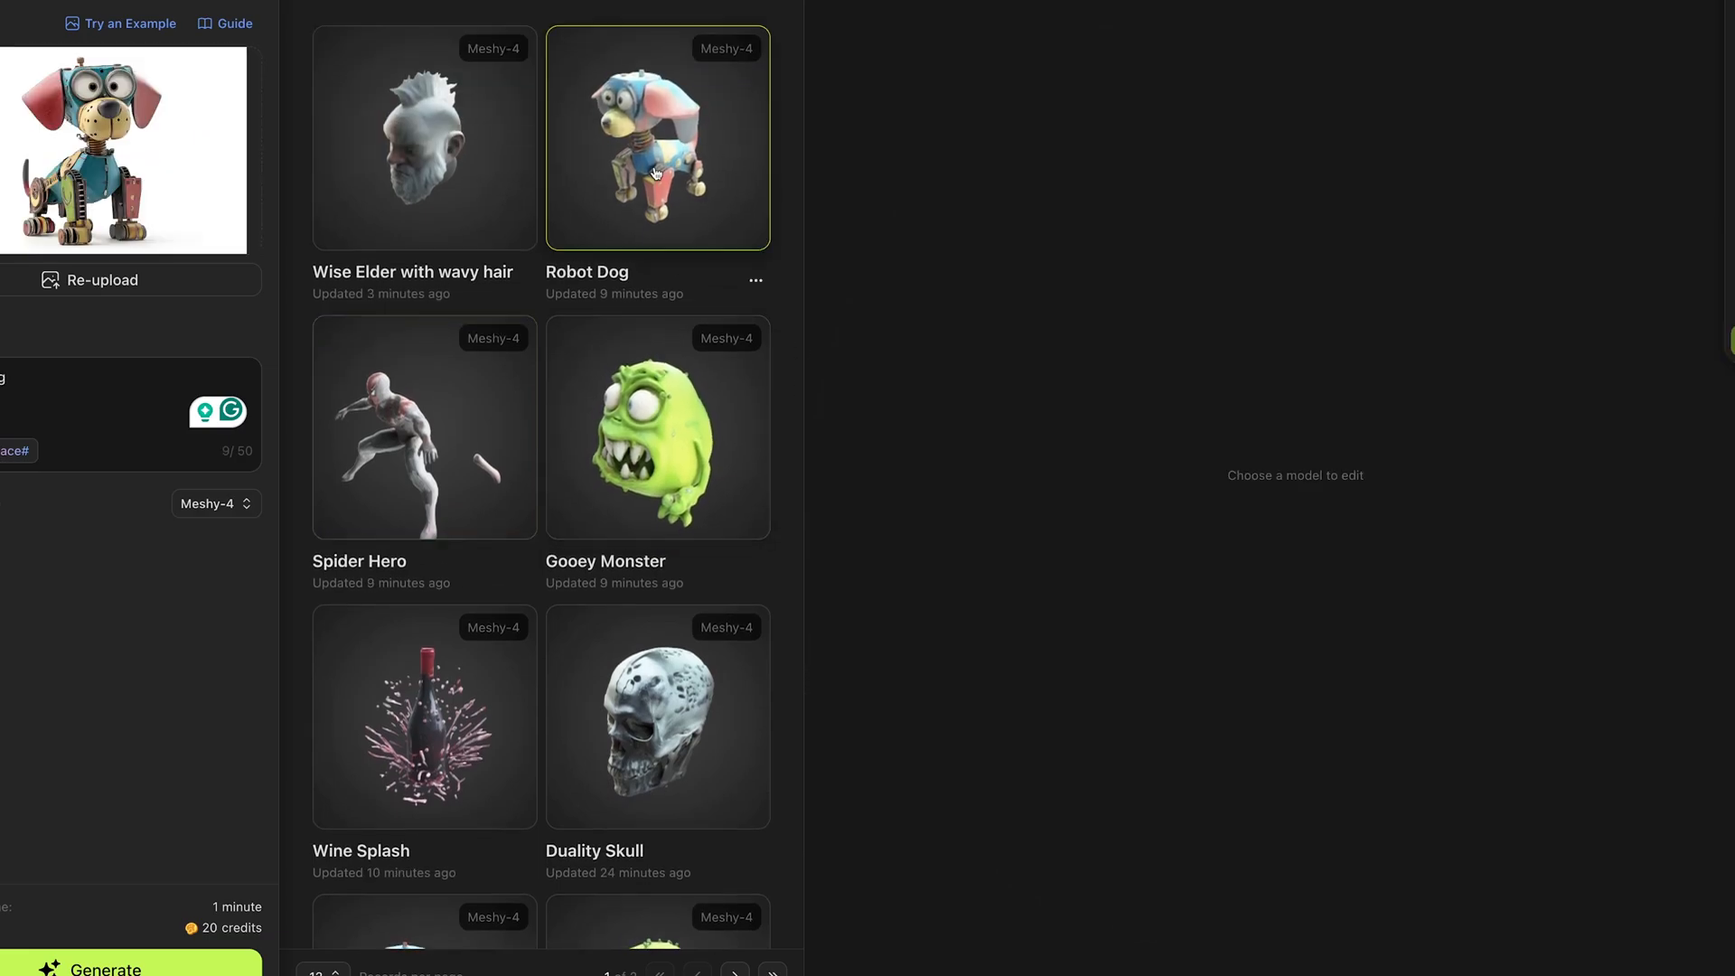
click(658, 137)
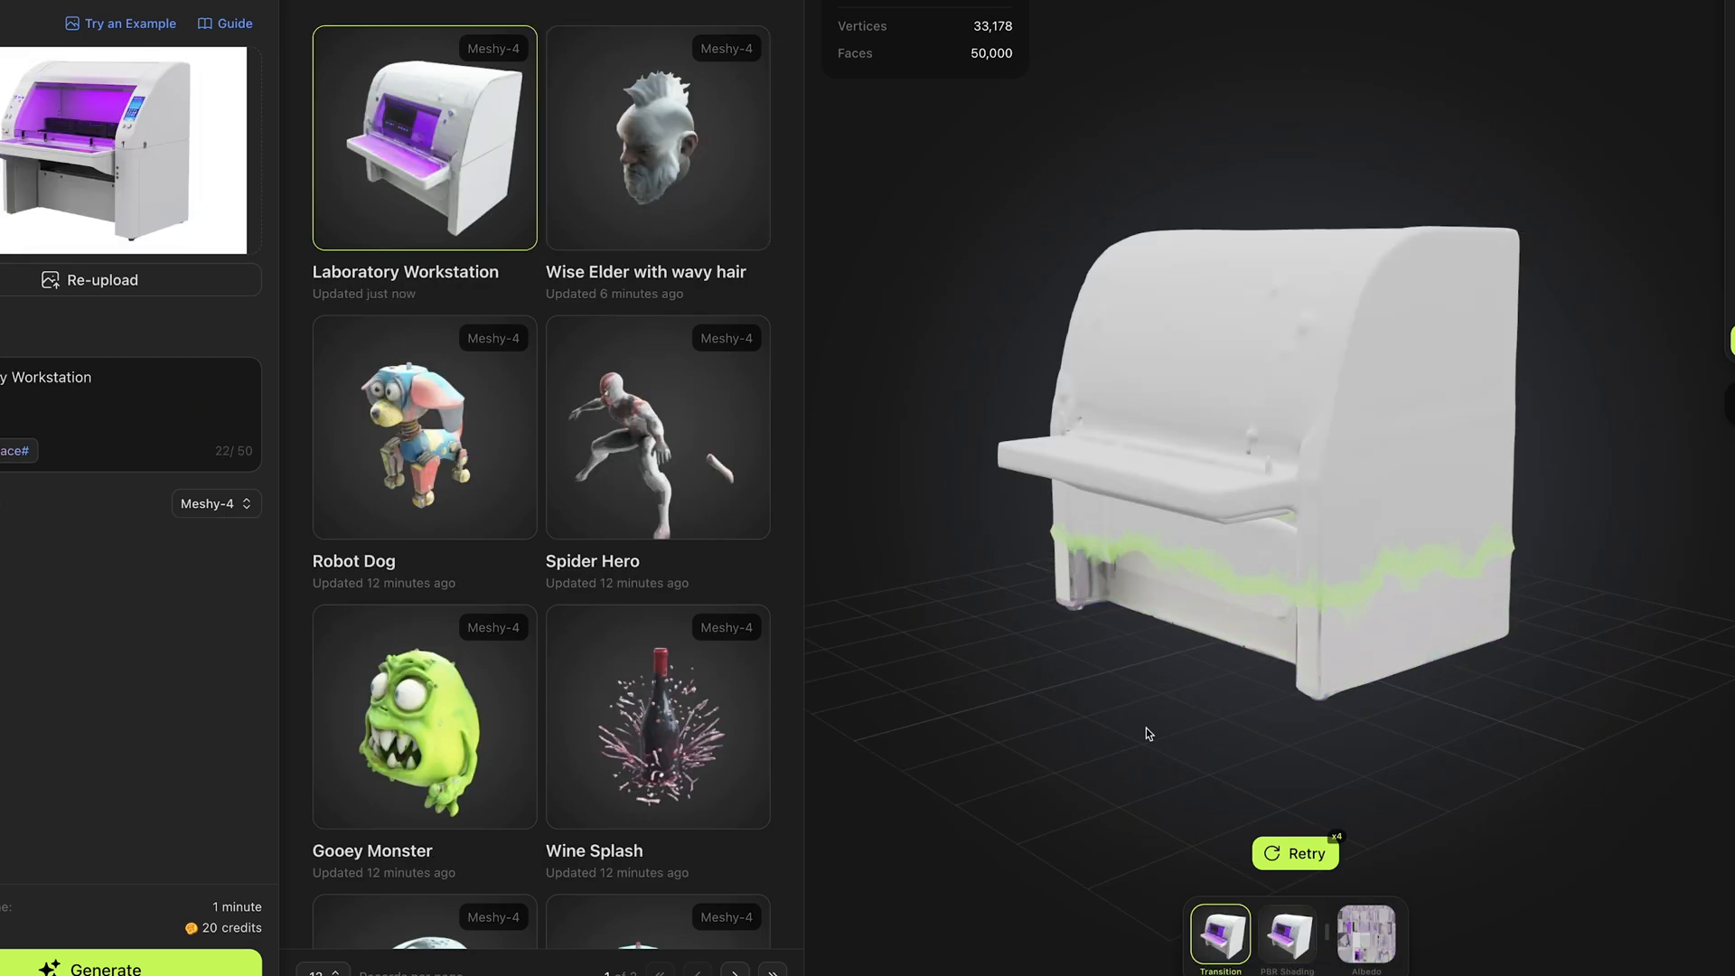
Step: Show the Laboratory Workstation with full PBR shading
click(1285, 934)
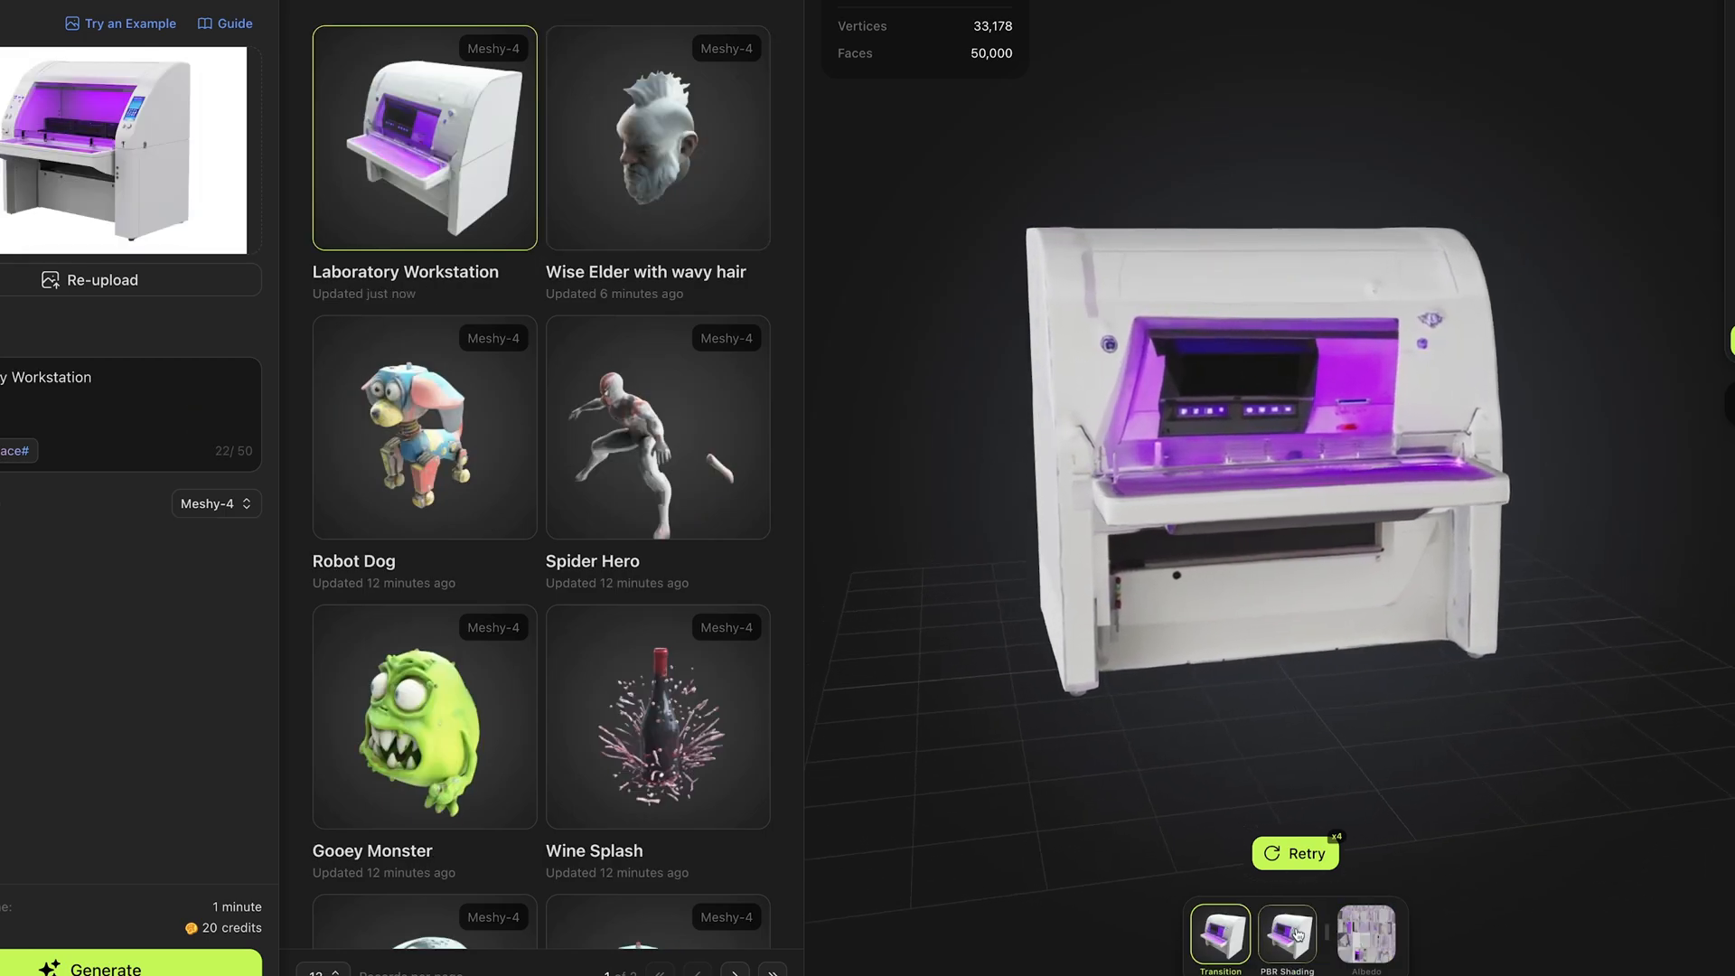
click(1285, 938)
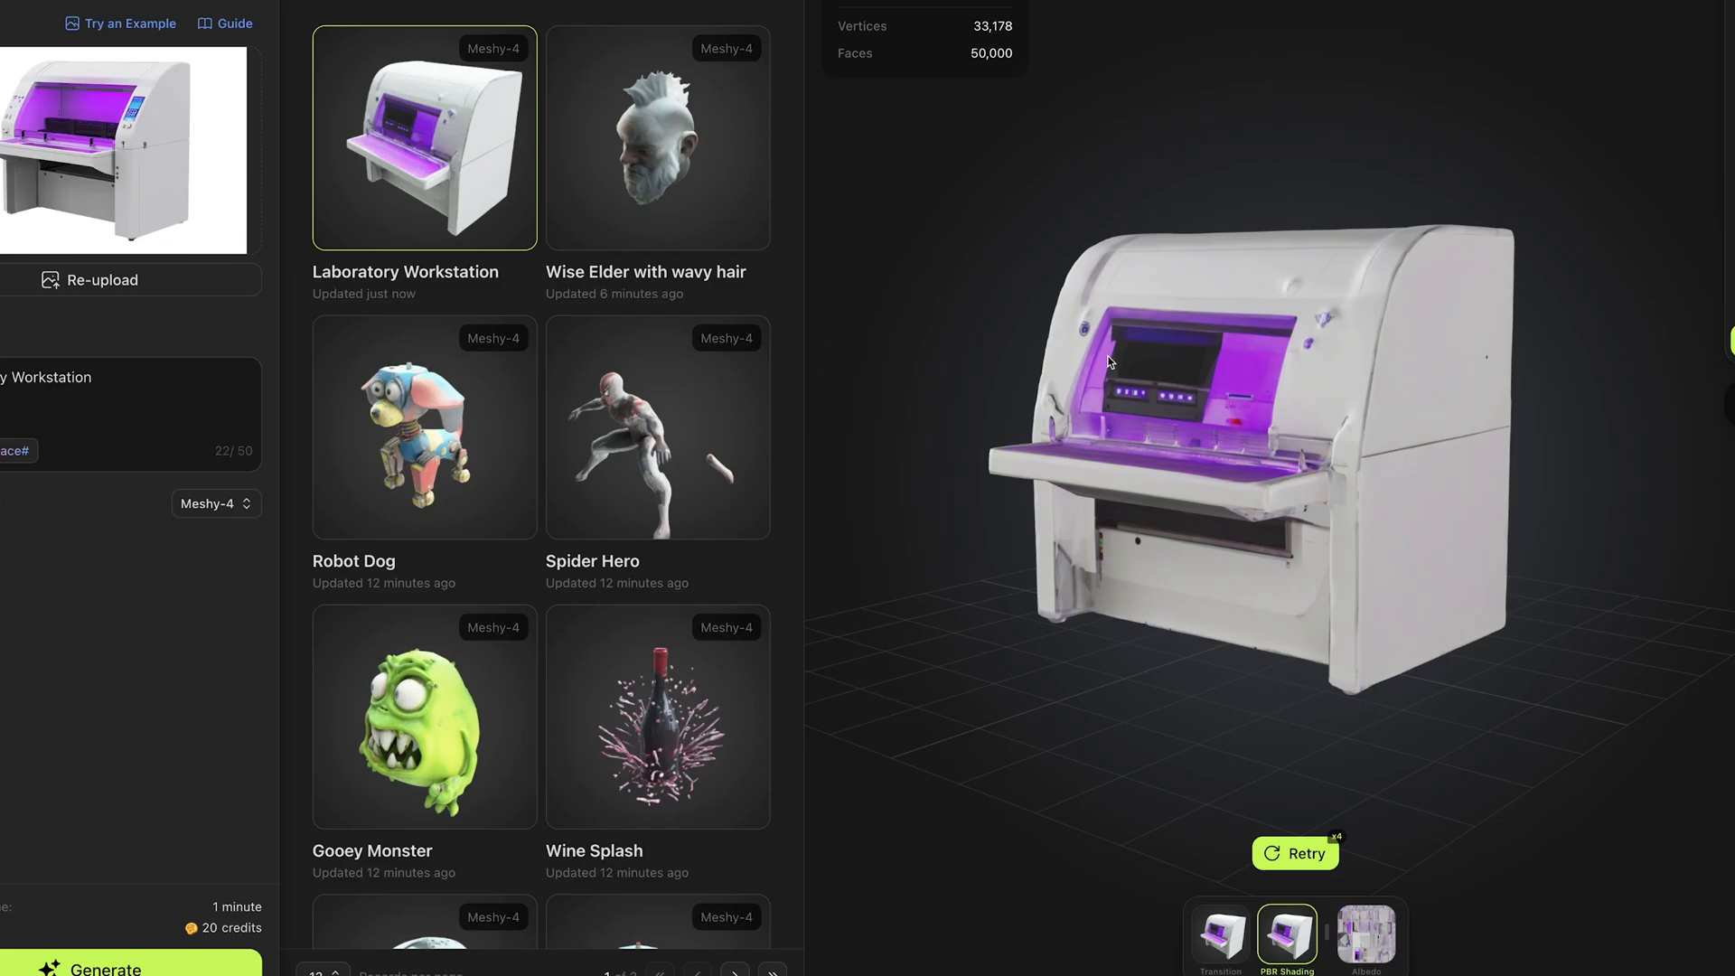
mouse_move(1268, 322)
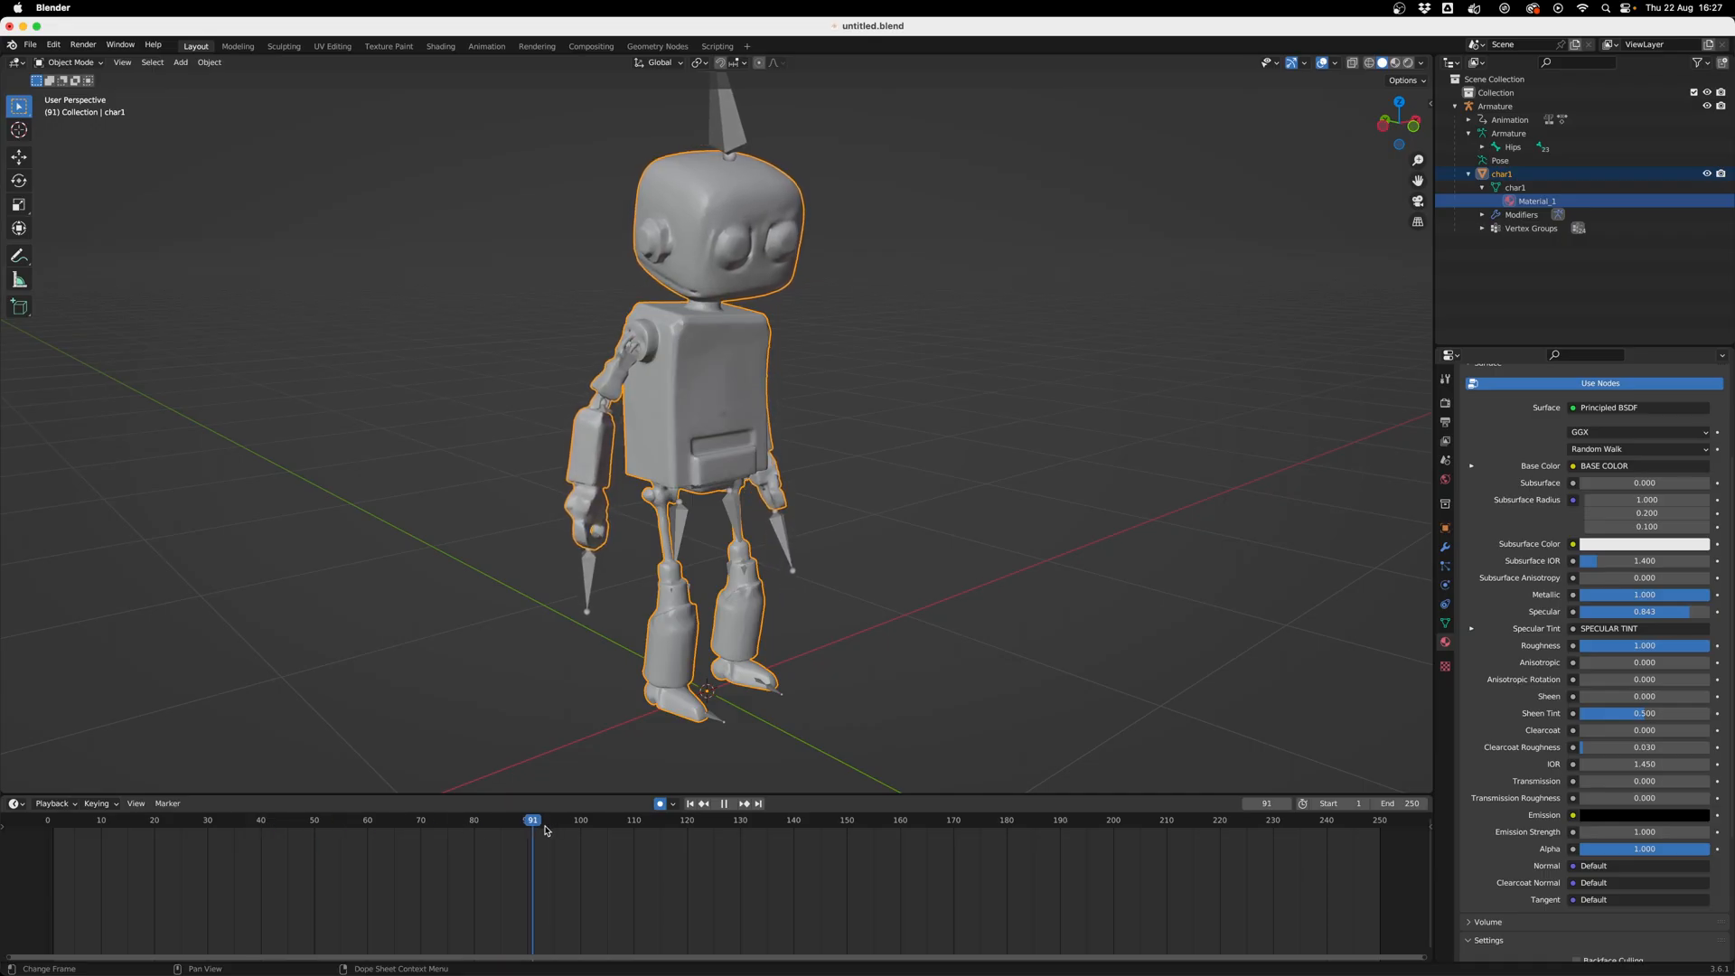
click(1263, 818)
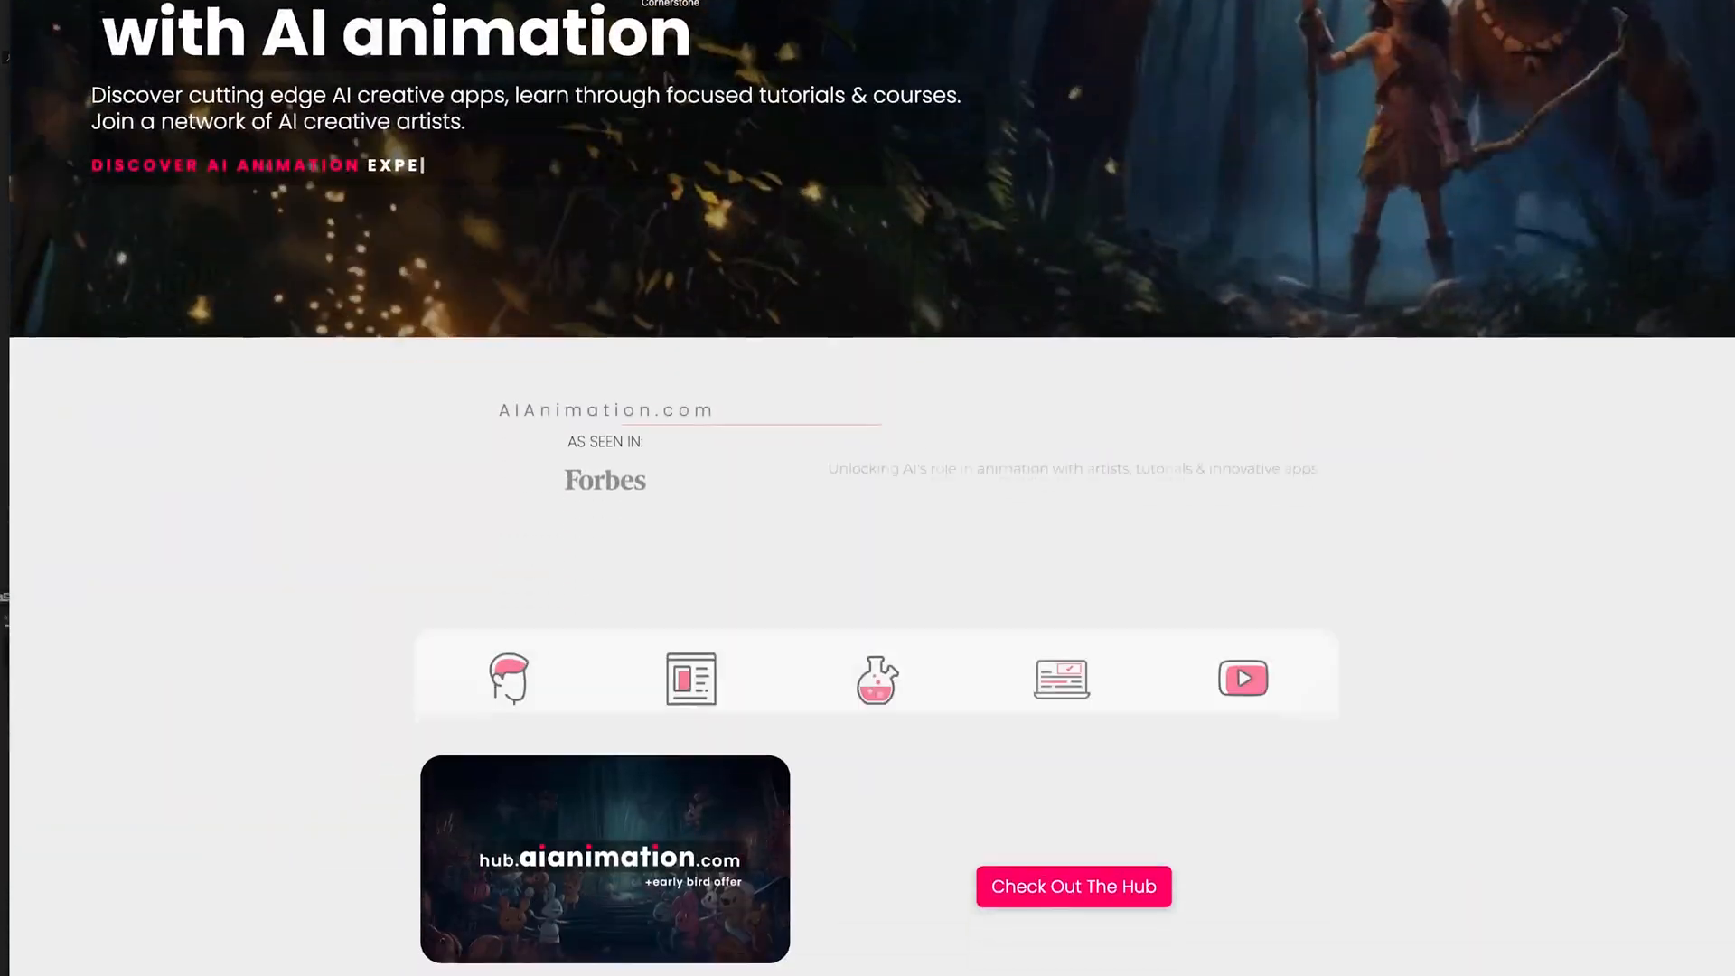
scroll(down, 3)
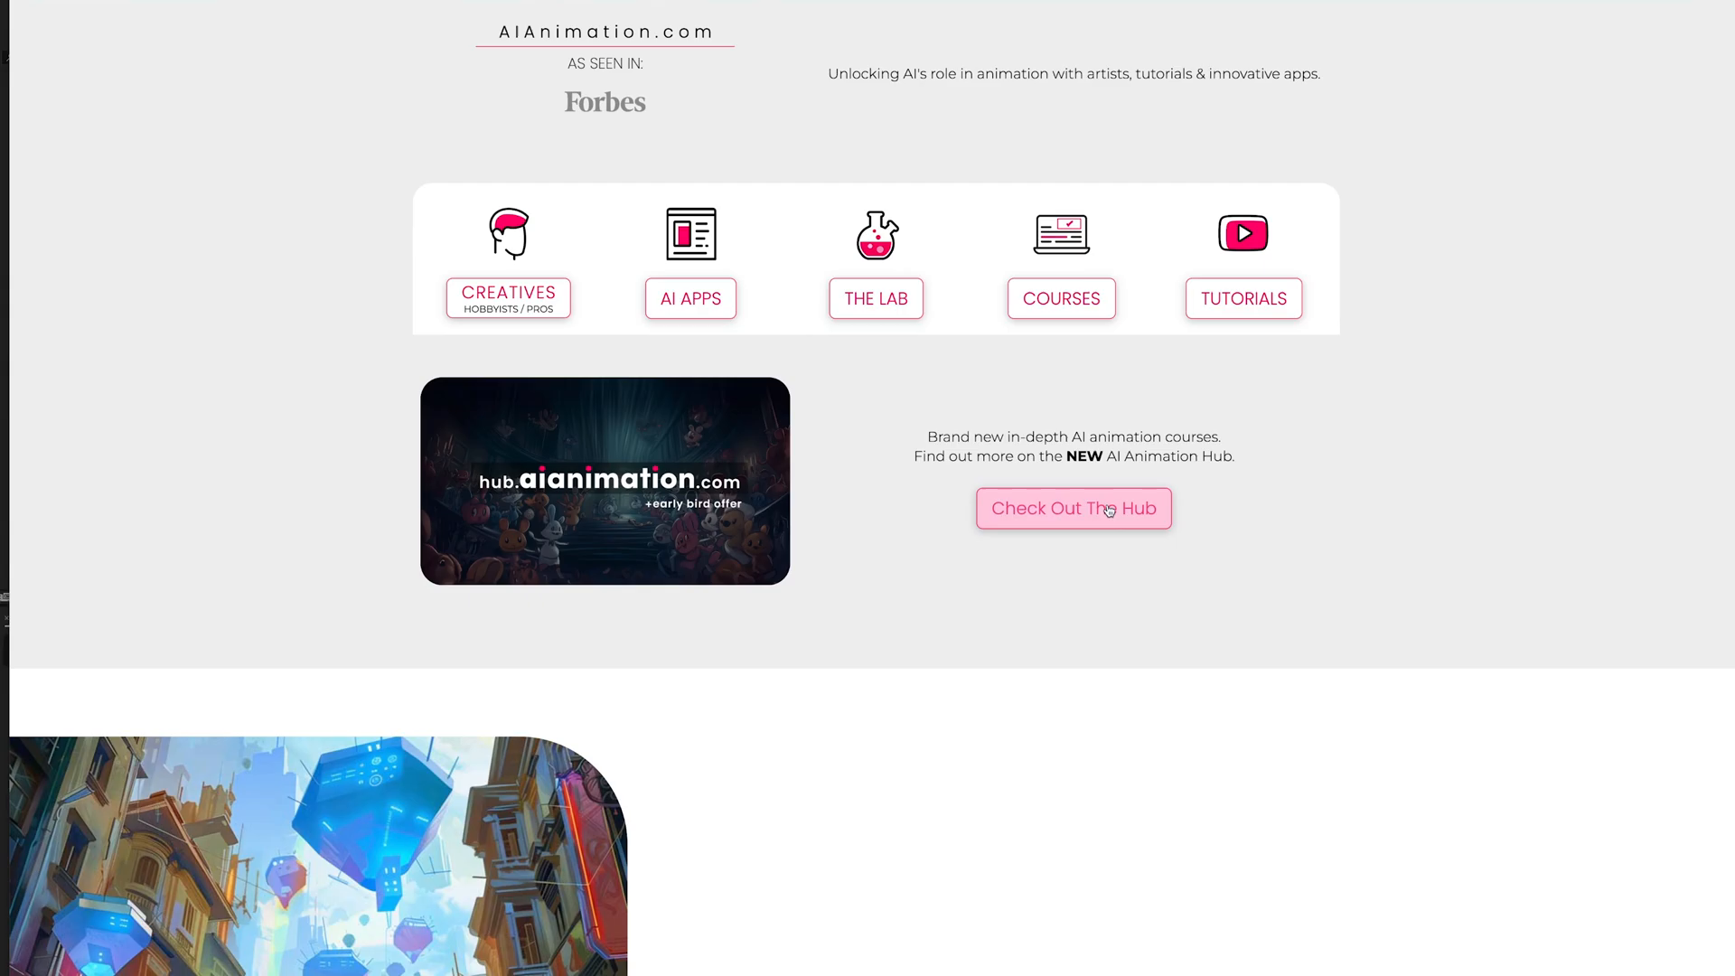
click(1072, 508)
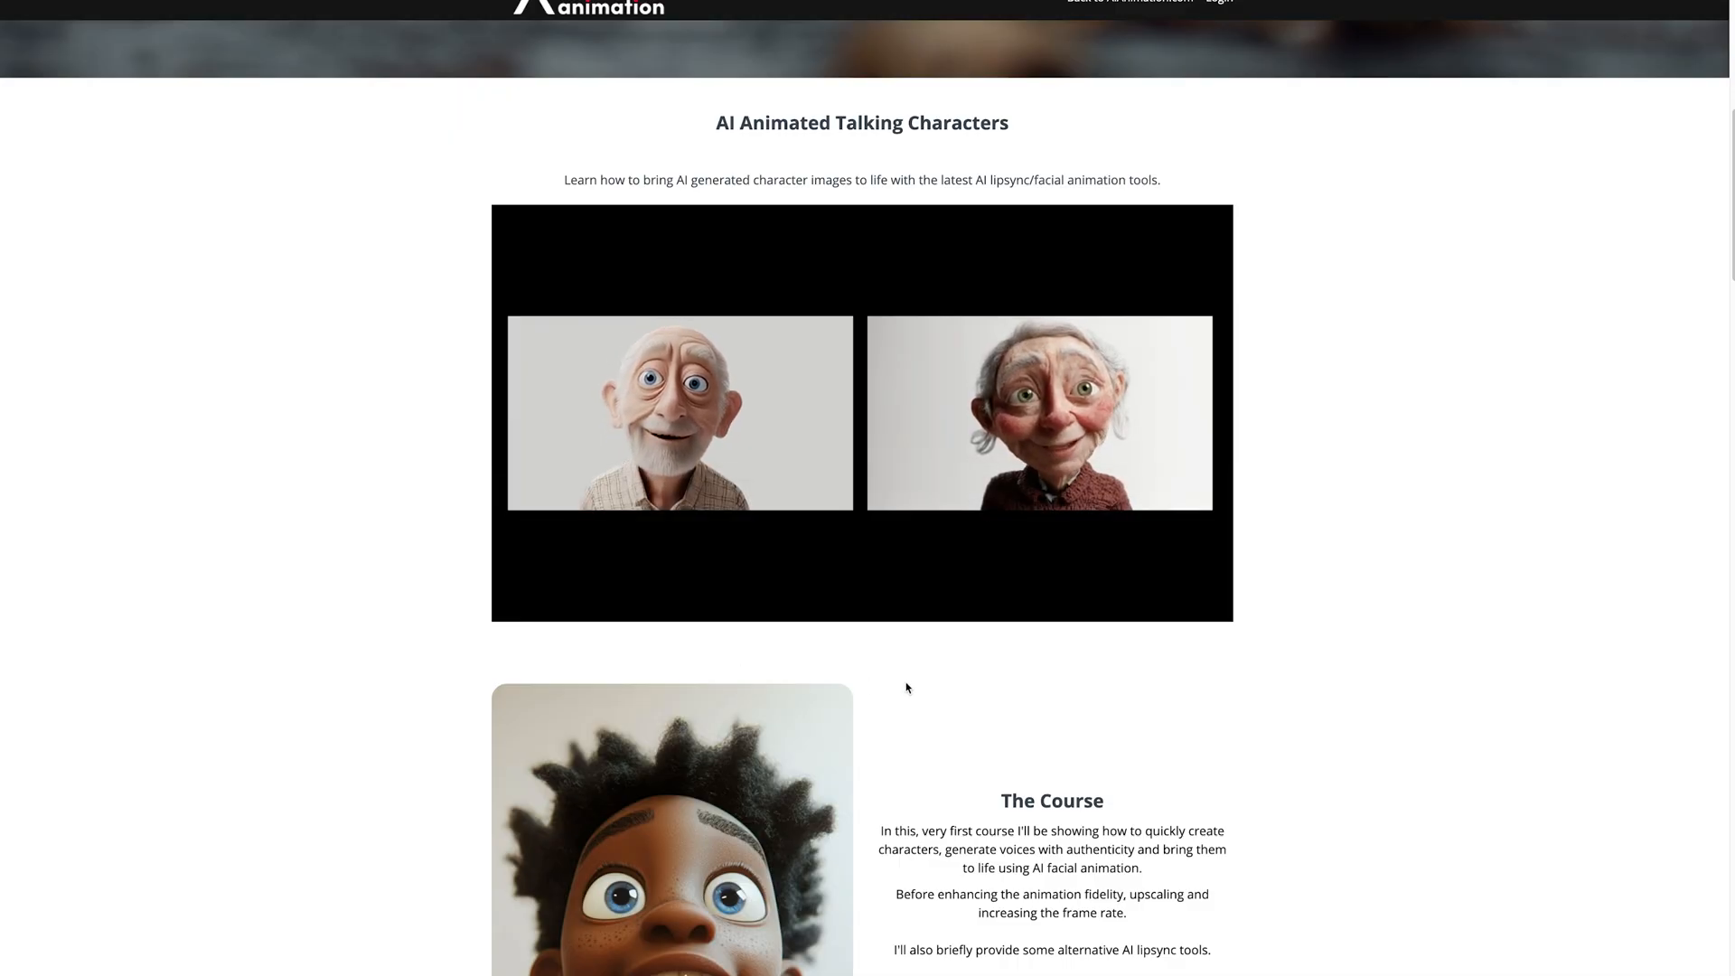
scroll(down, 3)
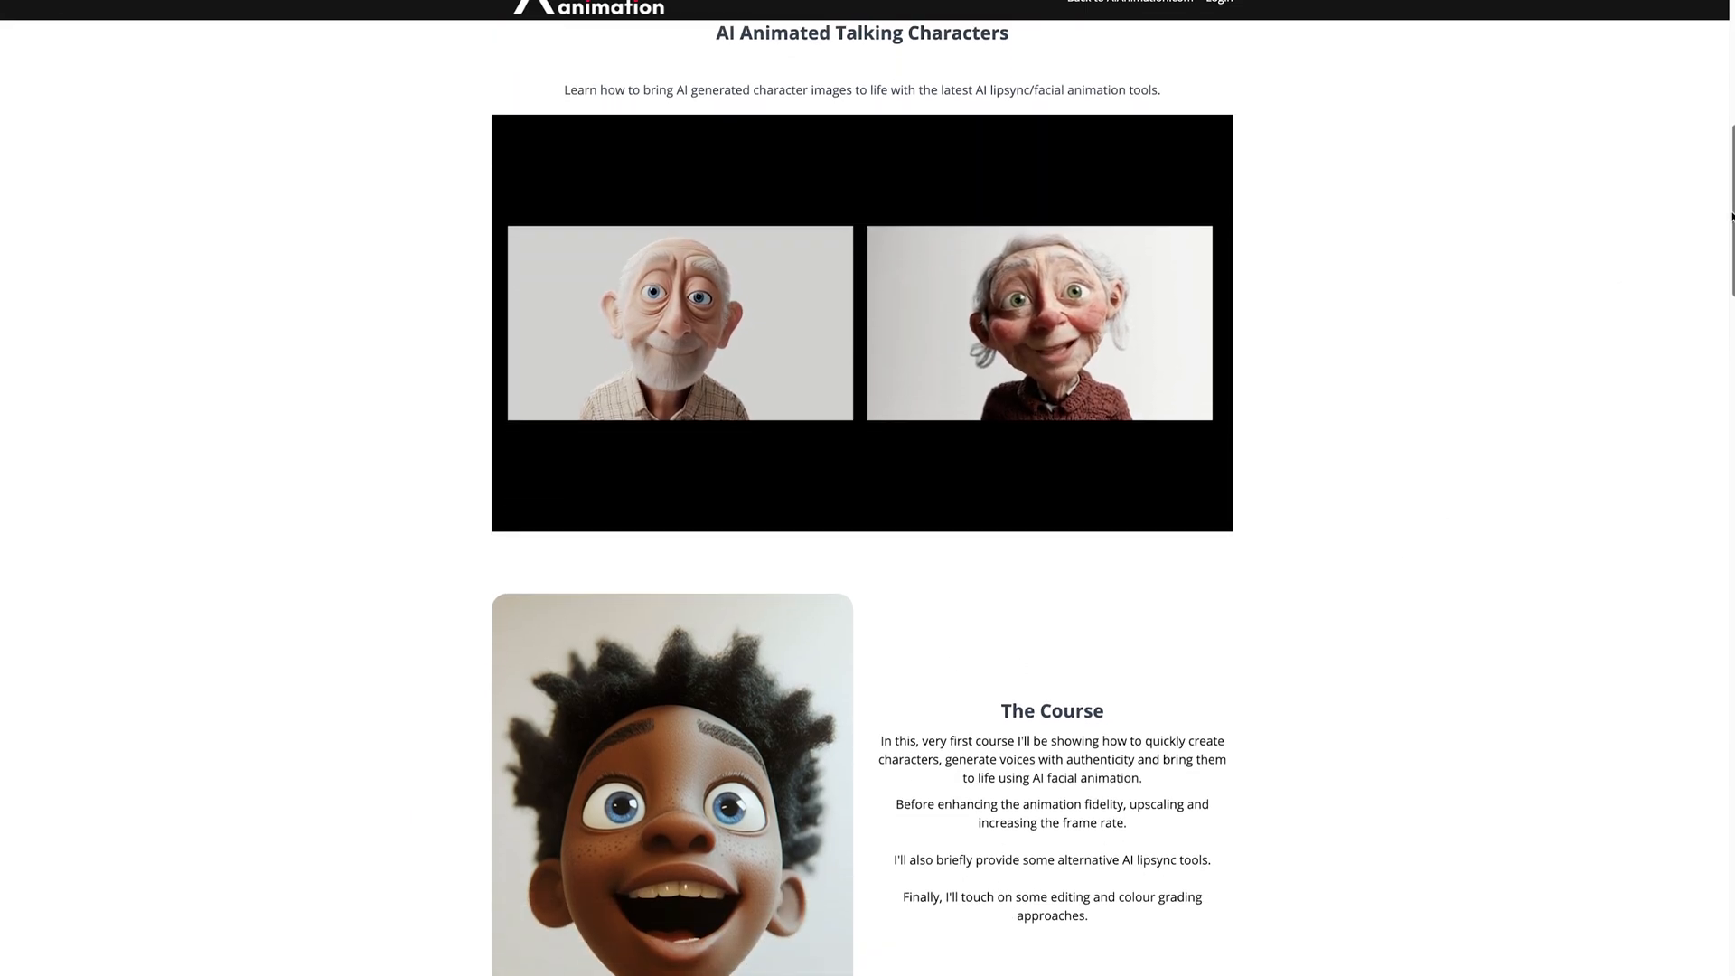
scroll(down, 3)
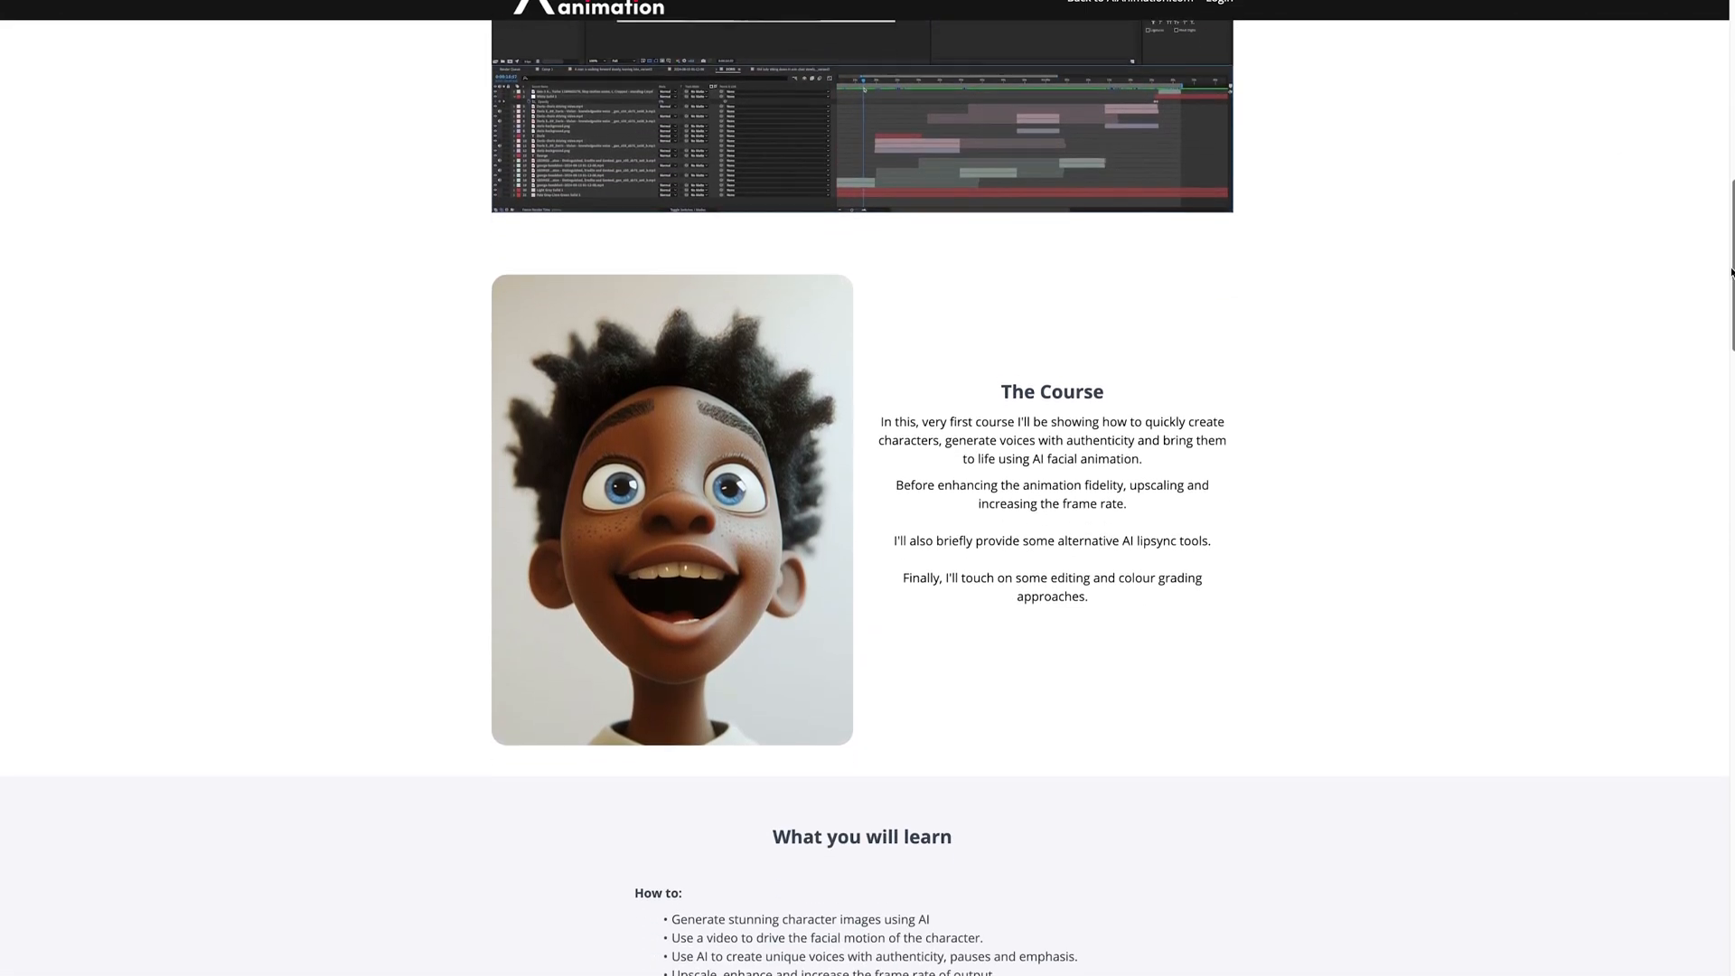
scroll(down, 3)
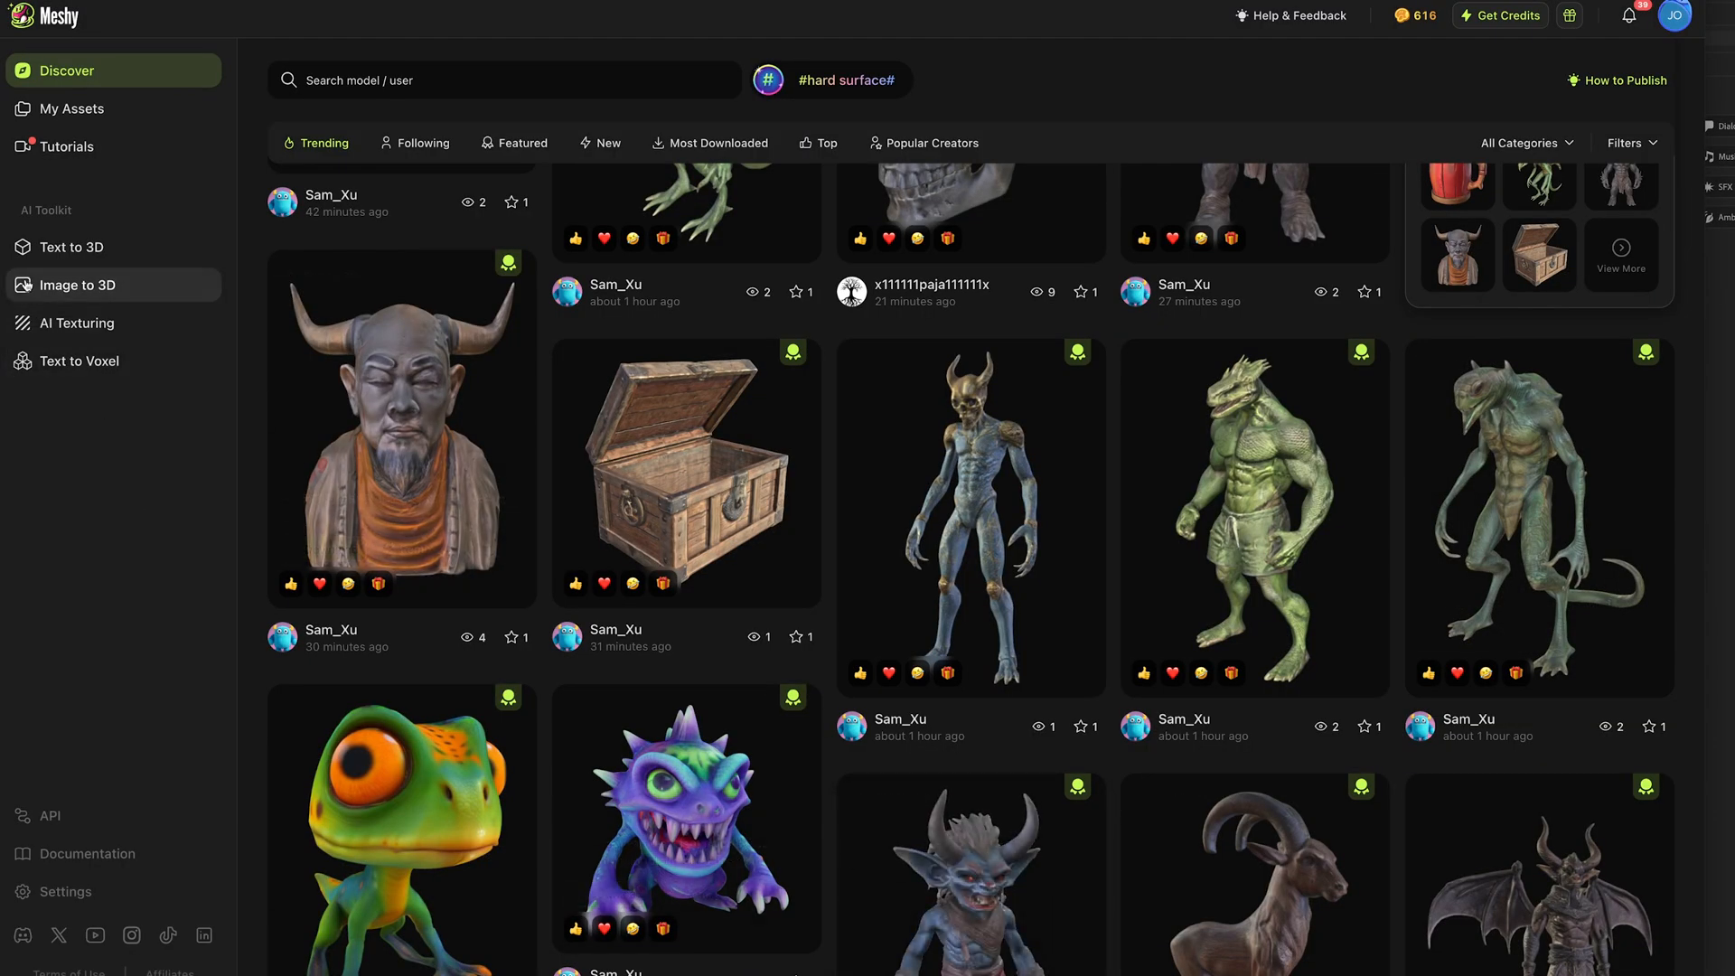
mouse_move(72, 248)
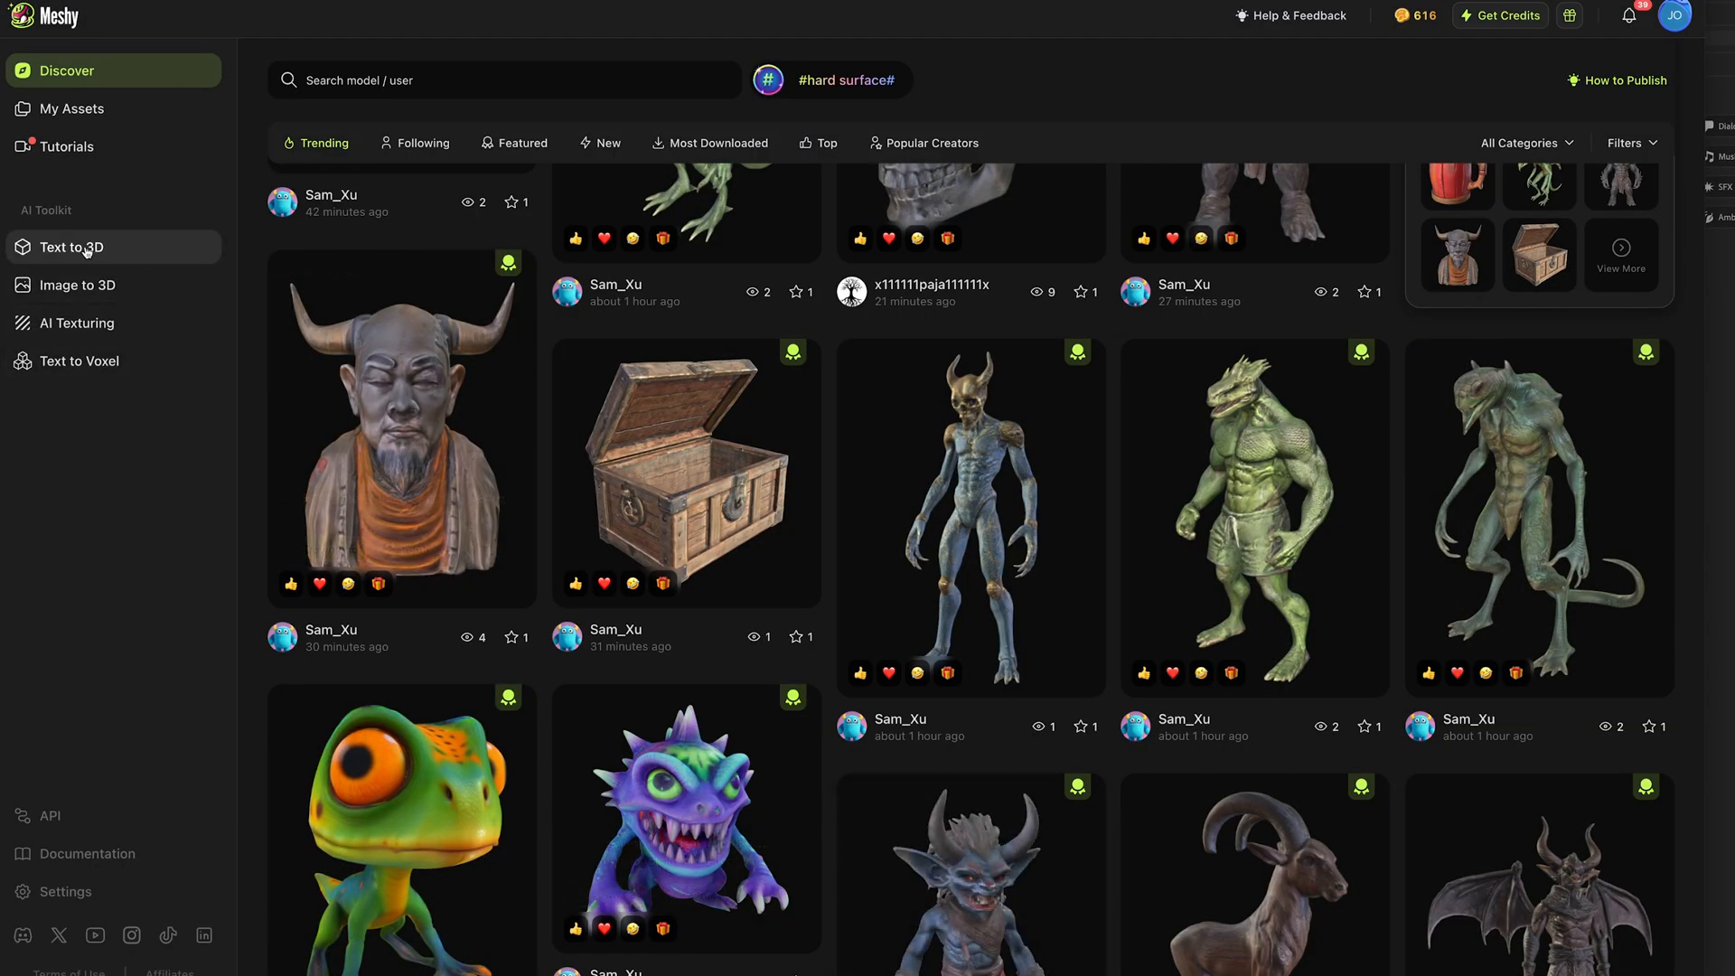
Step: Generate a Meshy-4 text-to-3D model from the prompt 'Lion roaring' after toggling Meshy-3 Turbo
click(70, 247)
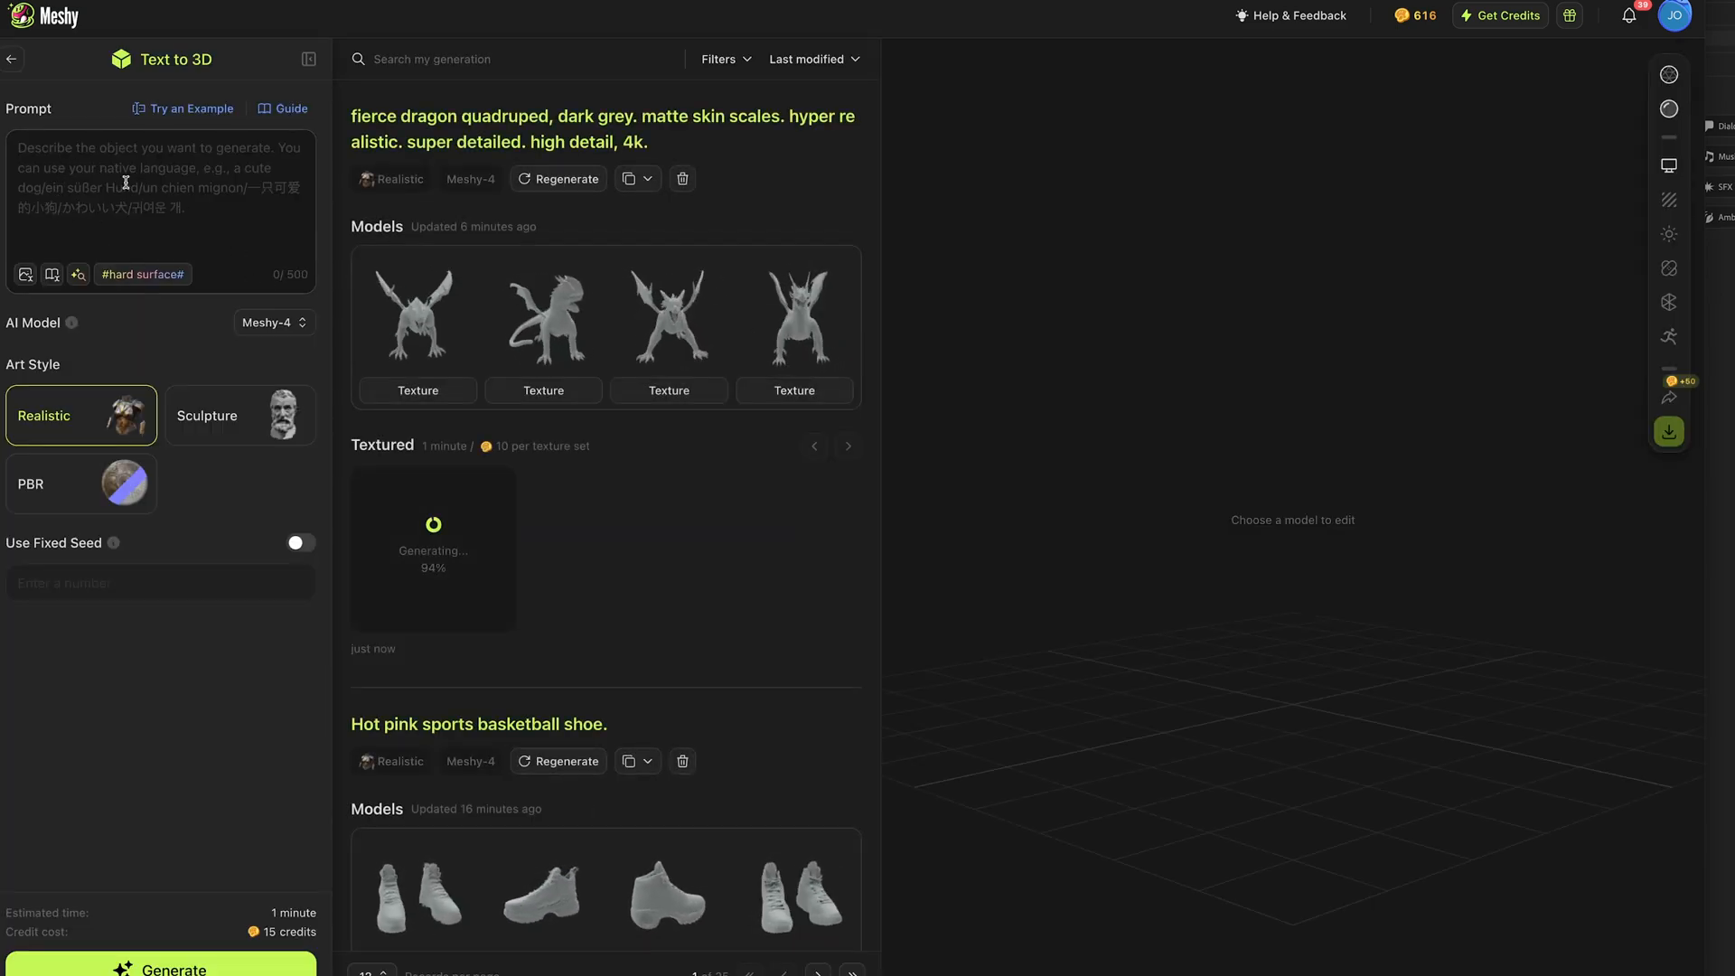
click(273, 322)
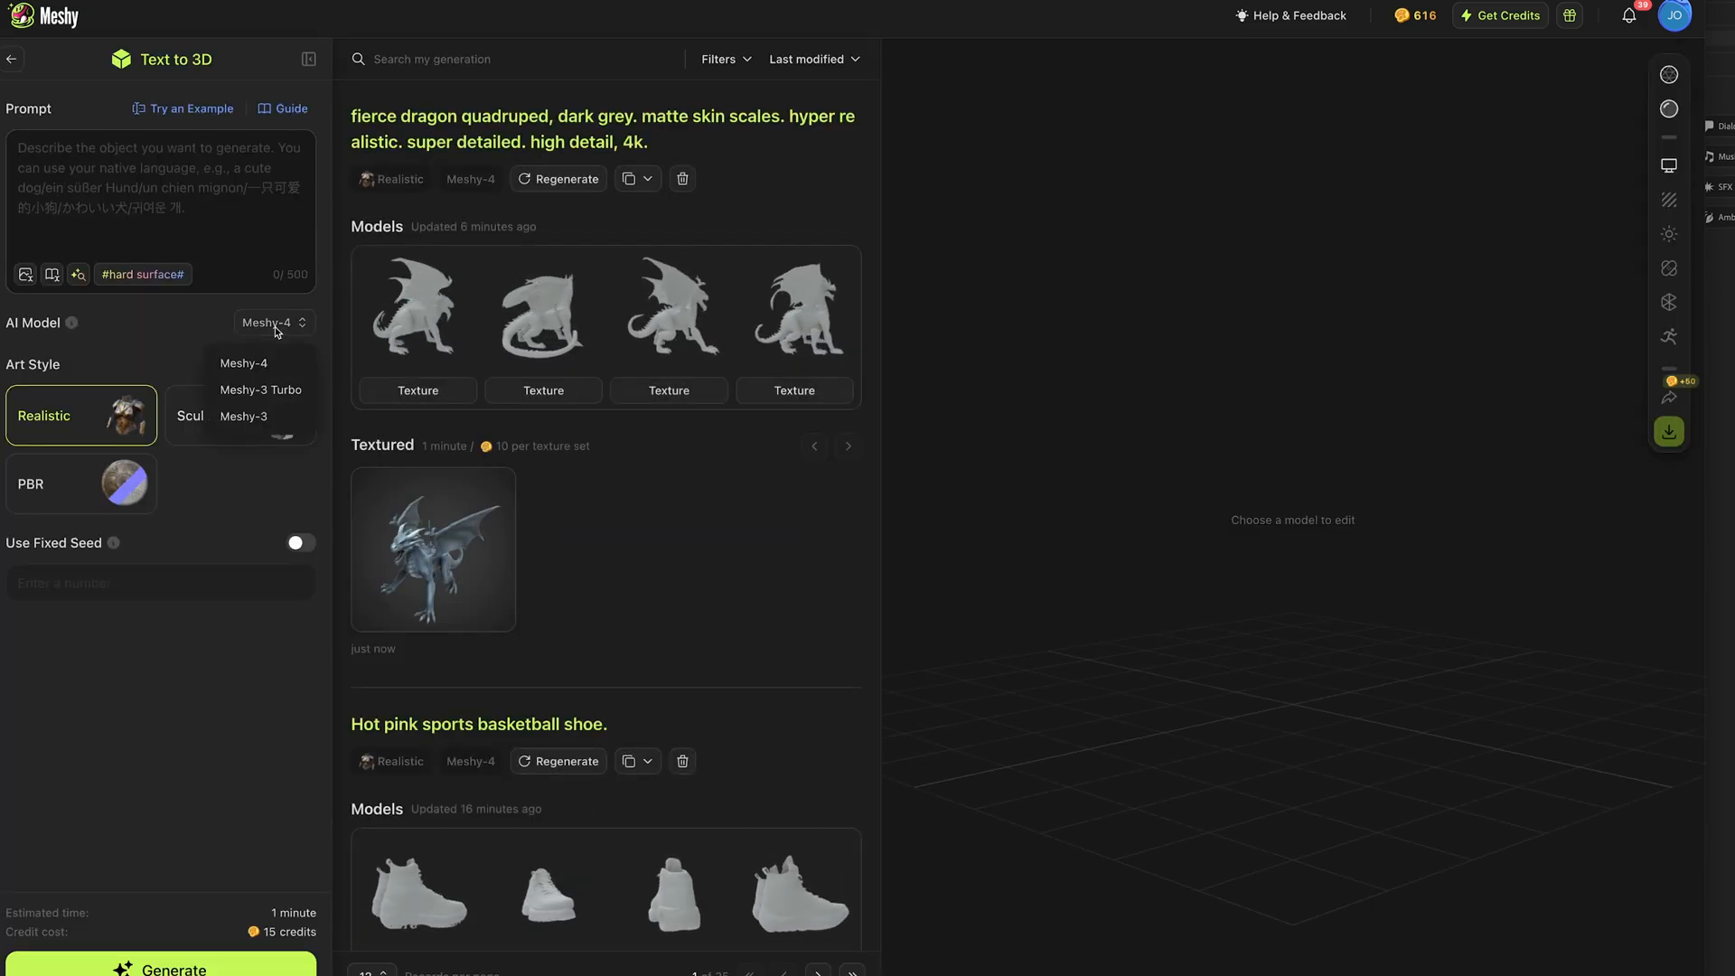
click(260, 388)
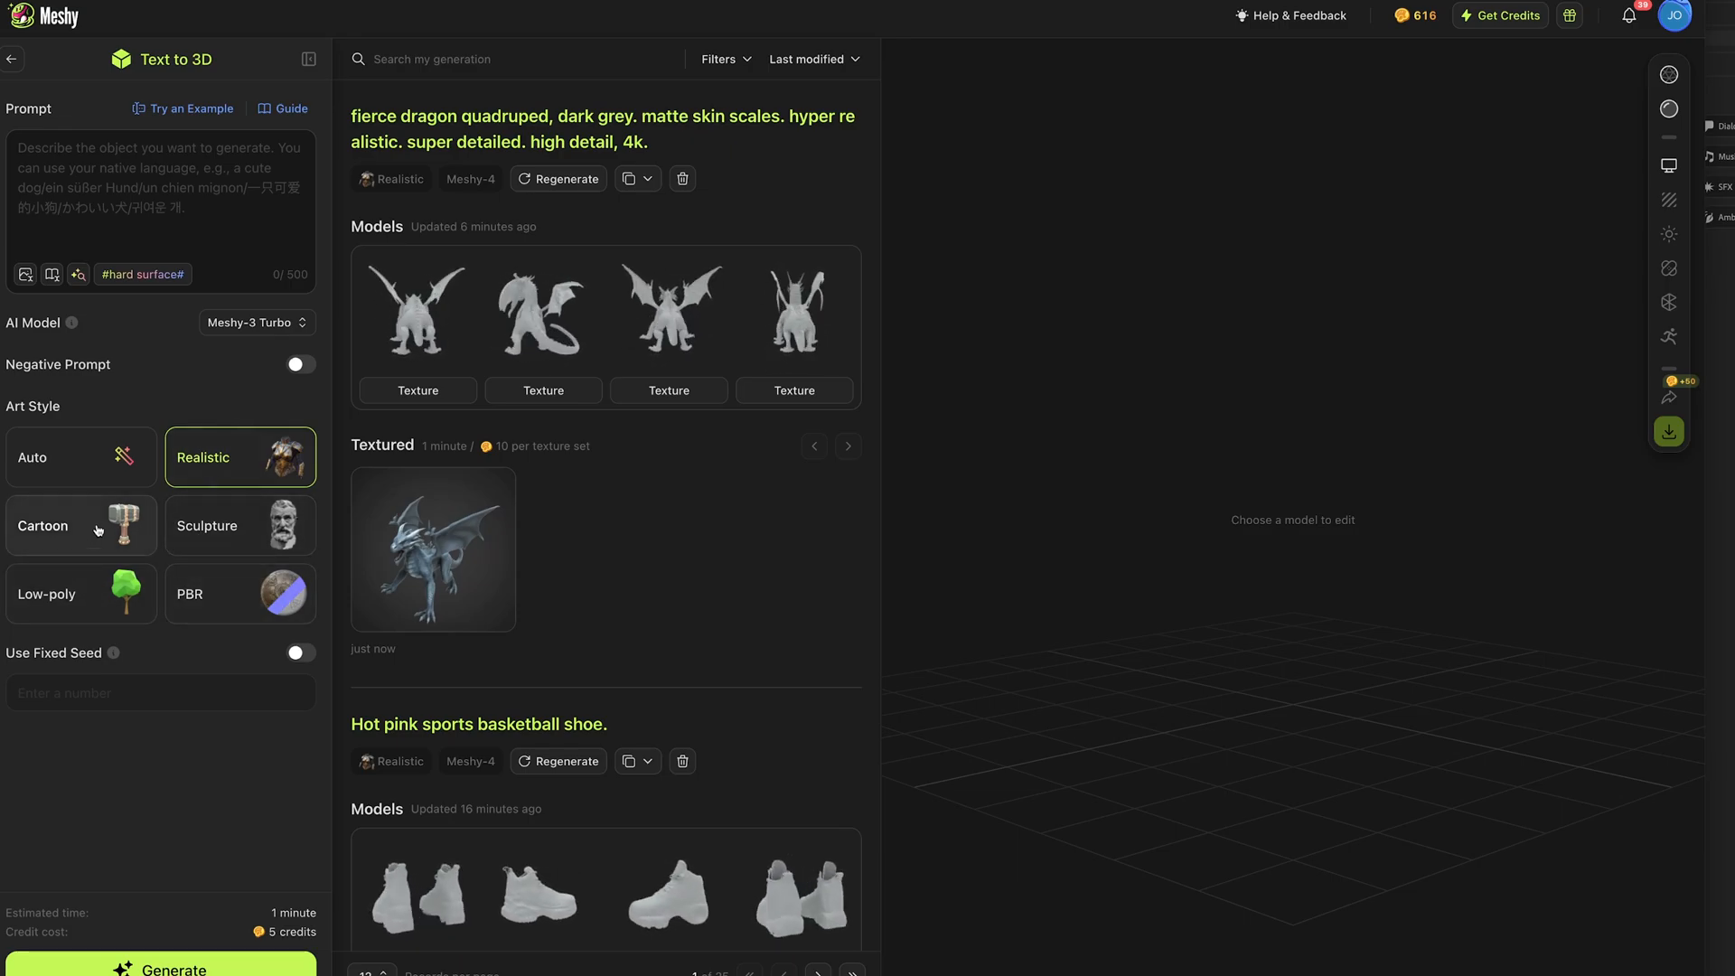
click(256, 322)
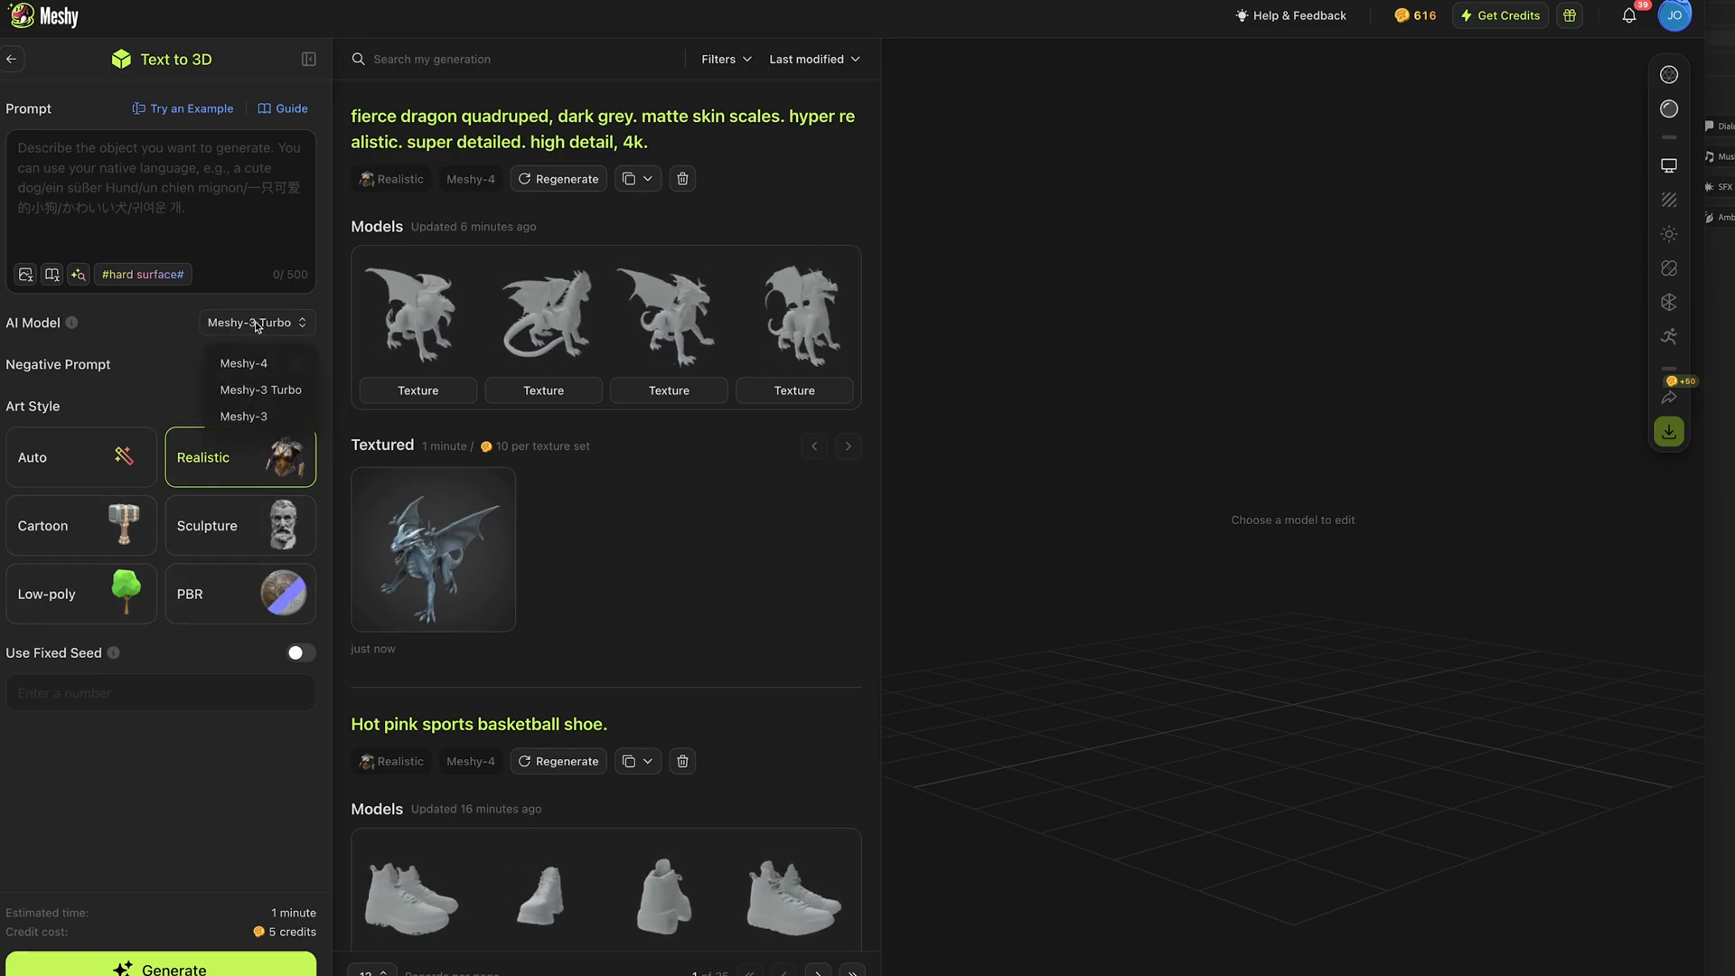
click(242, 363)
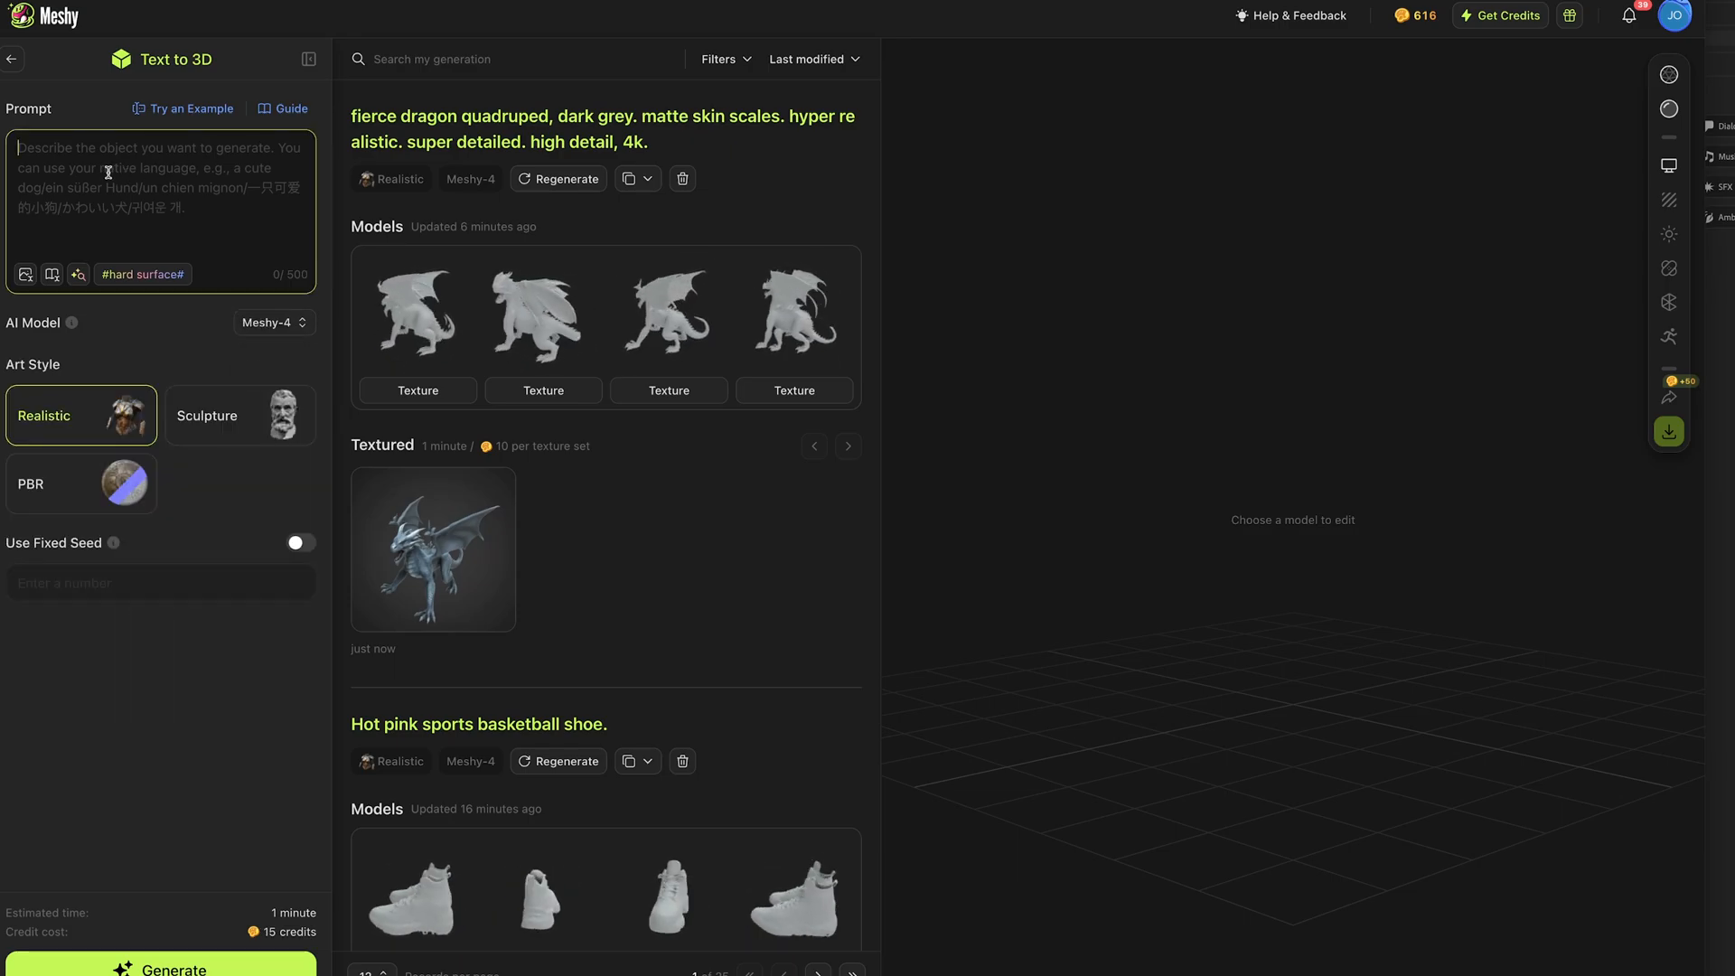
text(Lion roaring)
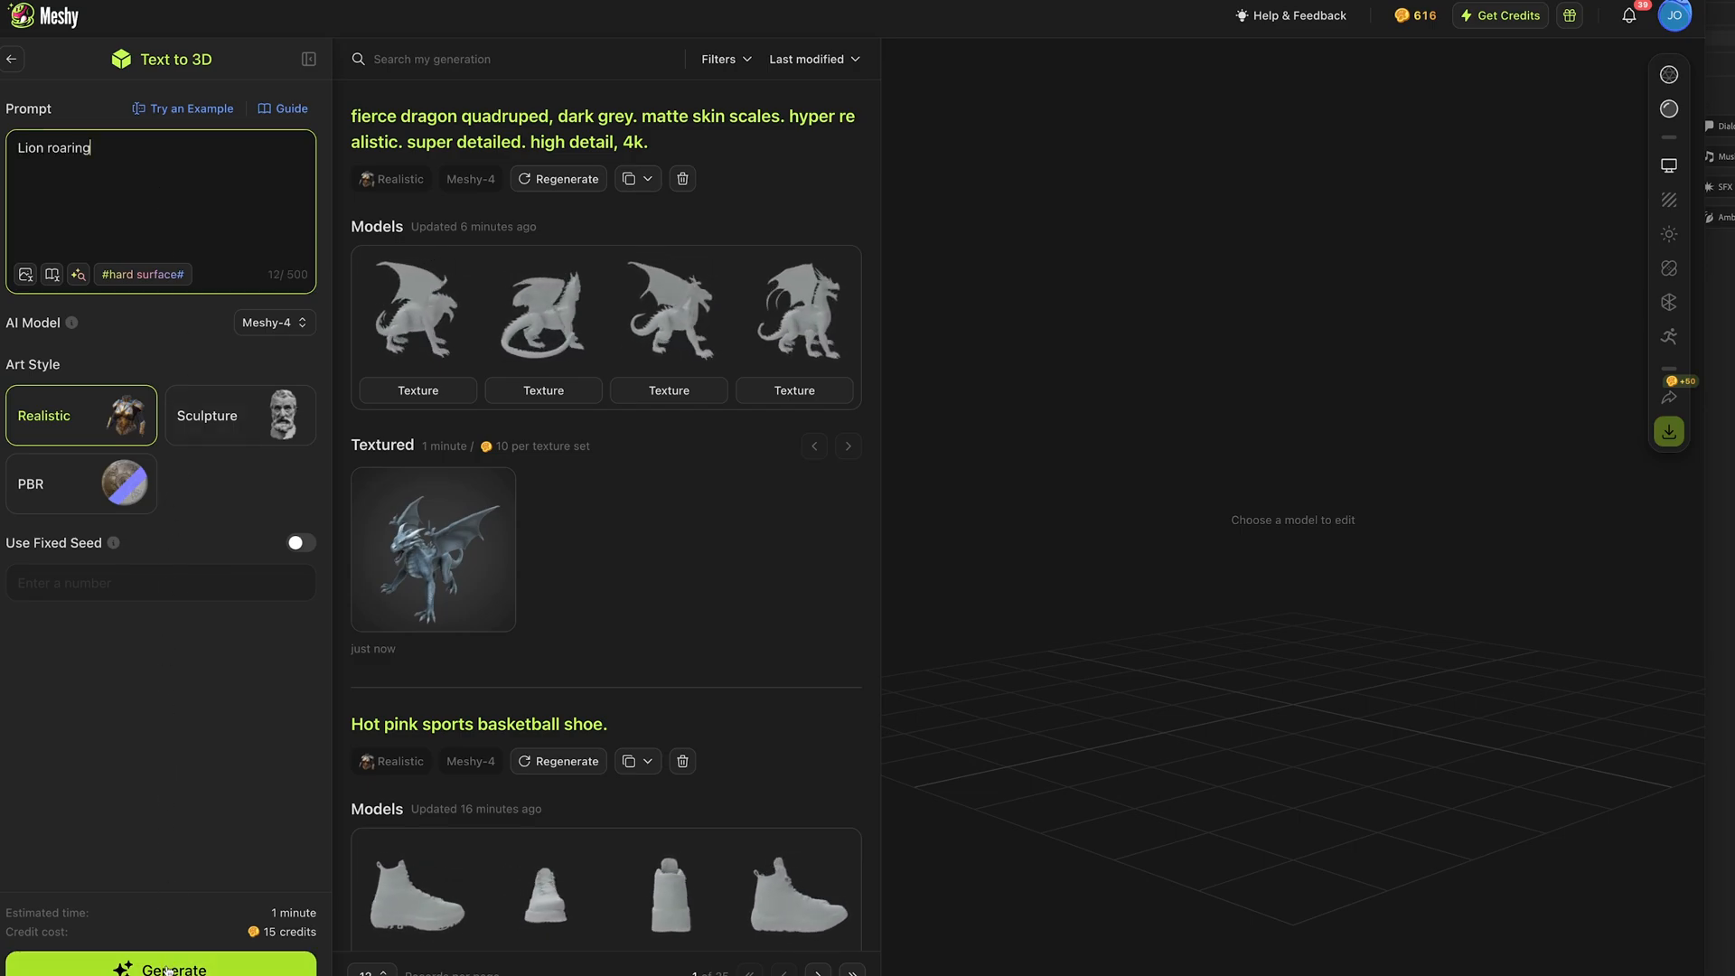
click(161, 969)
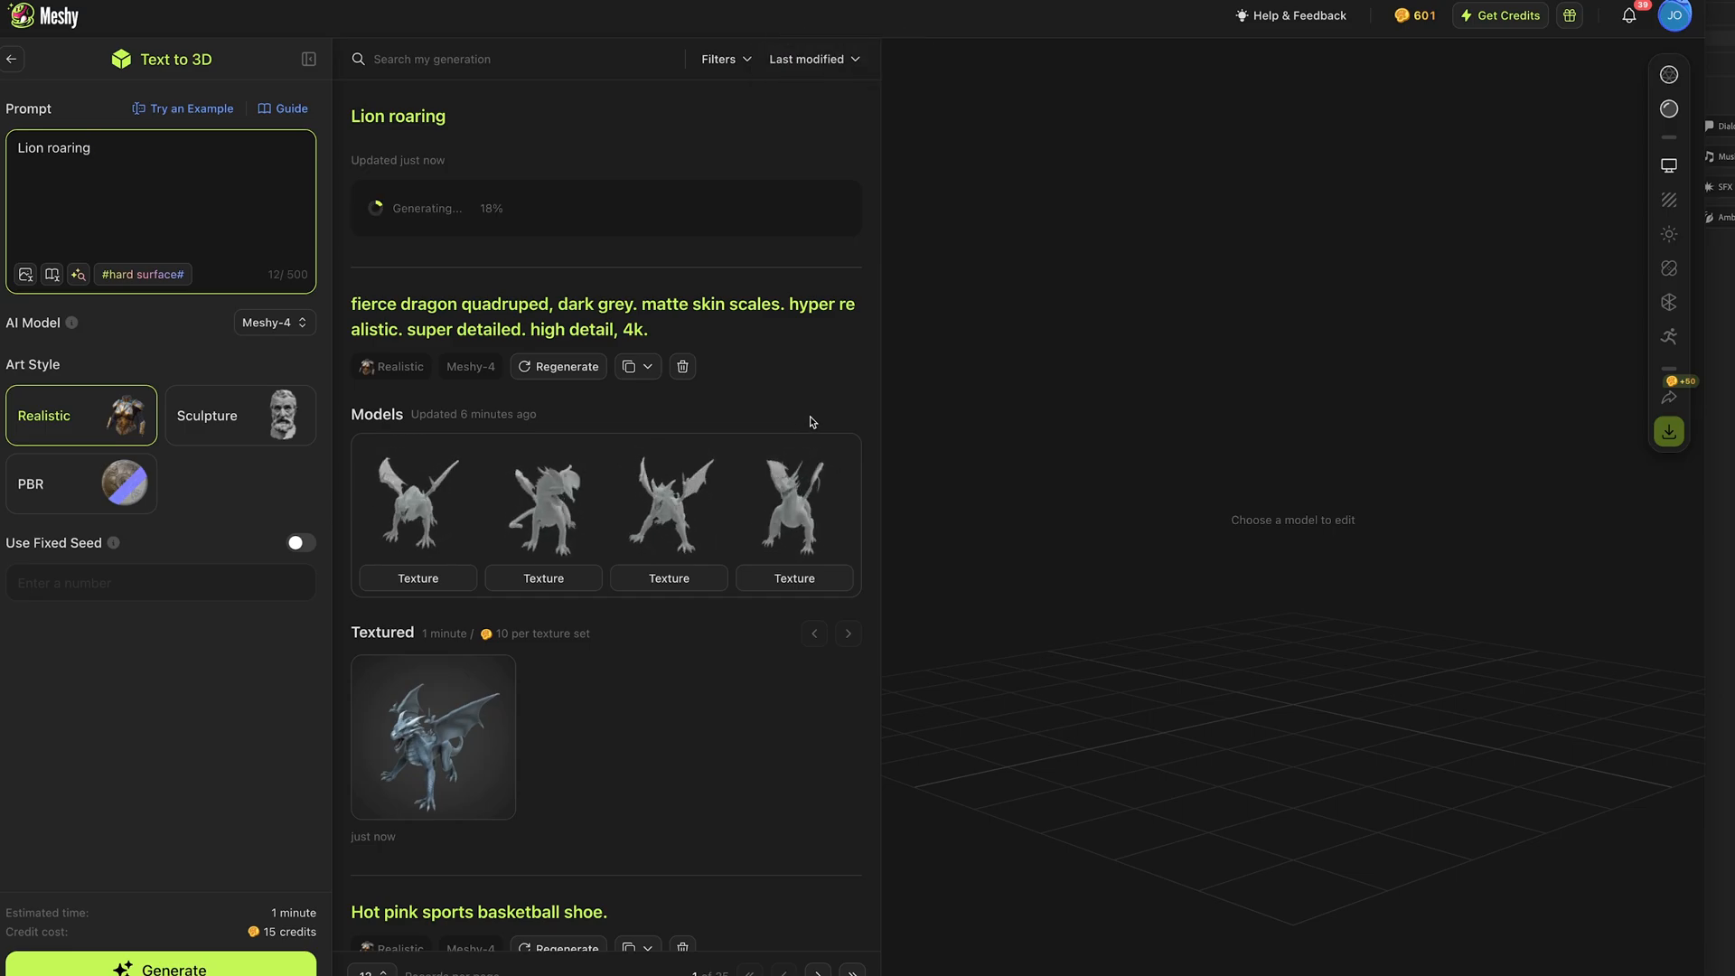
Step: Preview the first and third Spiderman-as-Deadpool variants, then show the textured one
click(418, 400)
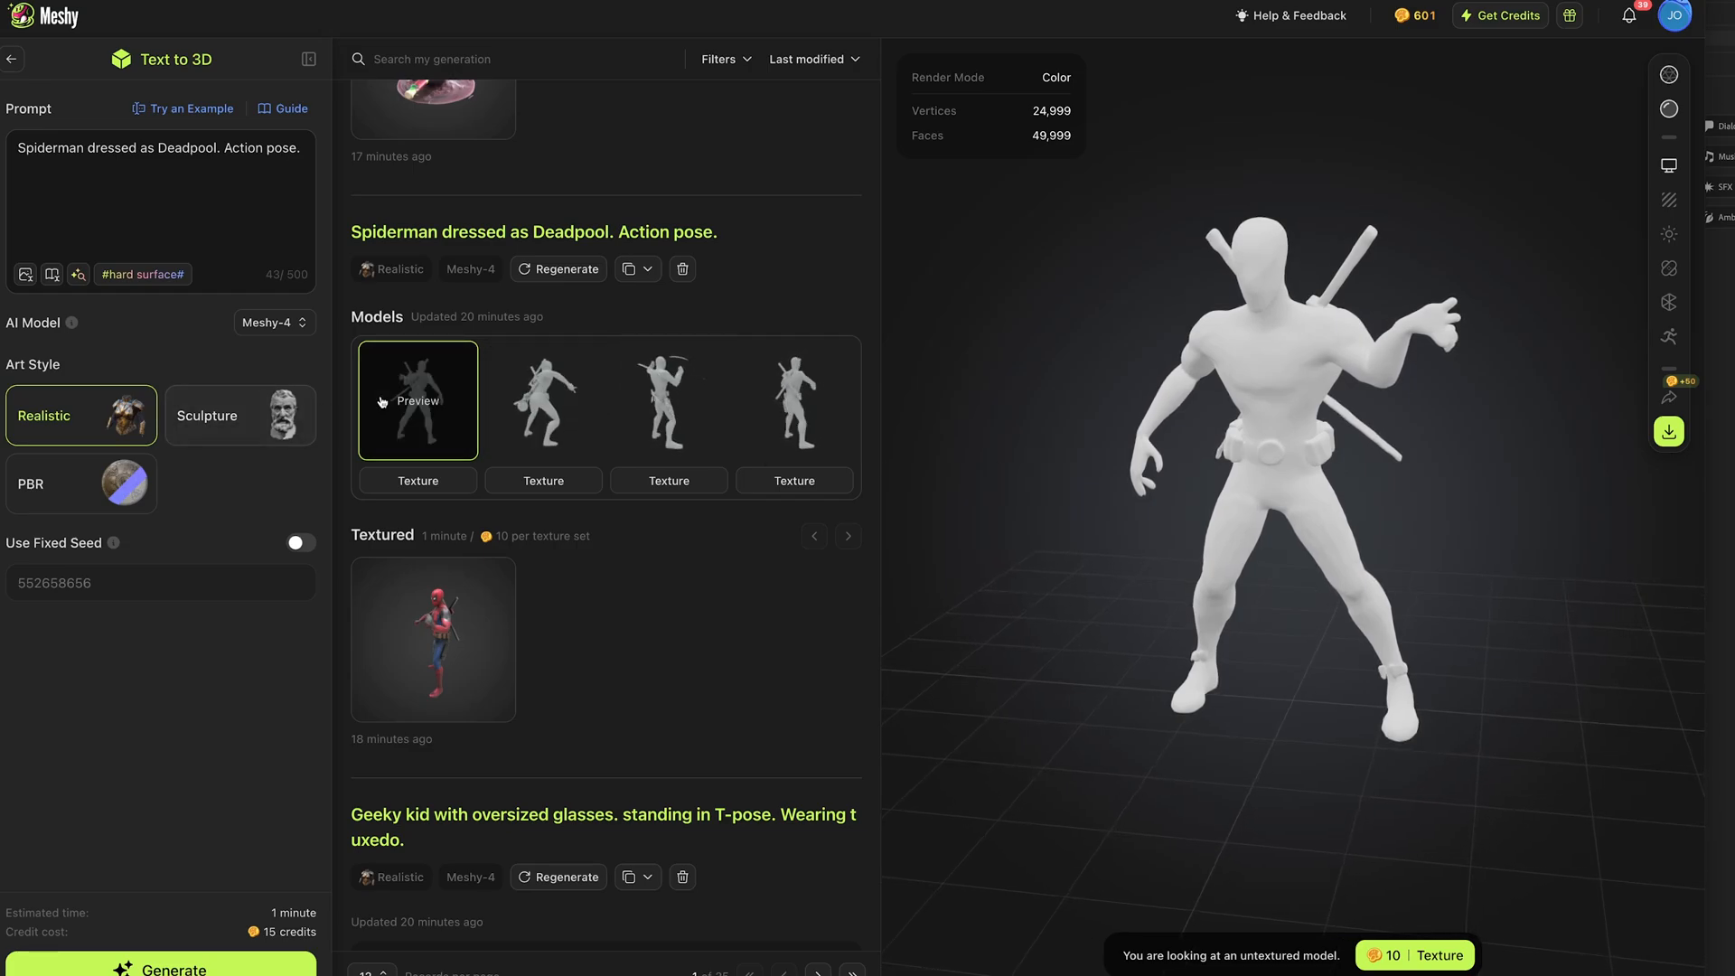
click(669, 399)
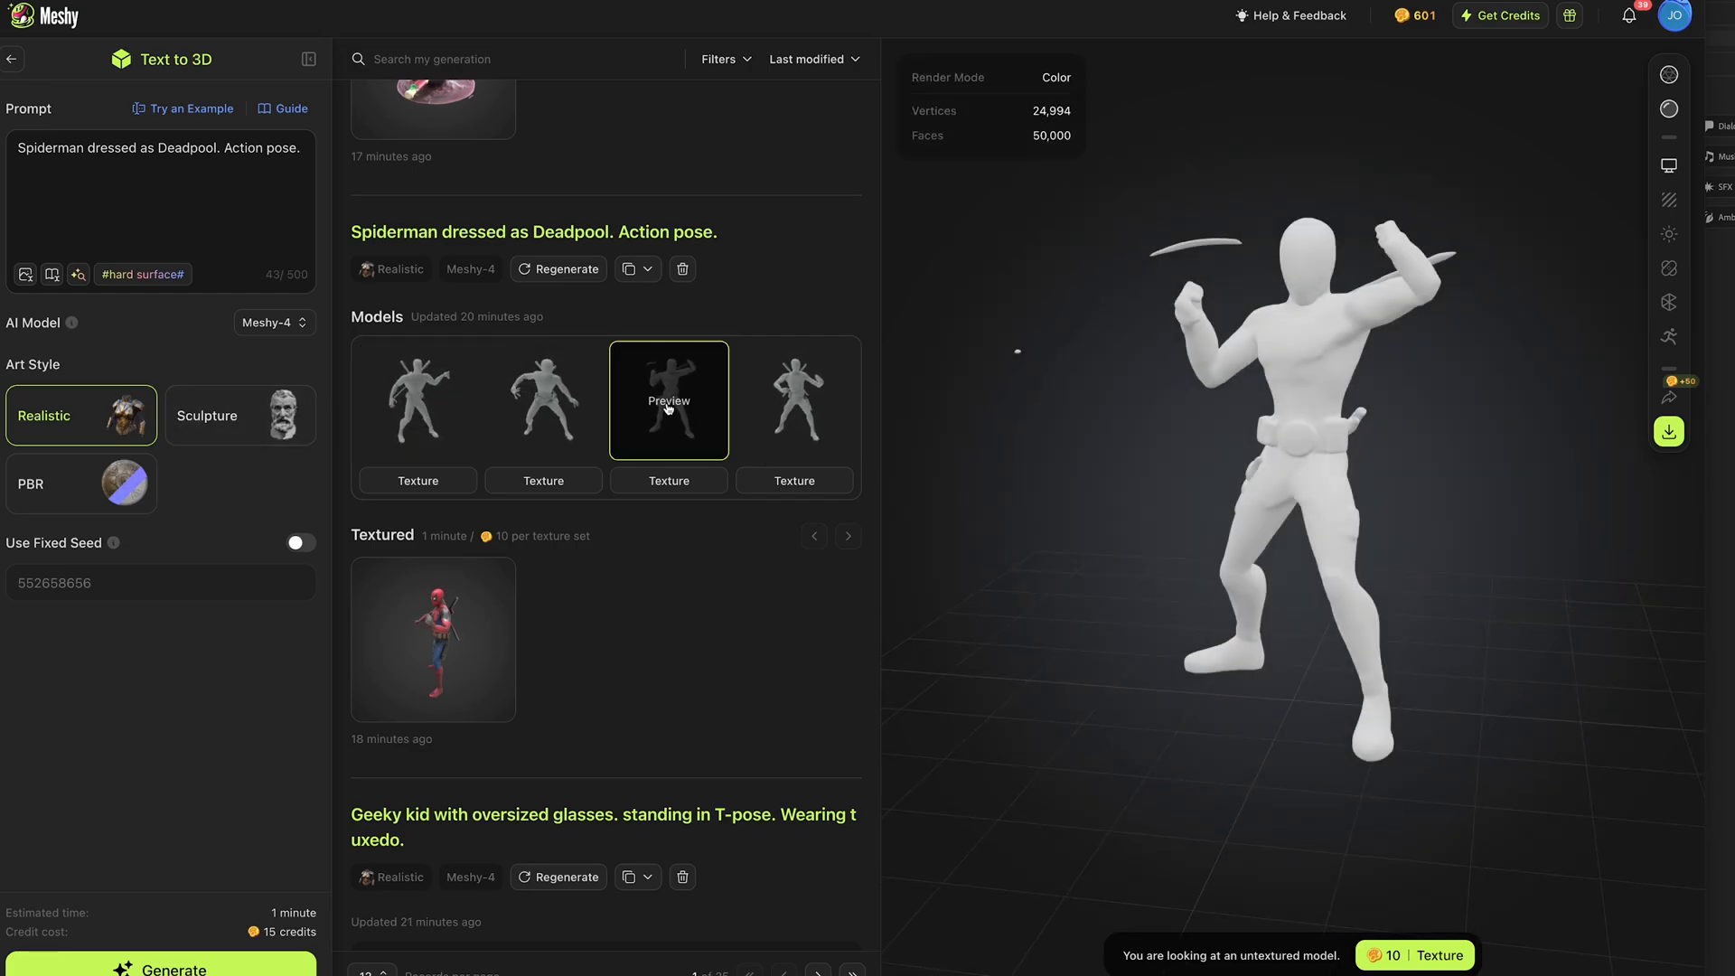
click(793, 399)
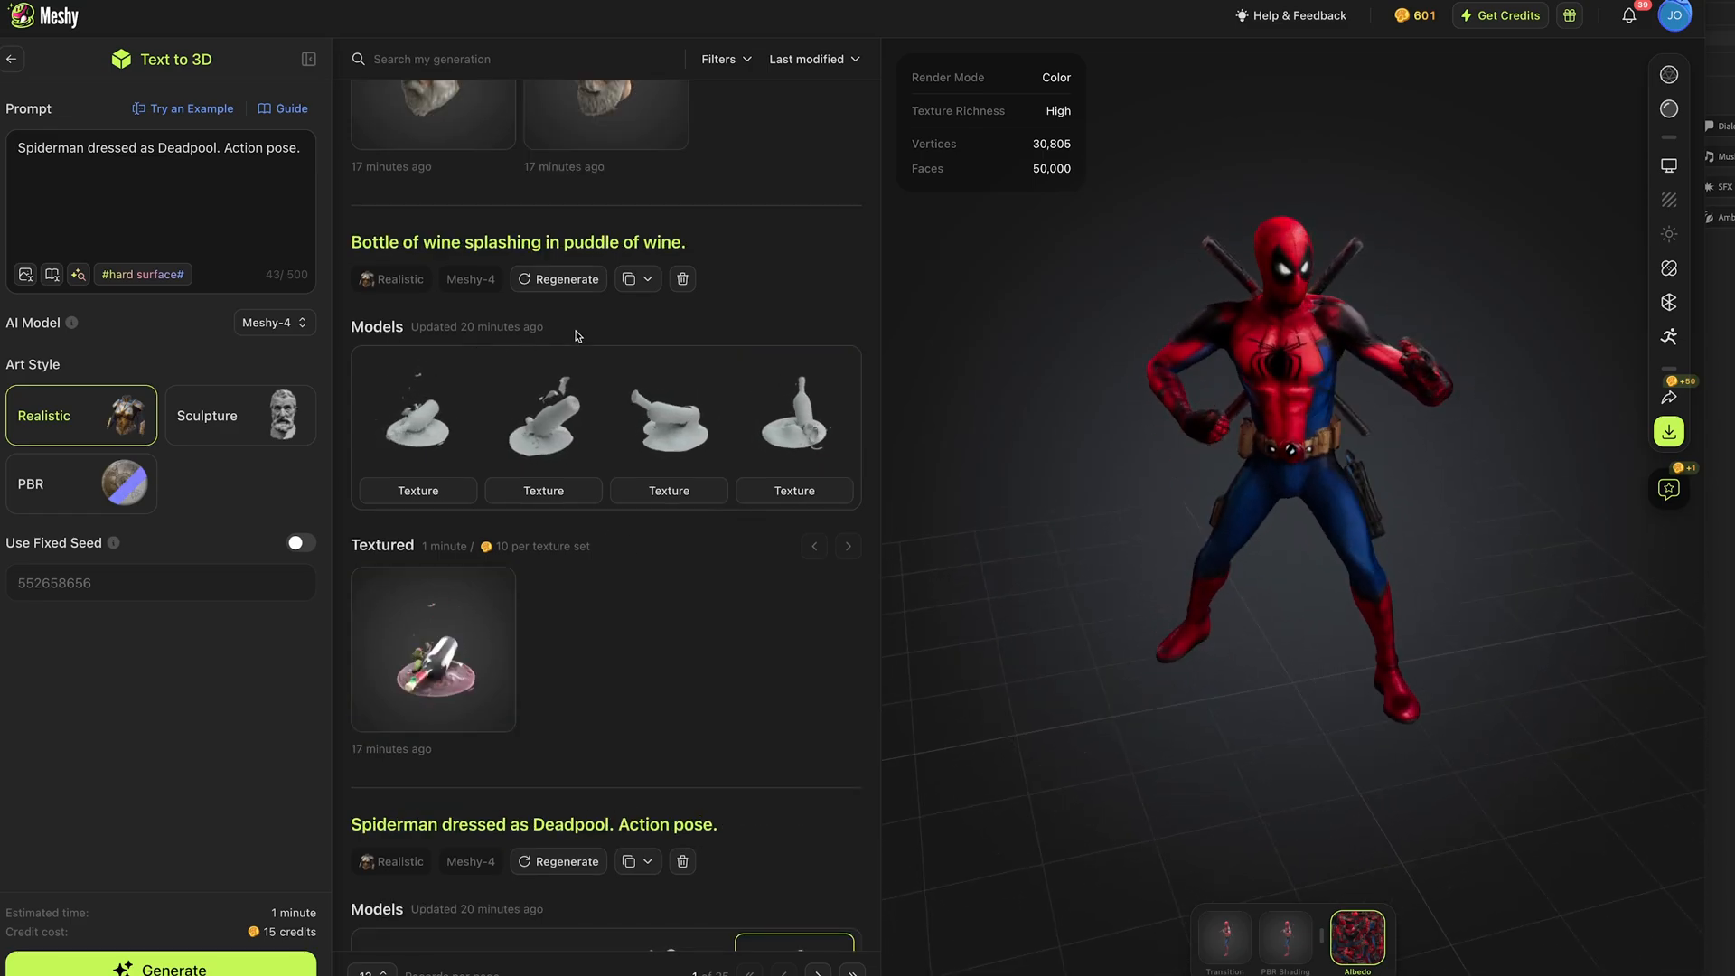
Step: Preview the second and fourth untextured wine-splash bottle variants
click(544, 416)
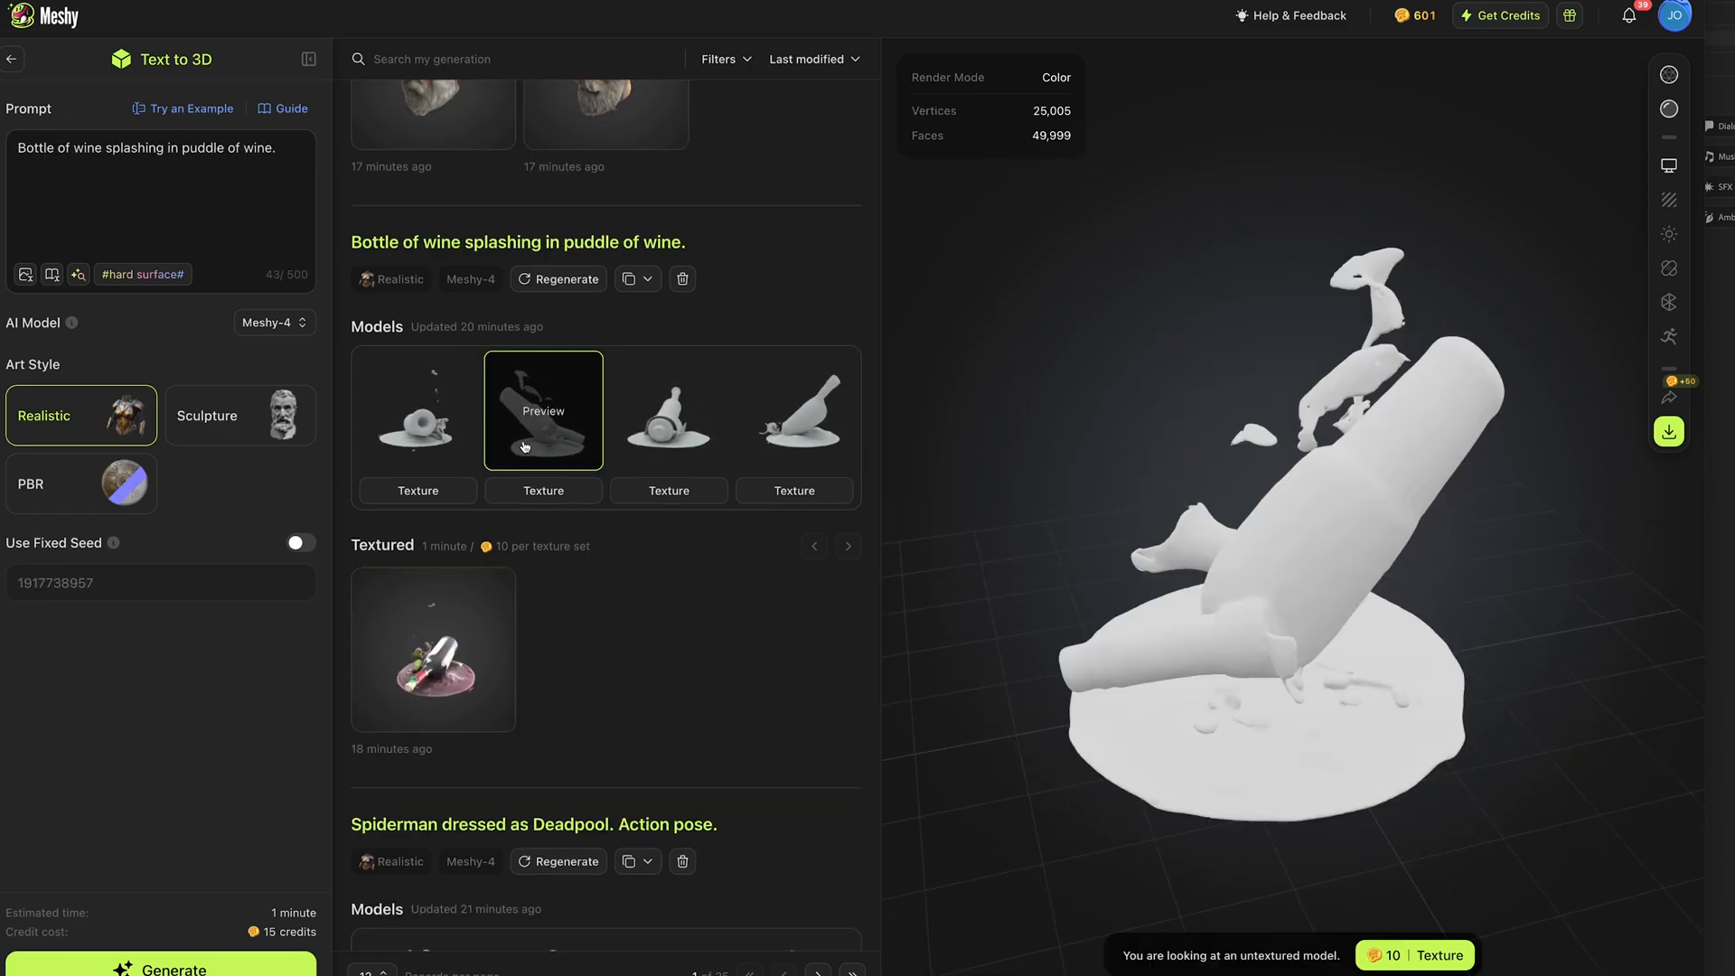
click(793, 410)
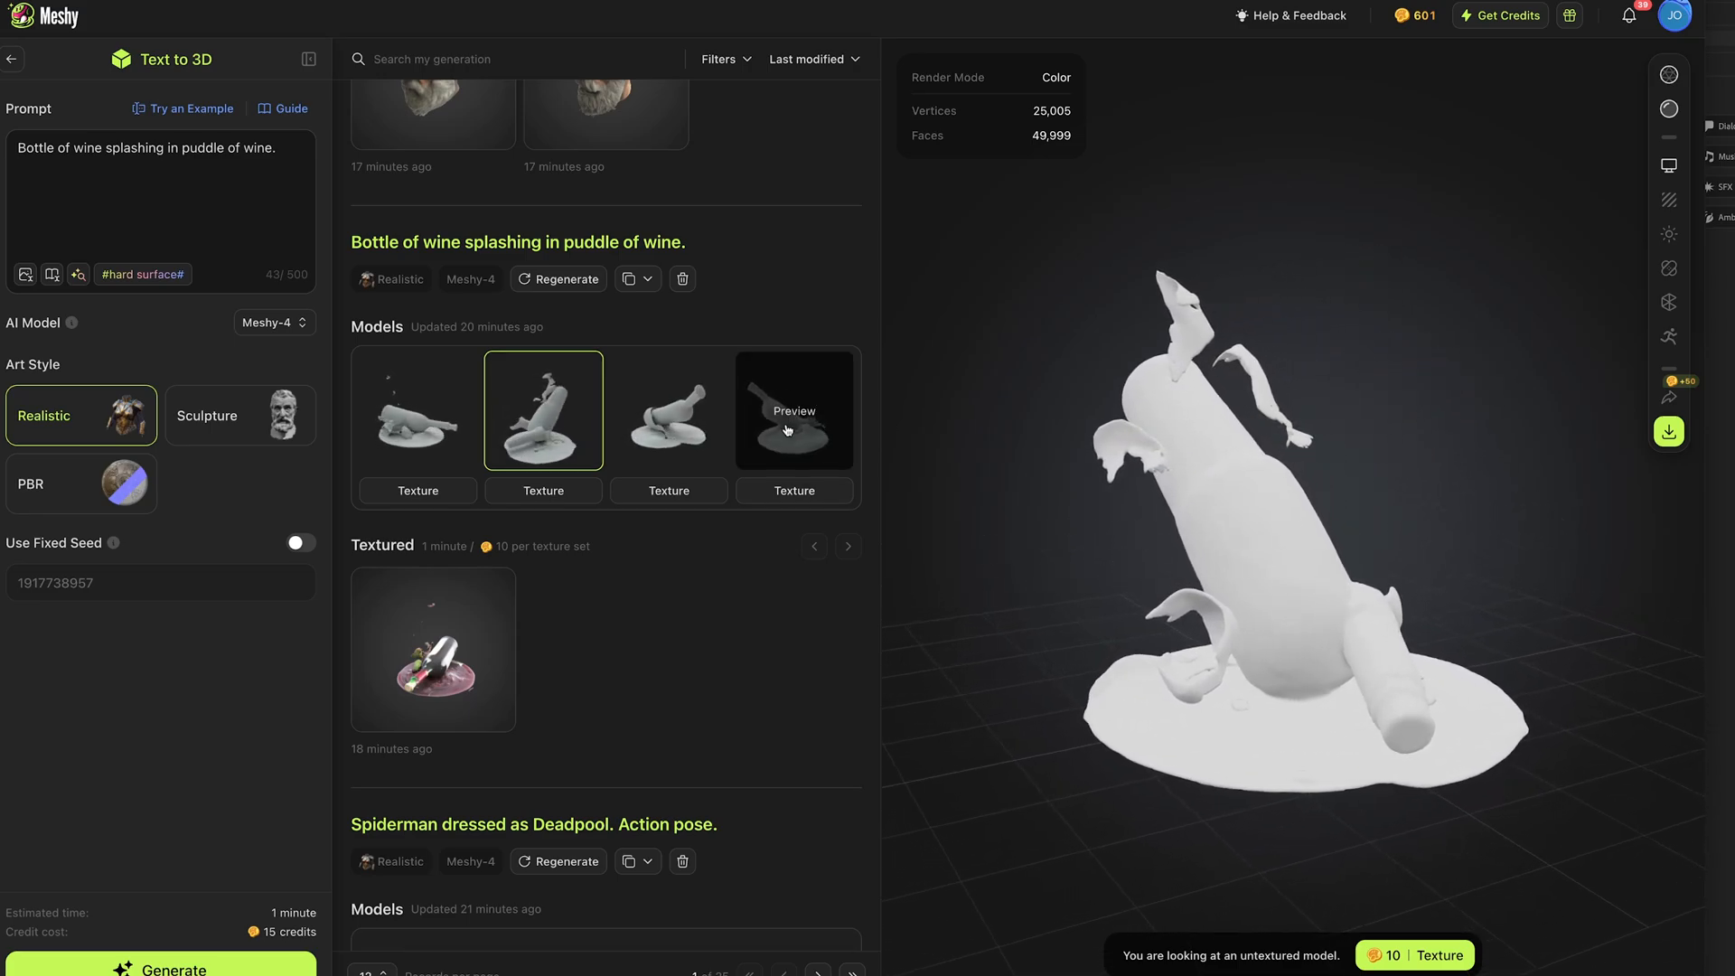
click(793, 410)
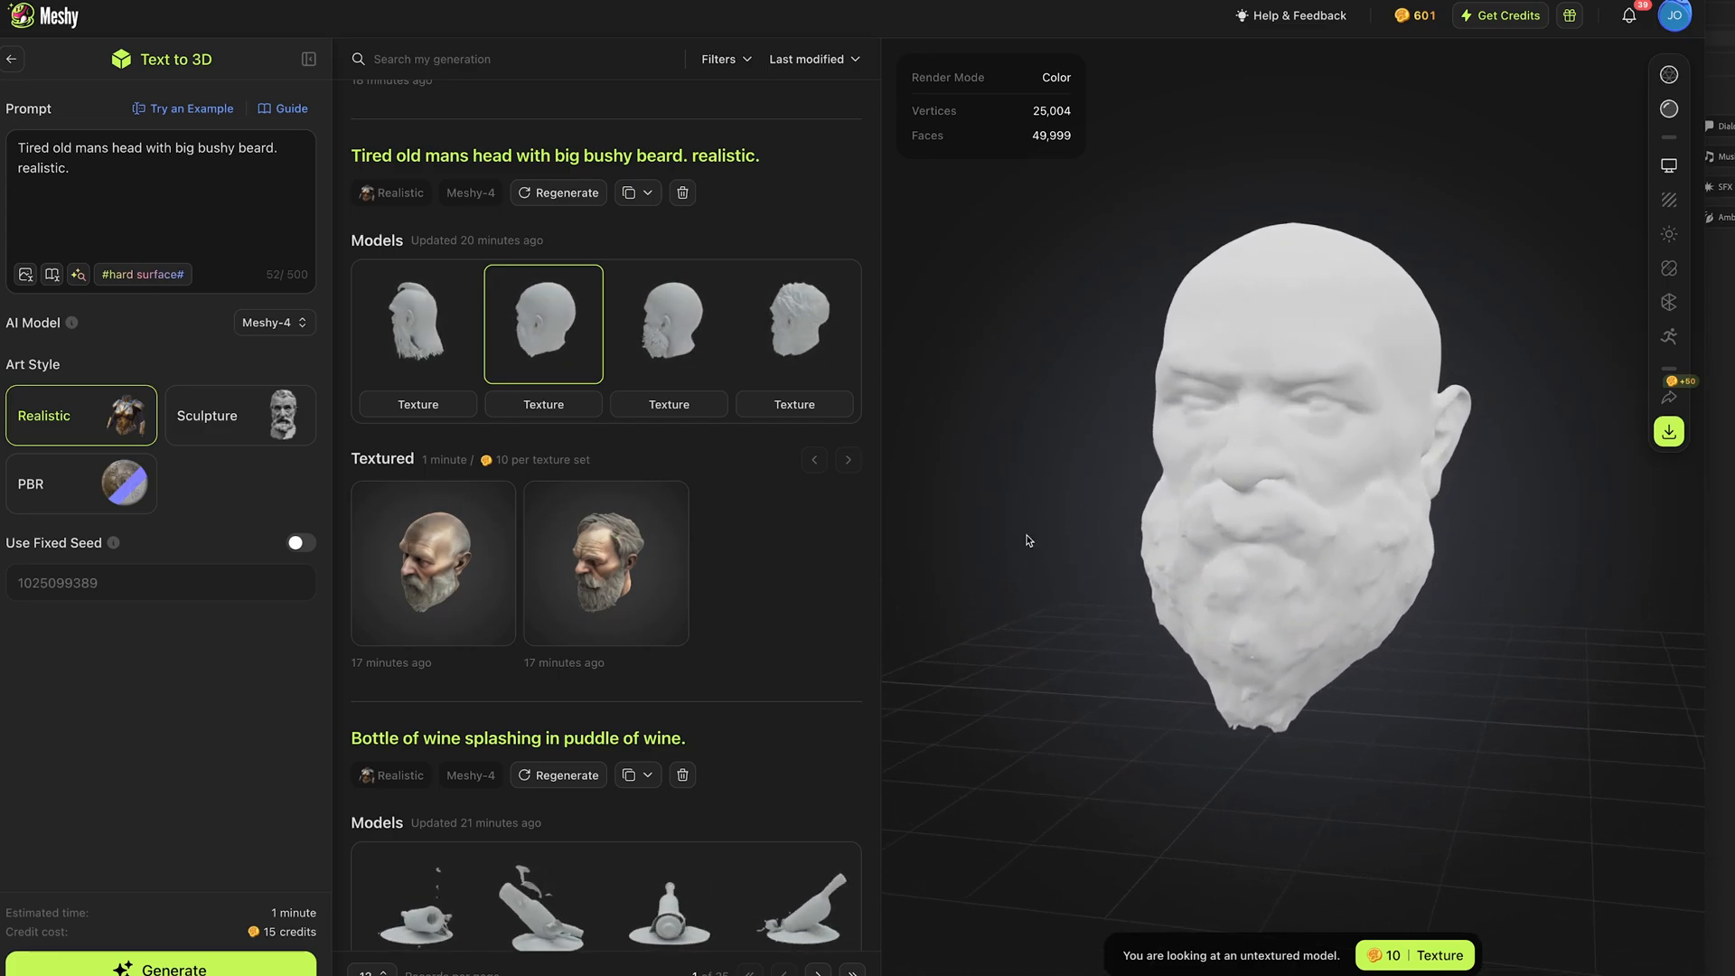
Step: Show the textured old man's head, then move on to the Cute snot monster model
click(432, 562)
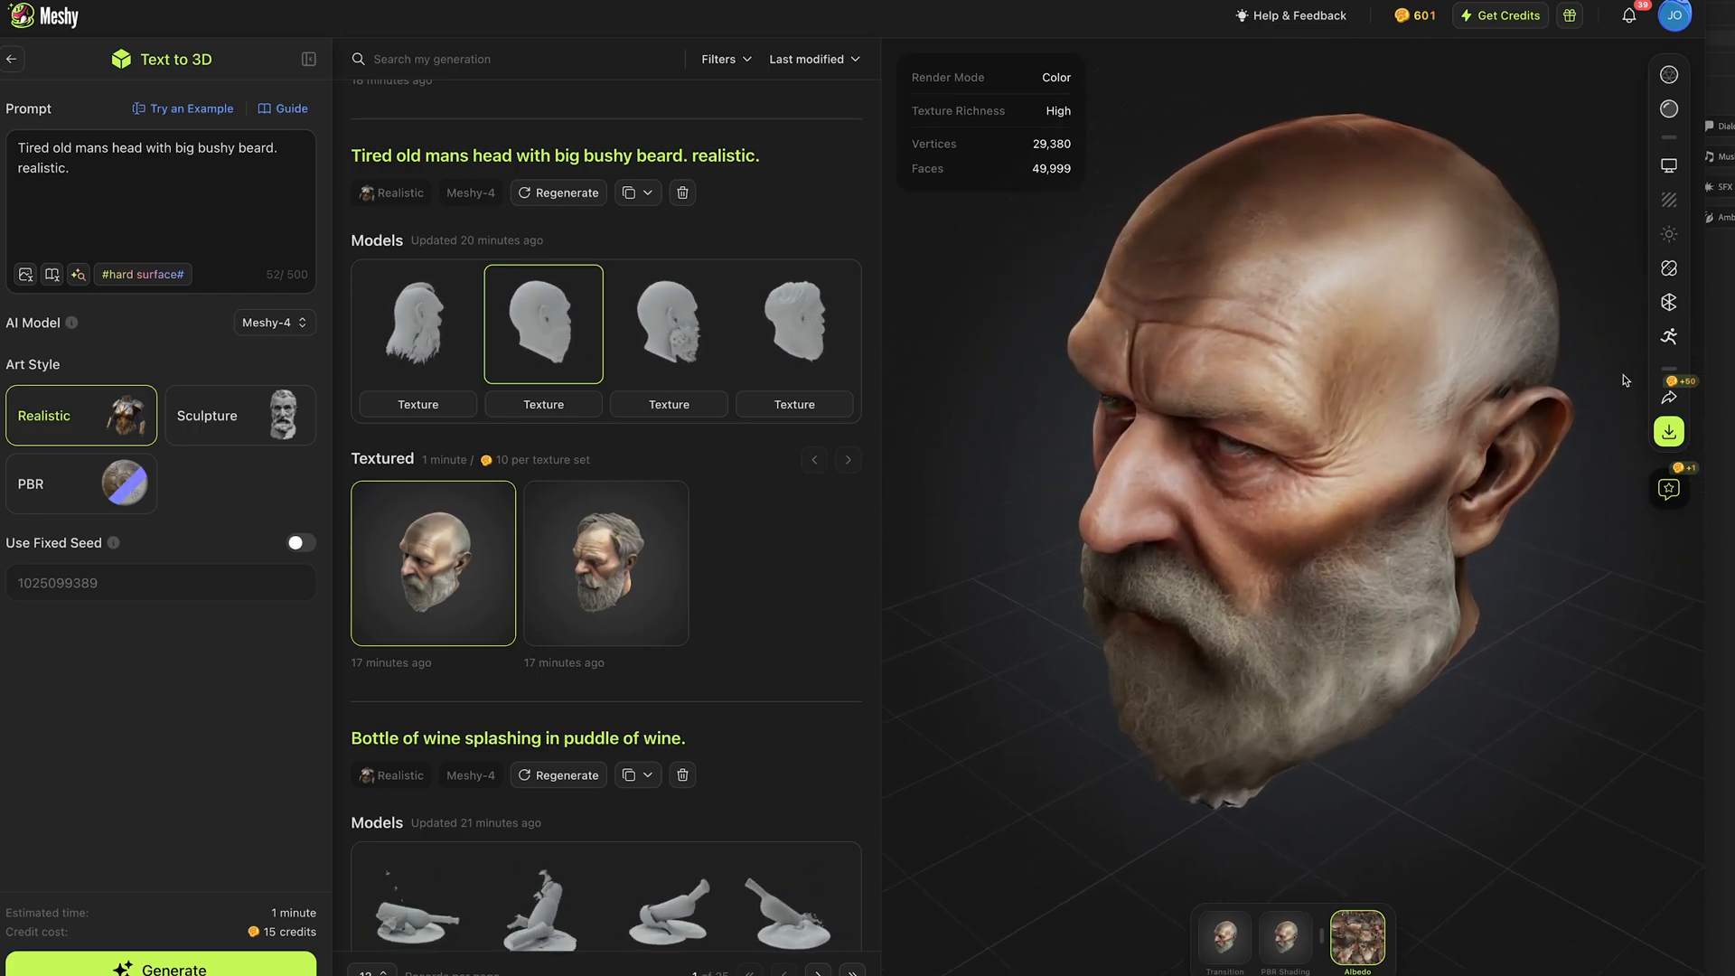
click(1668, 268)
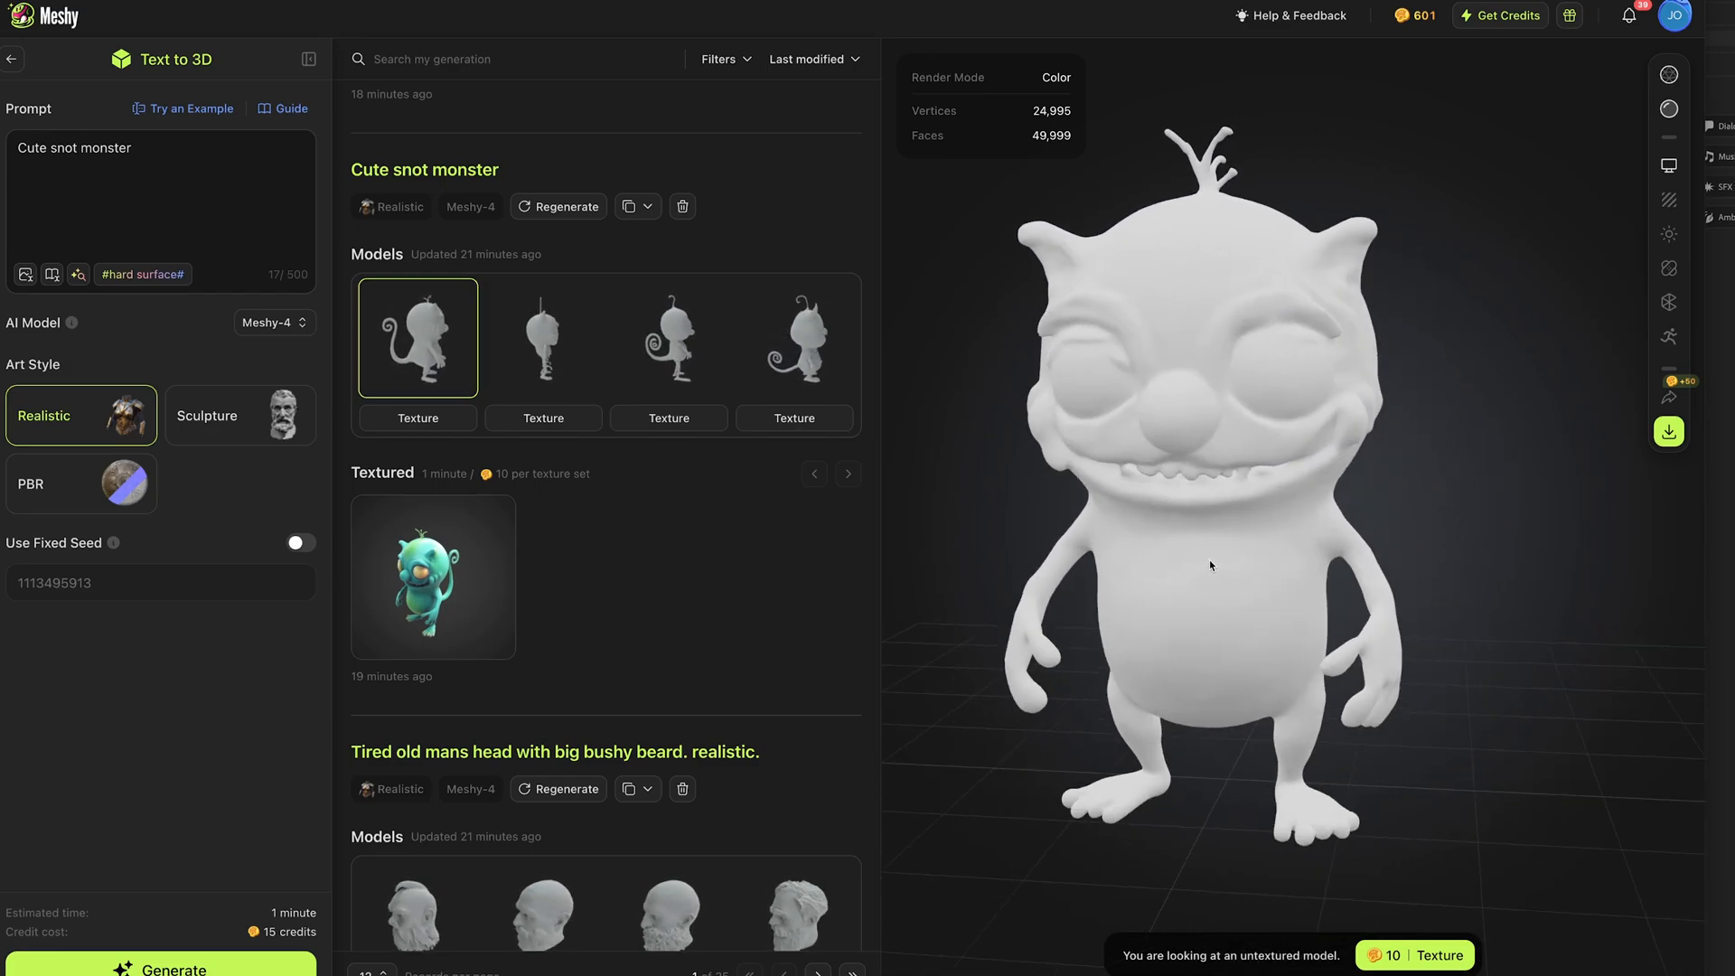
Step: Load the textured snot monster and start its animation rigging at the marker-placement step
click(432, 574)
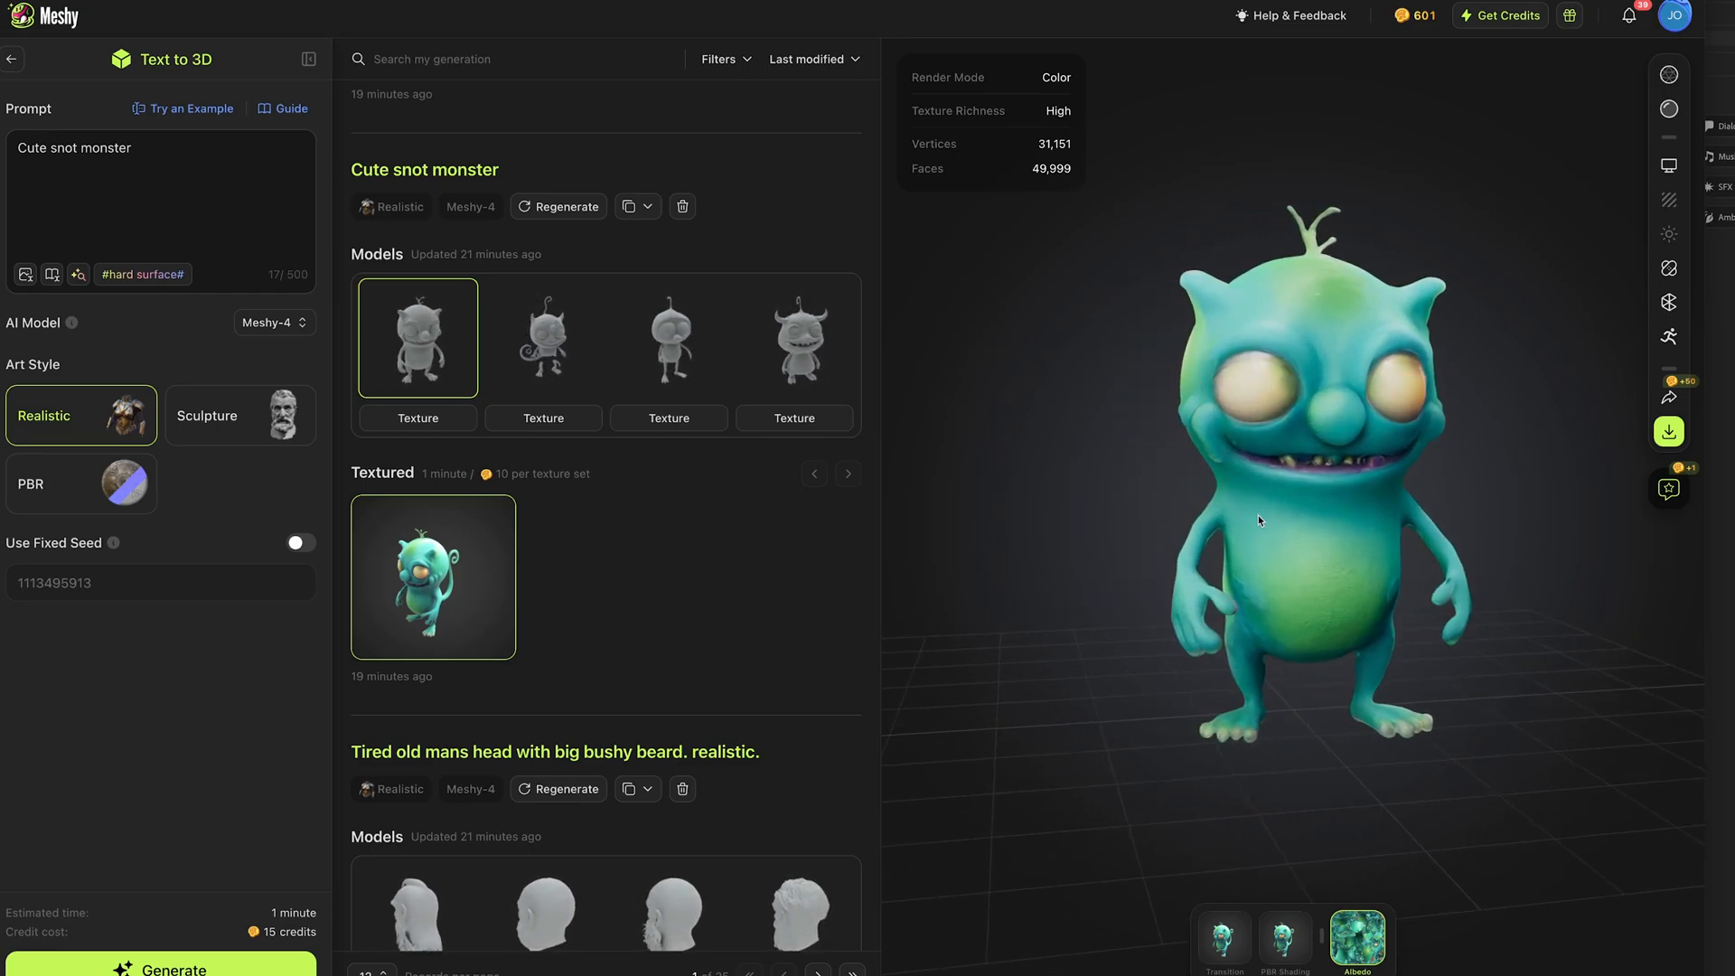
mouse_move(1668, 336)
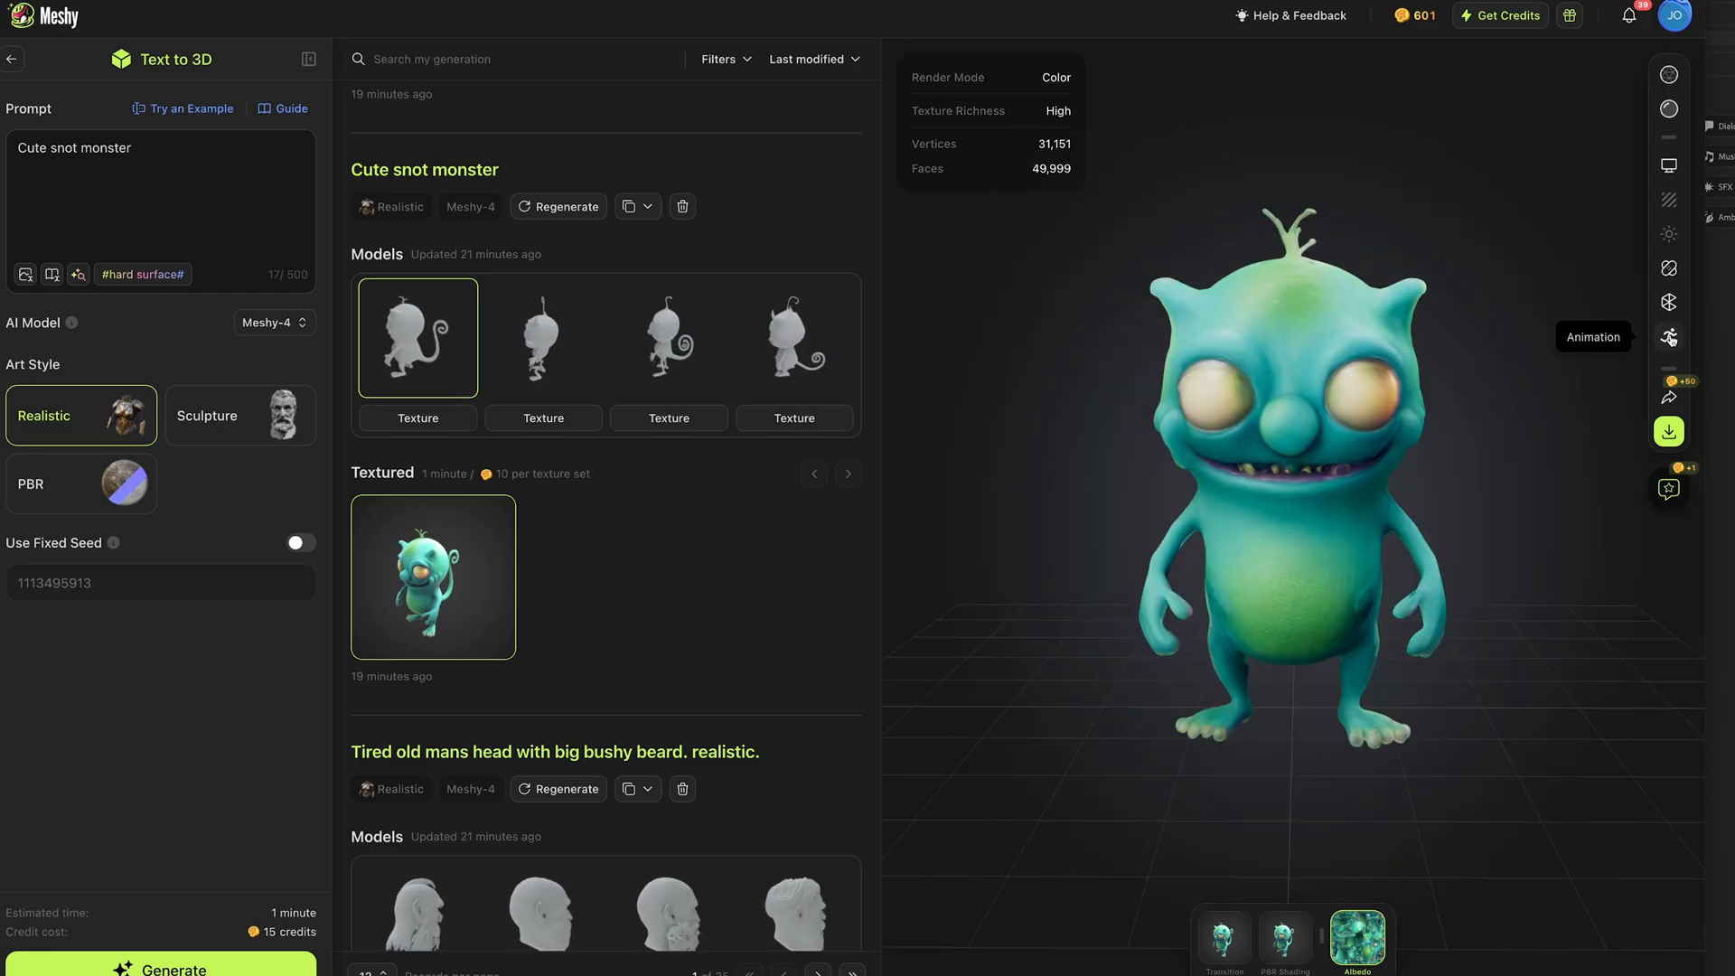
click(1668, 337)
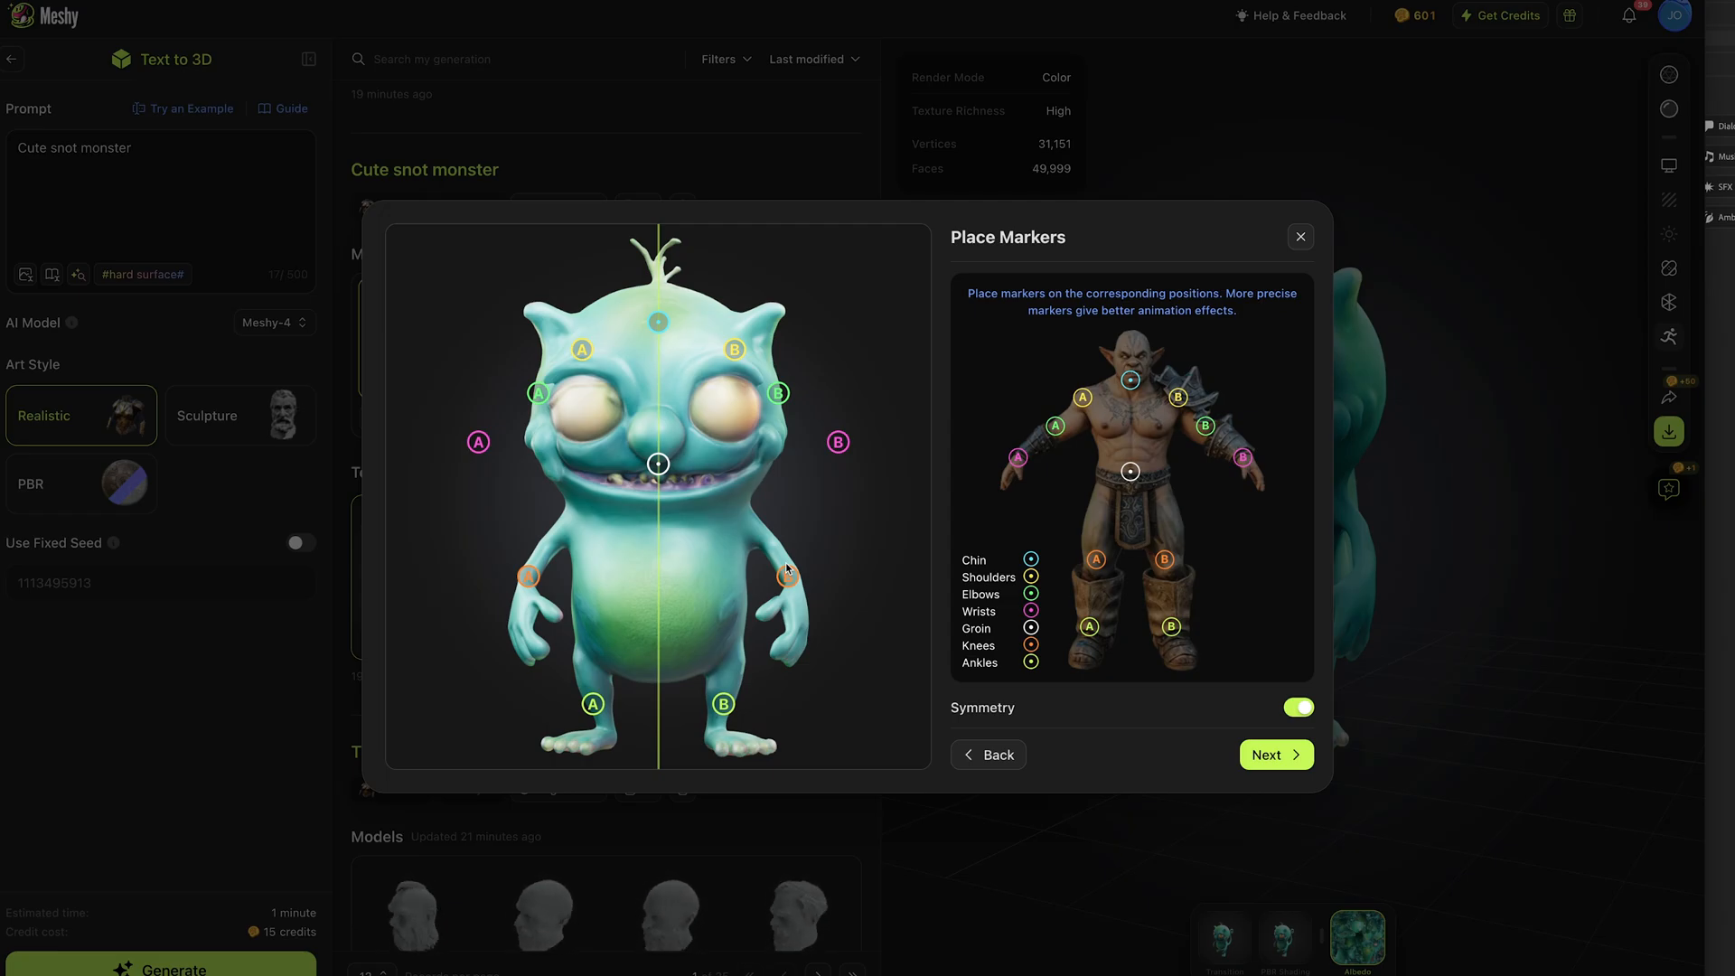
Step: Dismiss the Place Markers dialog and view the untextured roaring lion model
click(1299, 235)
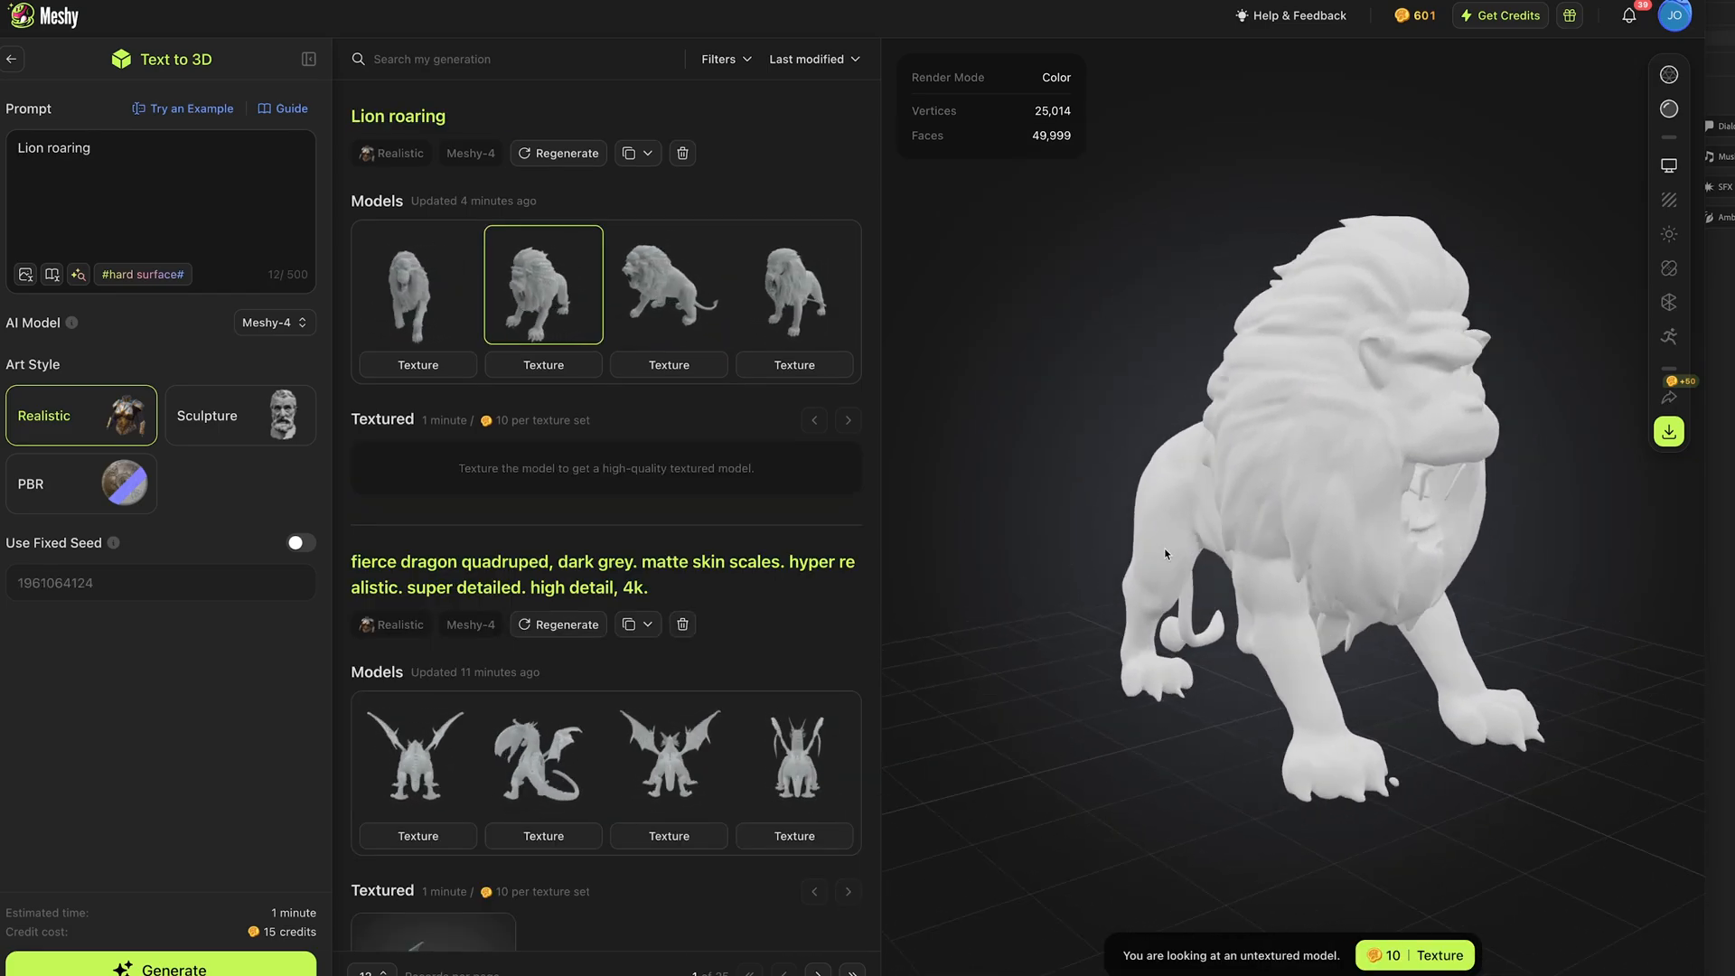
click(793, 283)
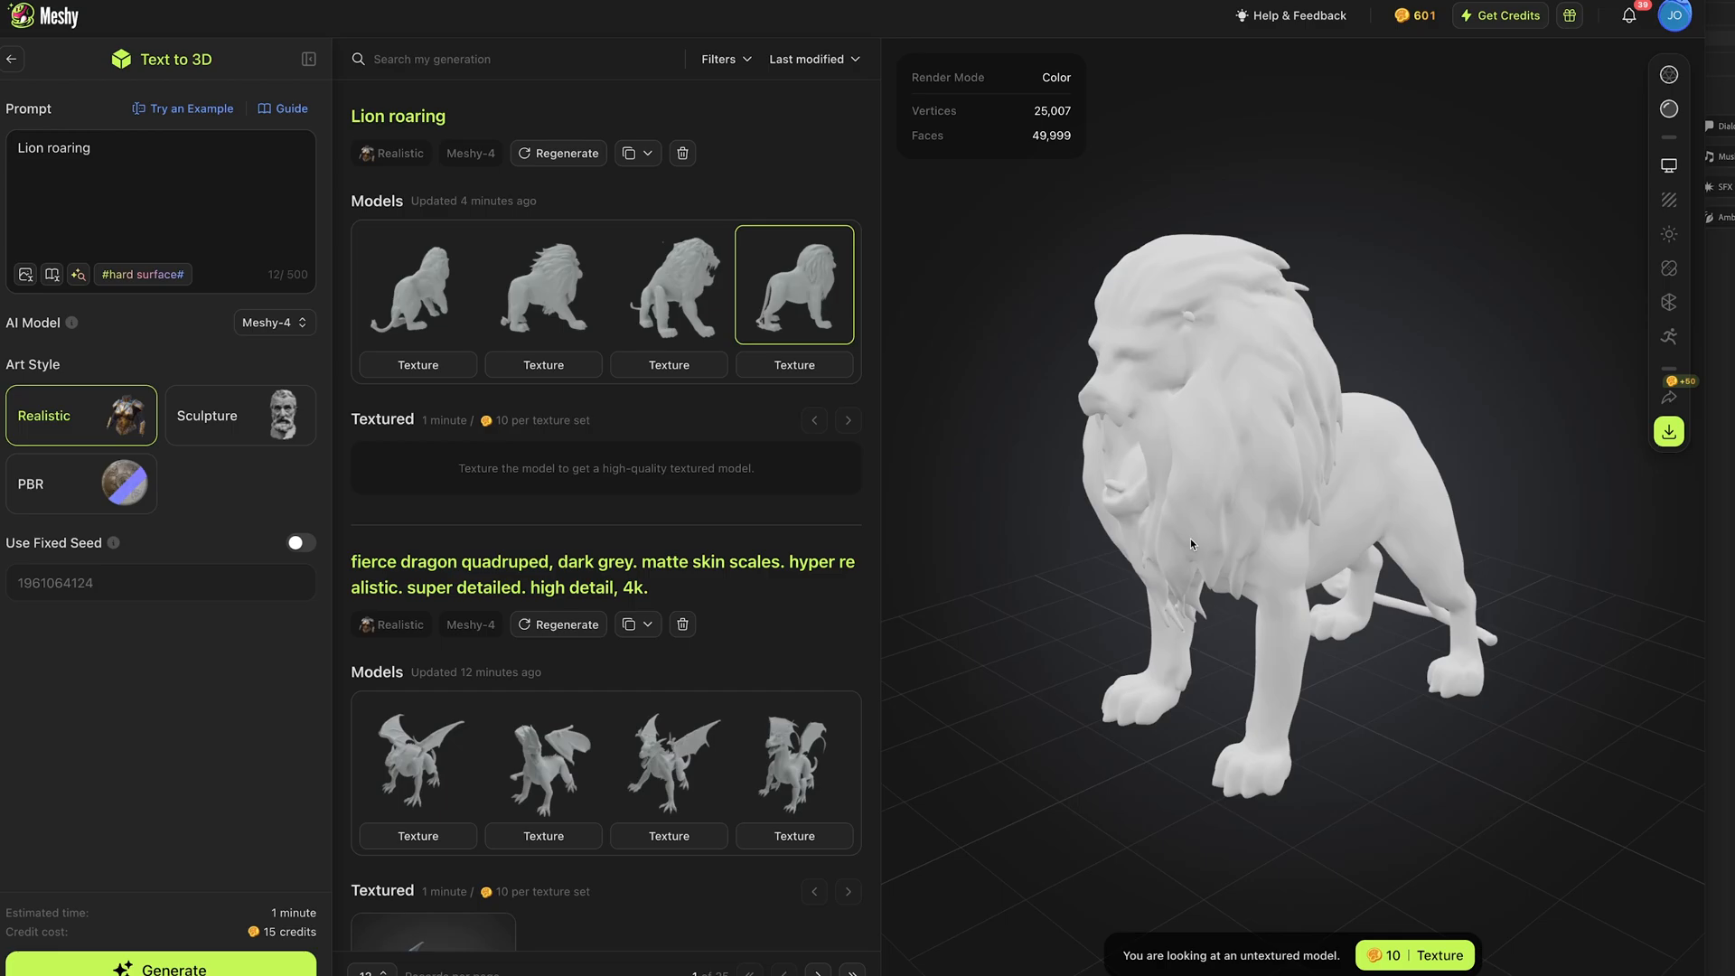
click(542, 283)
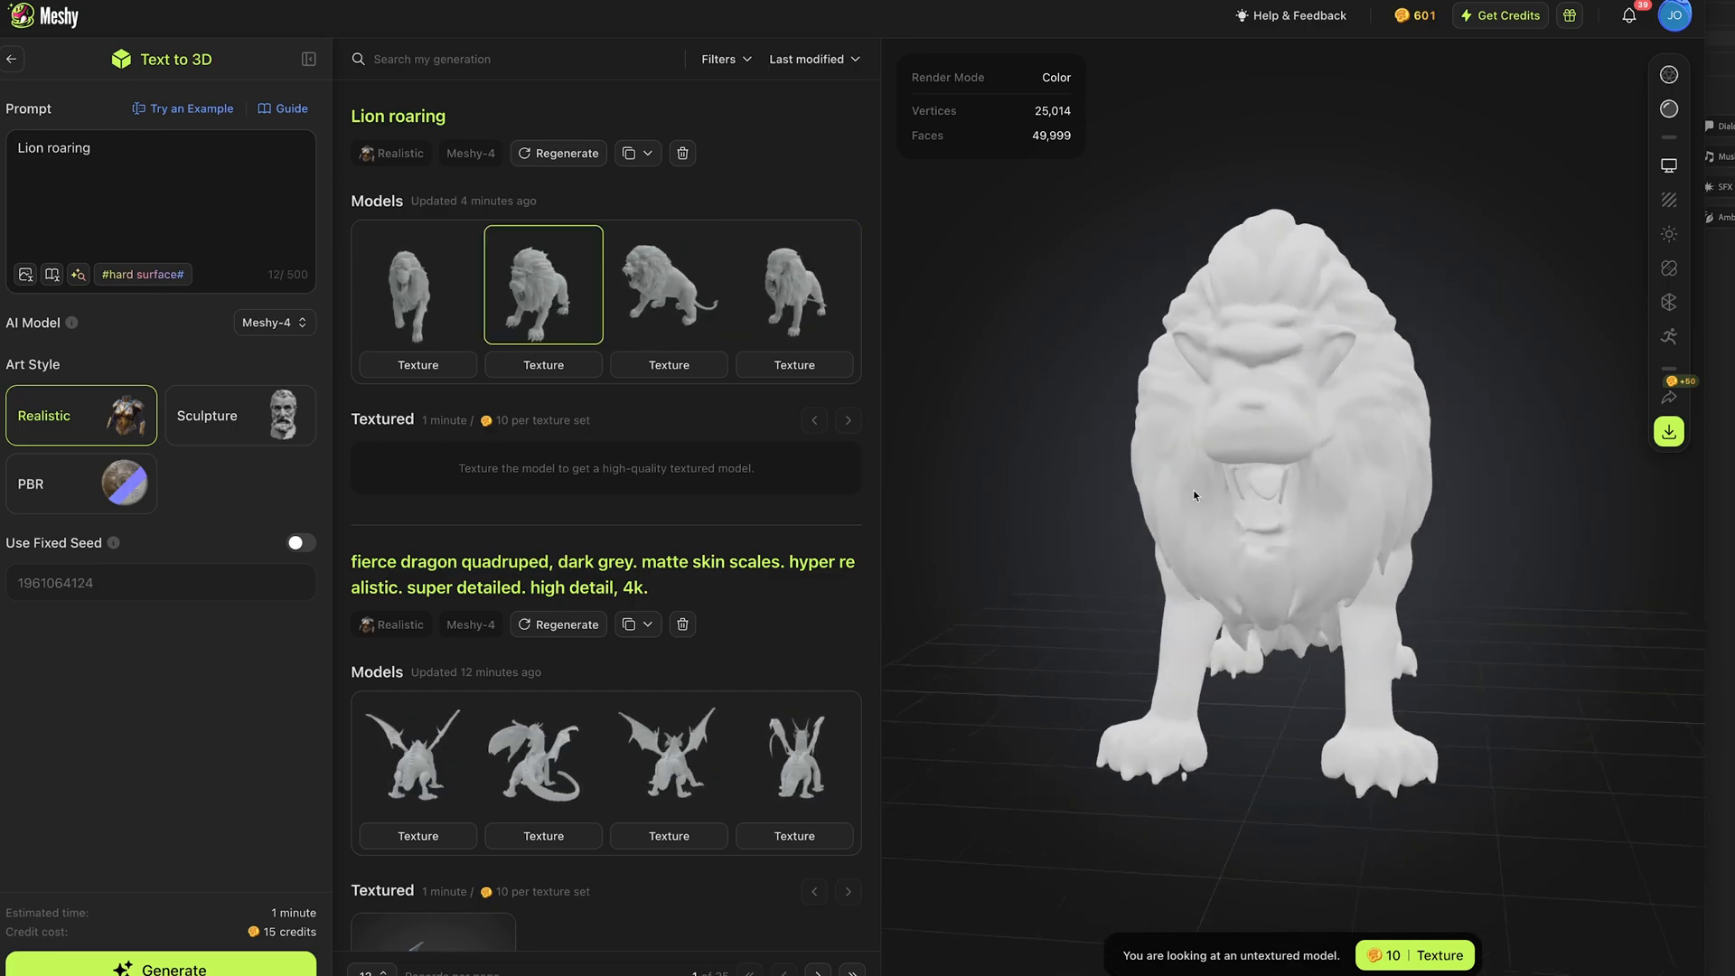